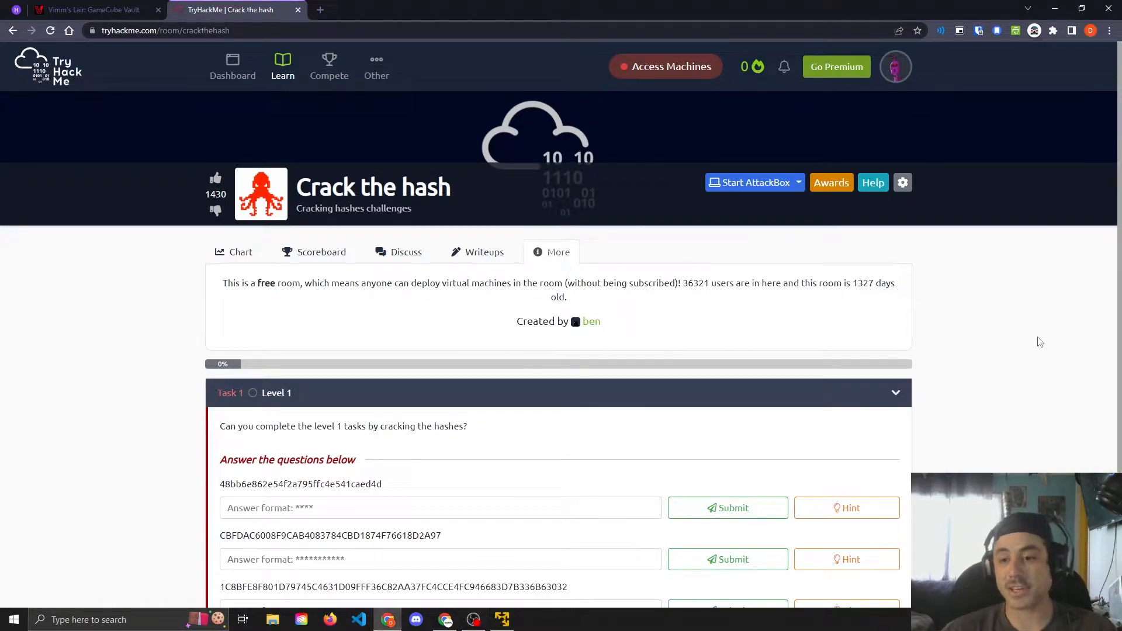
Step: Glance over the Level 2 write-up and the Ubuntu terminal before returning to the room
scroll("down", 3)
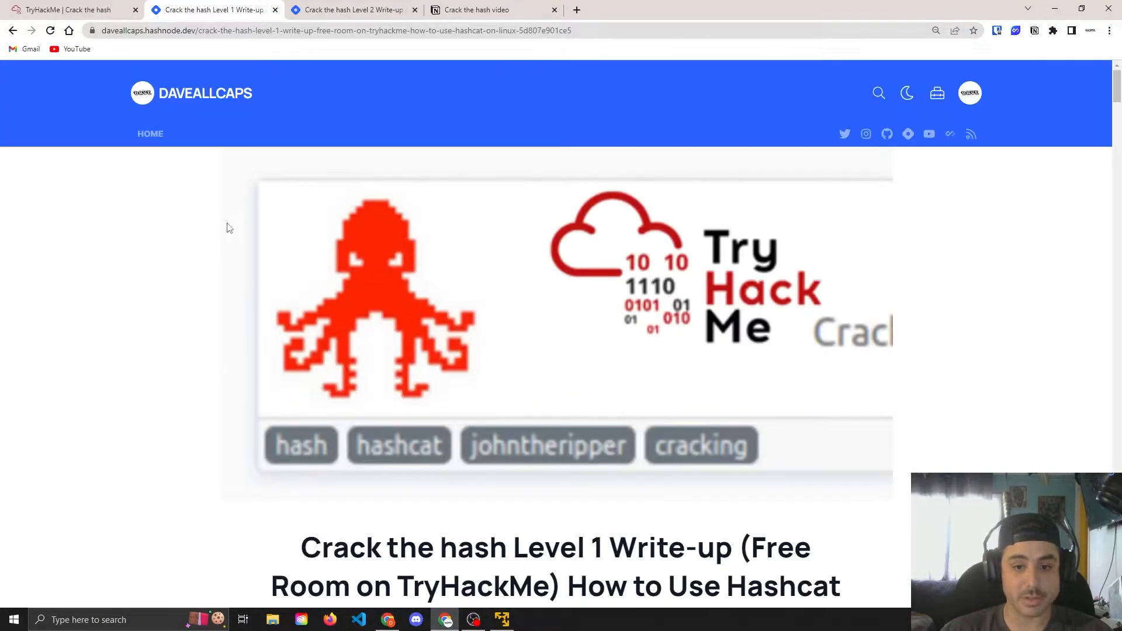
left_click(350, 9)
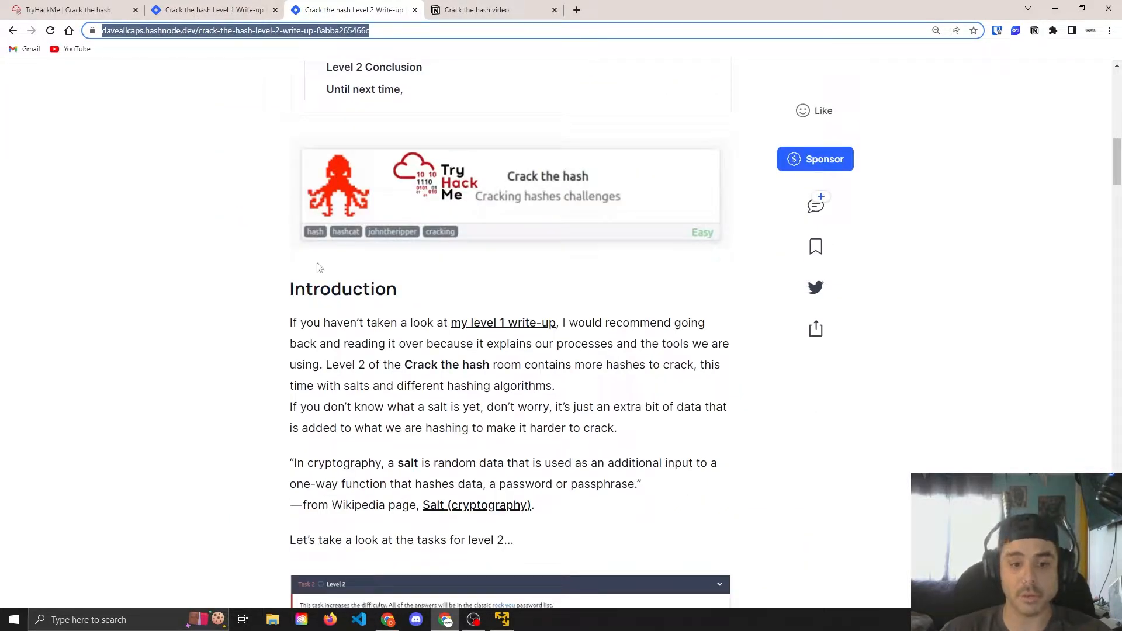
scroll("down", 3)
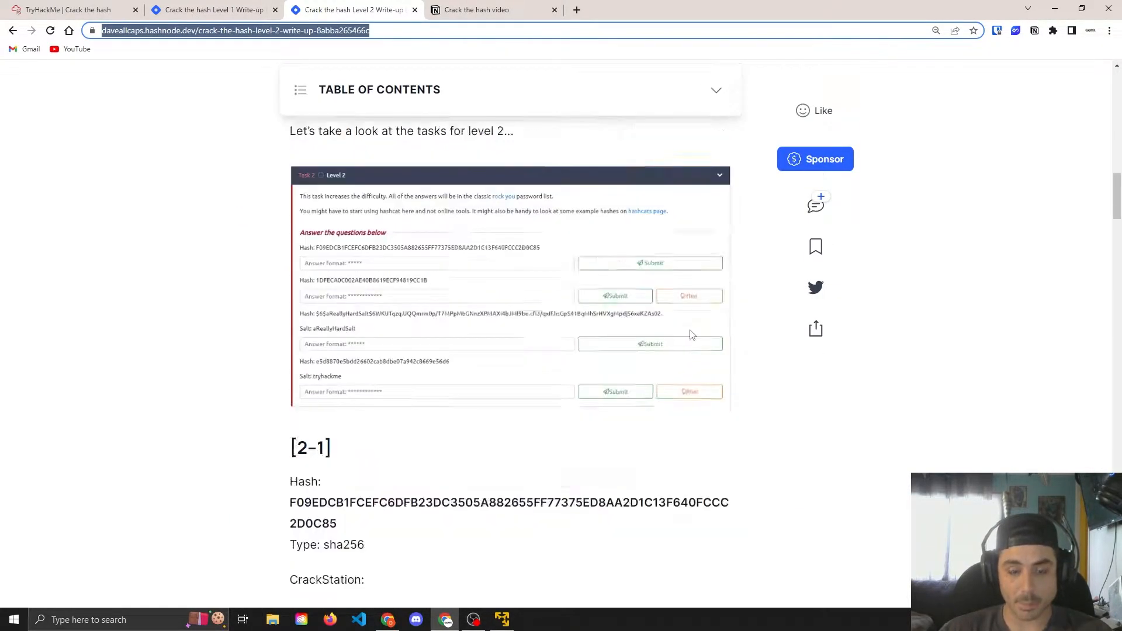
scroll("up", 3)
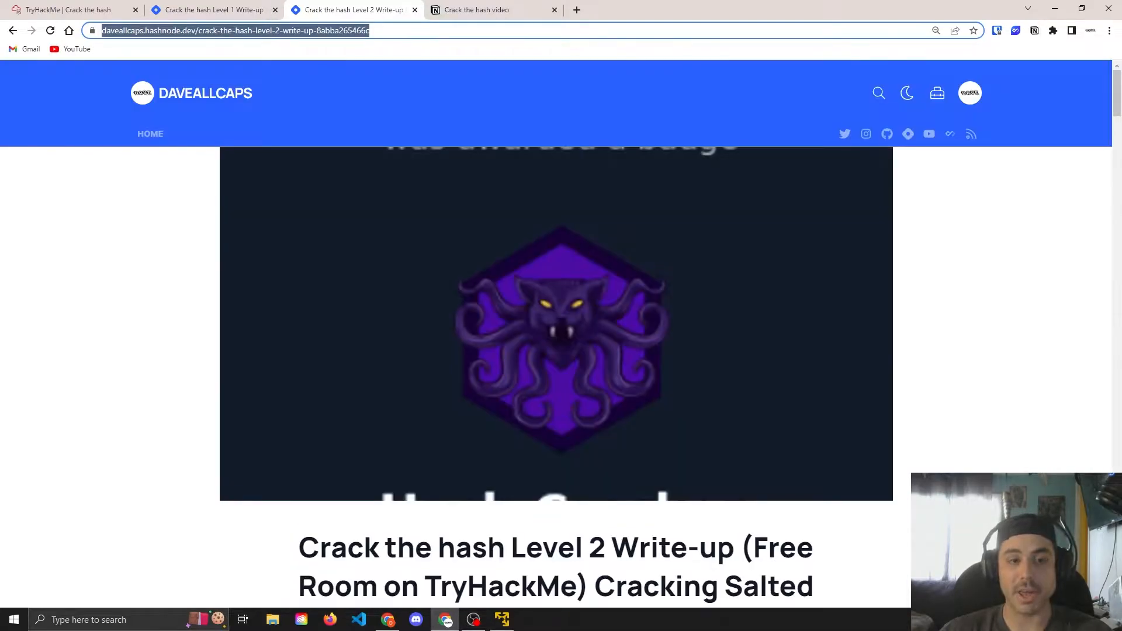
left_click(501, 620)
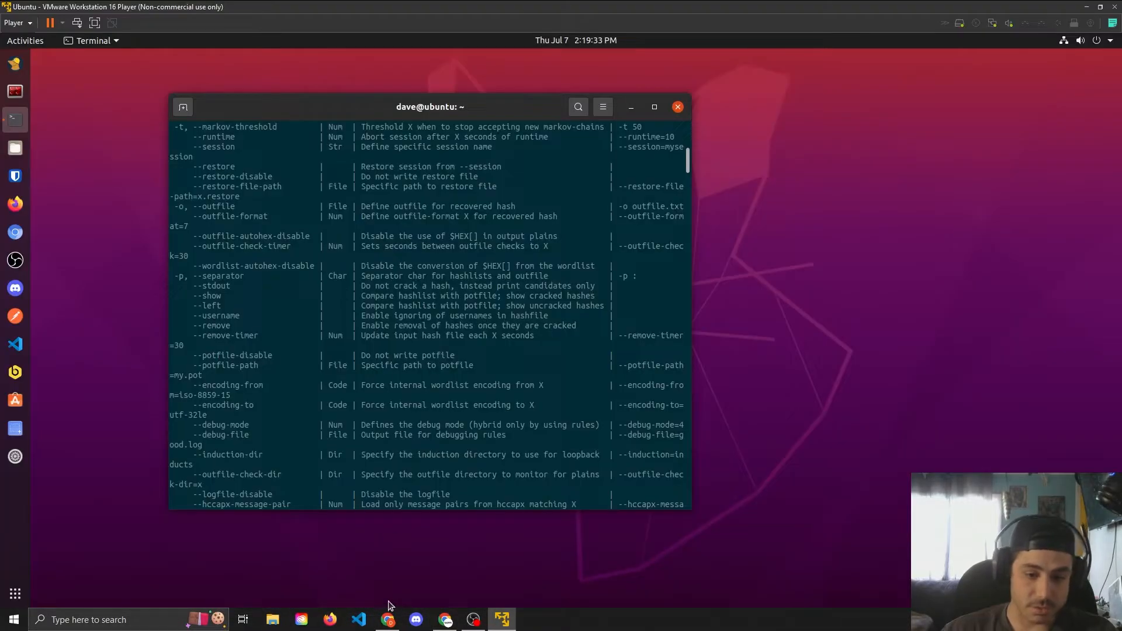
left_click(386, 619)
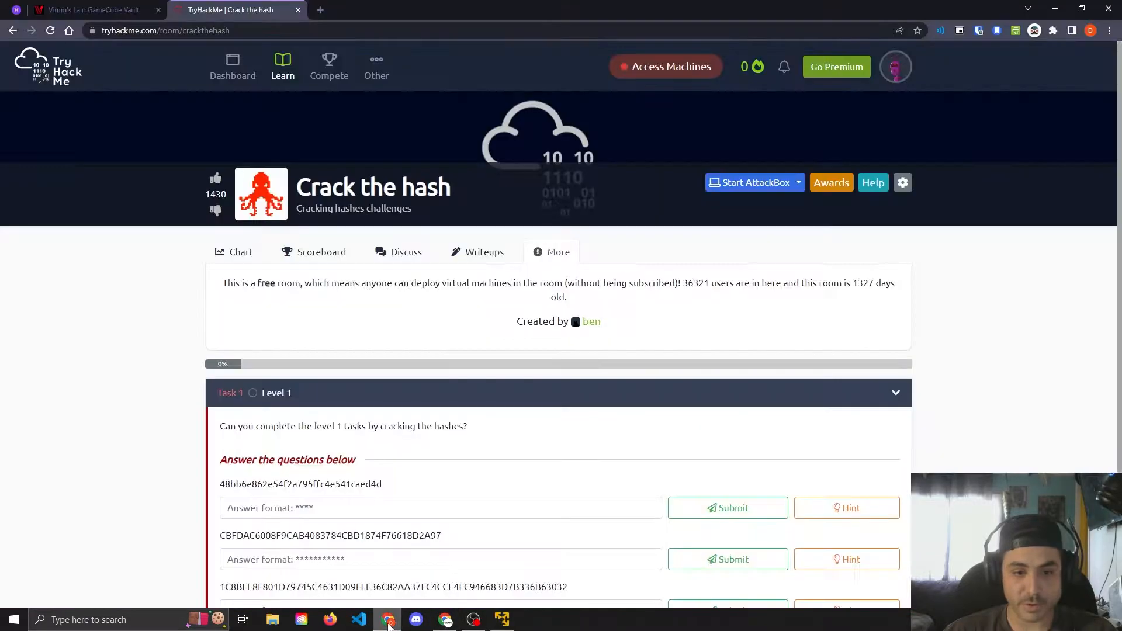
Step: Crack the first Level 1 hash in CrackStation and submit 'easy' as its answer
right_click(300, 484)
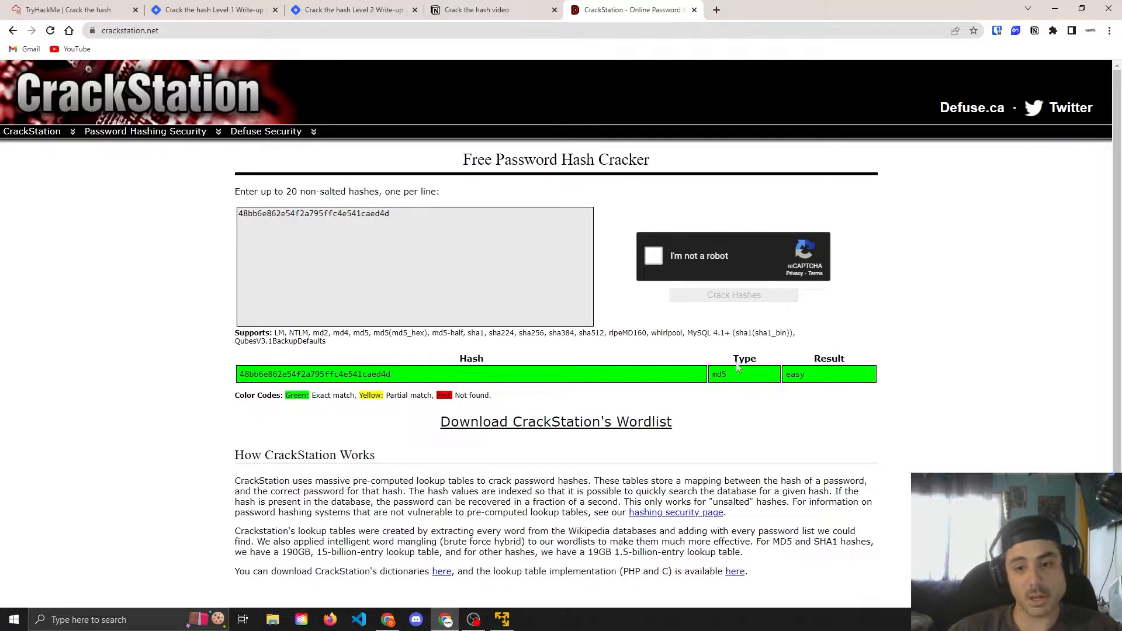
double_click(795, 374)
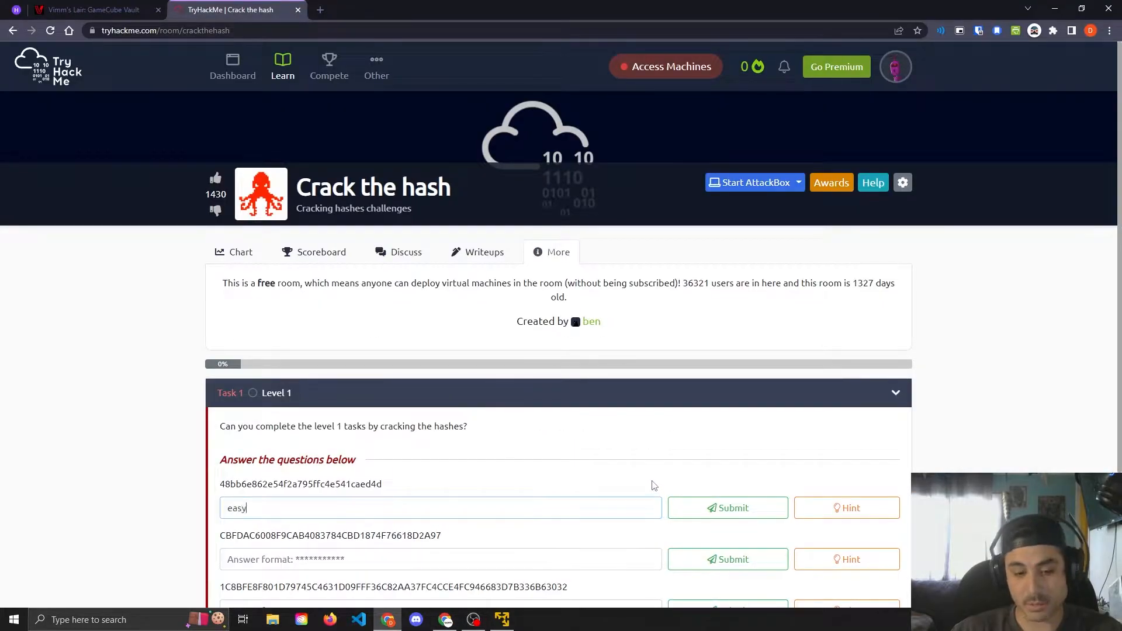
left_click(727, 507)
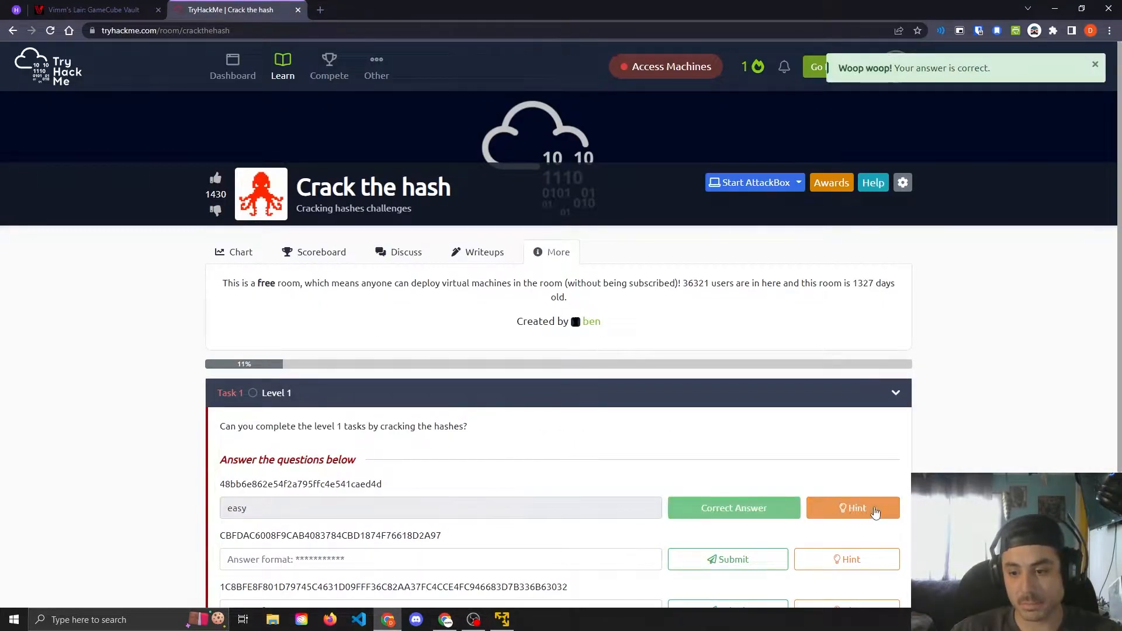
scroll("down", 3)
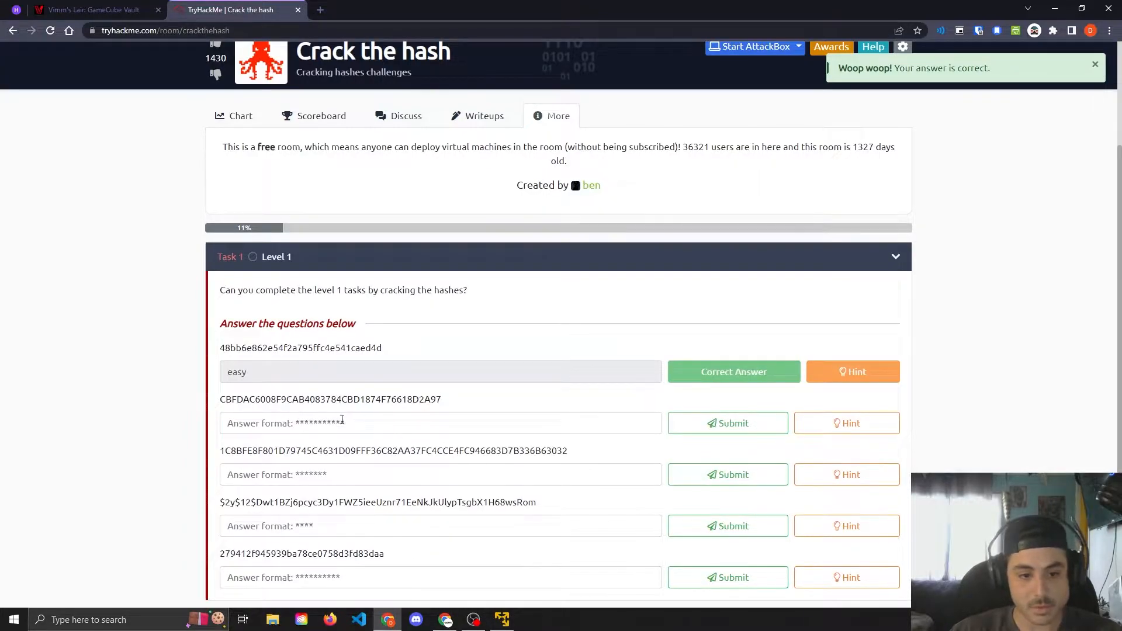
left_click(846, 423)
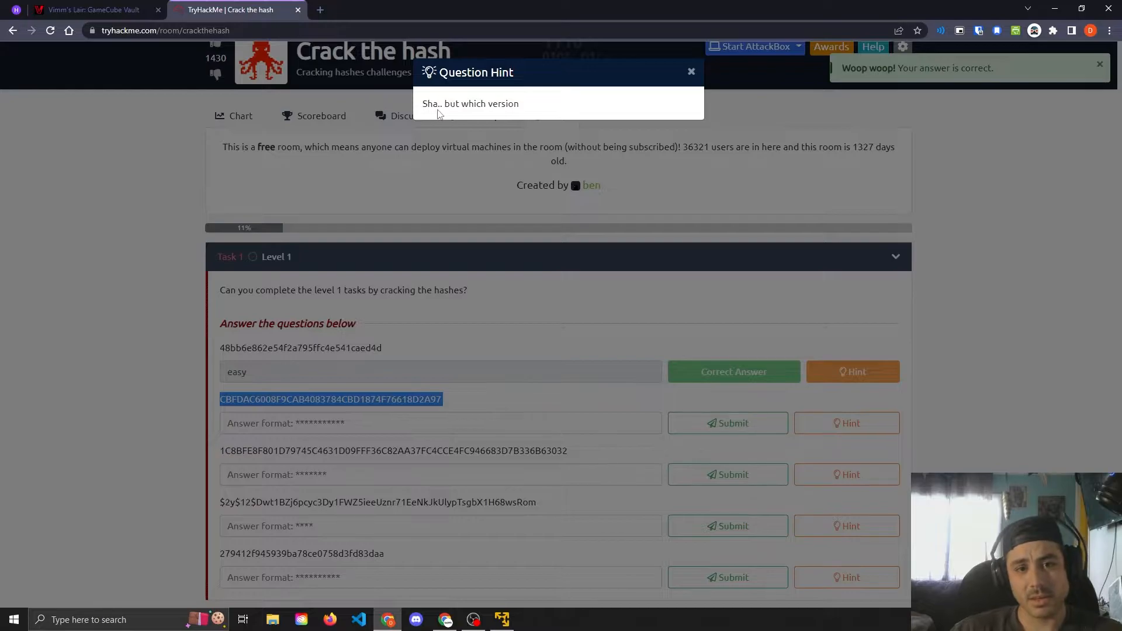
left_click(692, 70)
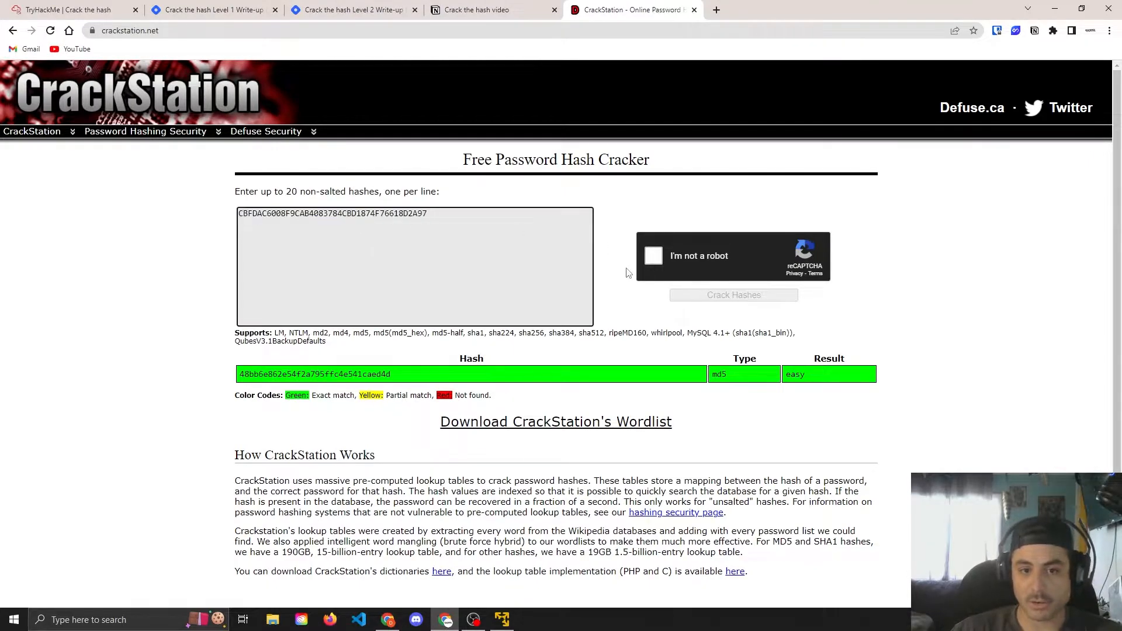
left_click(652, 255)
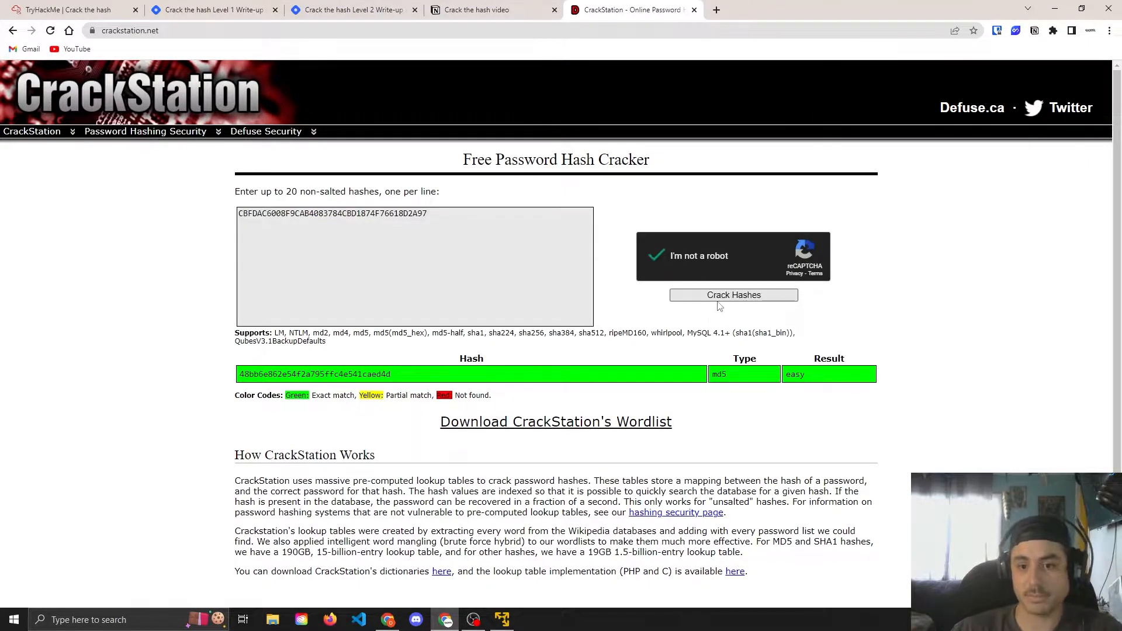
left_click(734, 294)
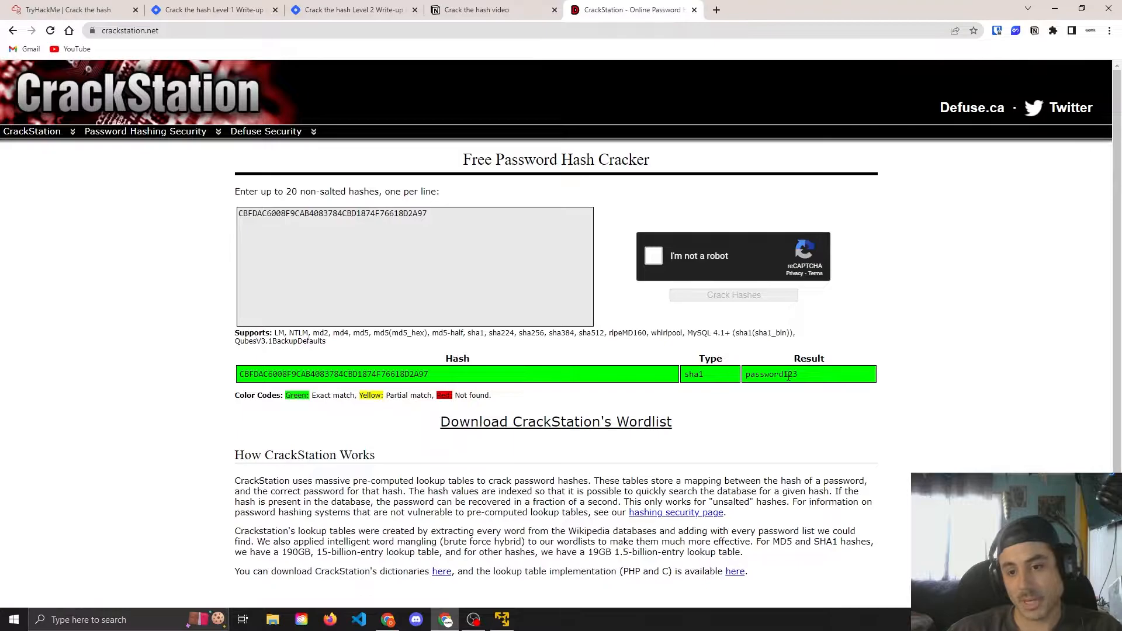
right_click(780, 374)
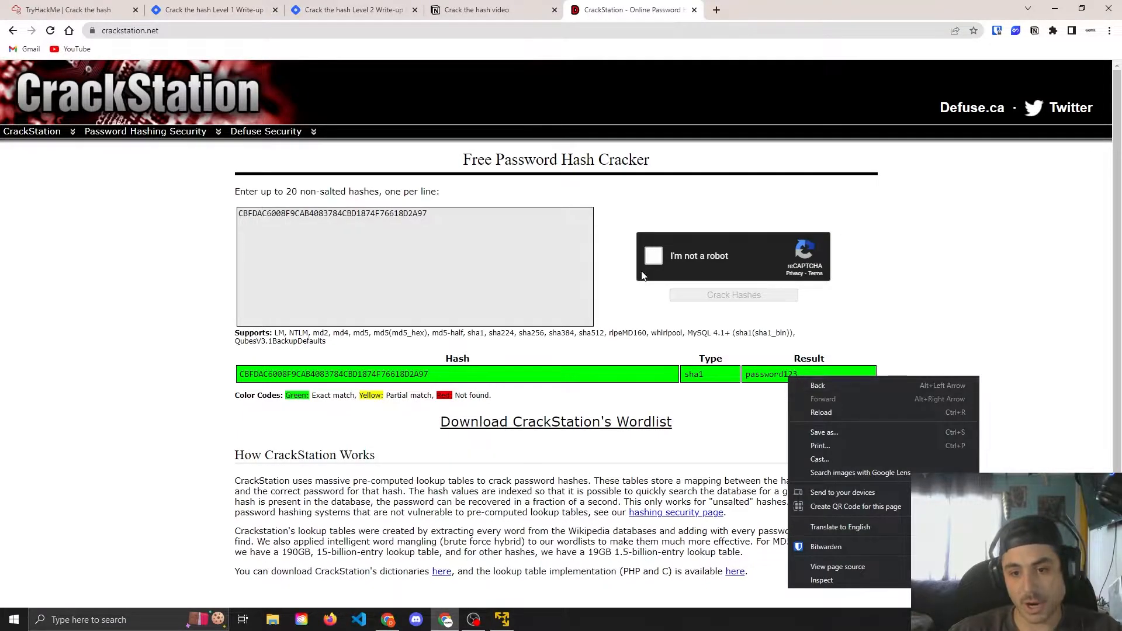
Step: Follow the Level 1 write-up to save the second hash into hash.txt and cat it in the terminal
left_click(213, 9)
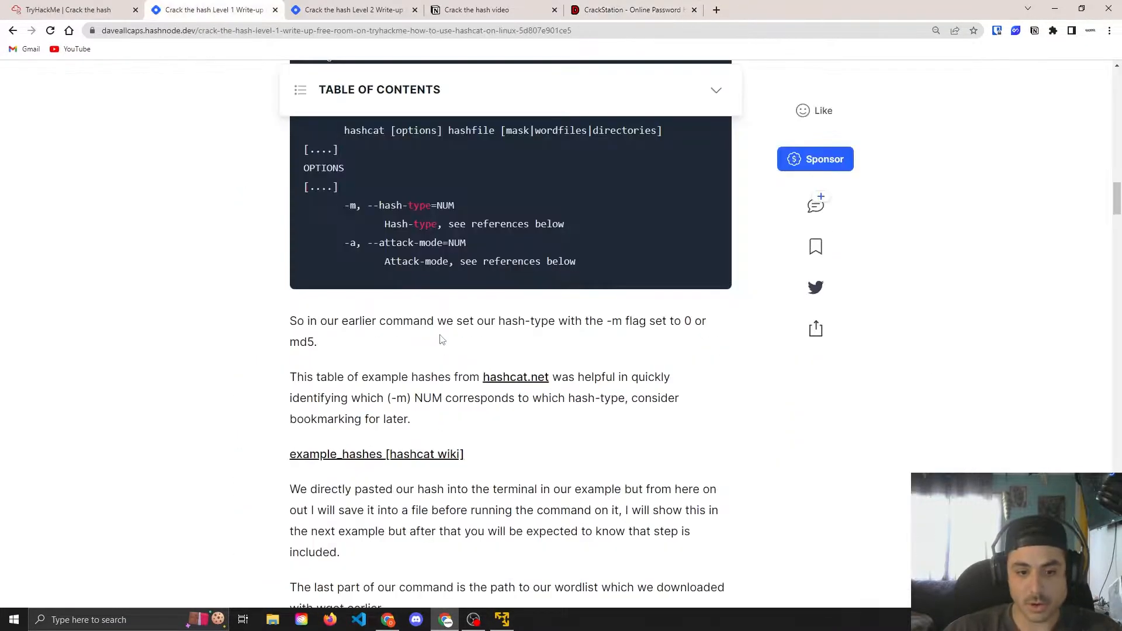
scroll("down", 3)
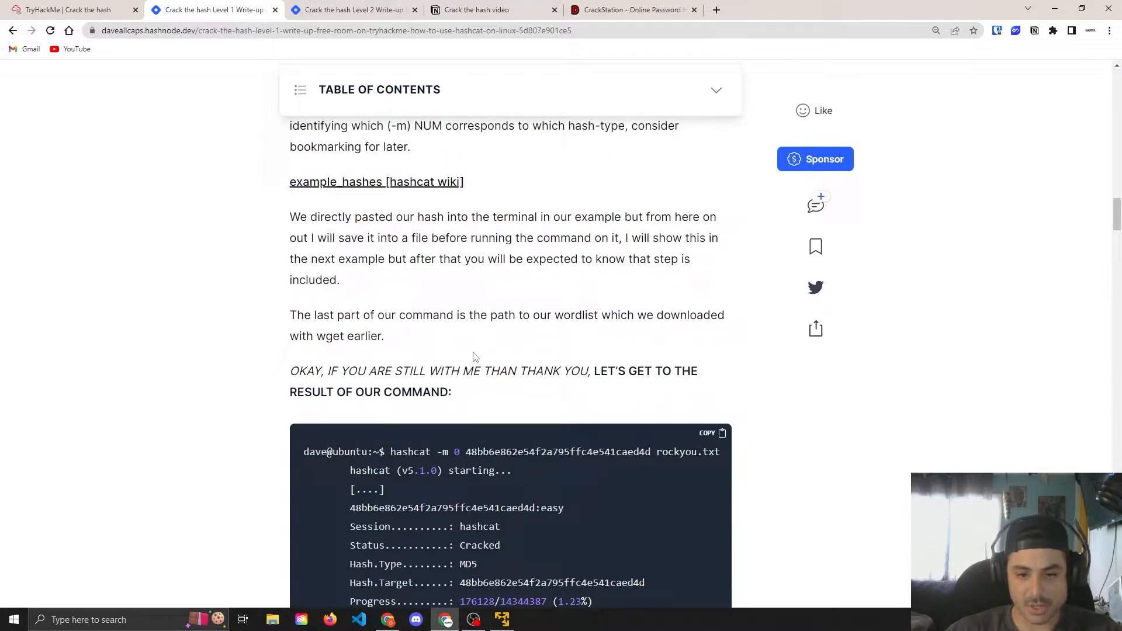
scroll("down", 3)
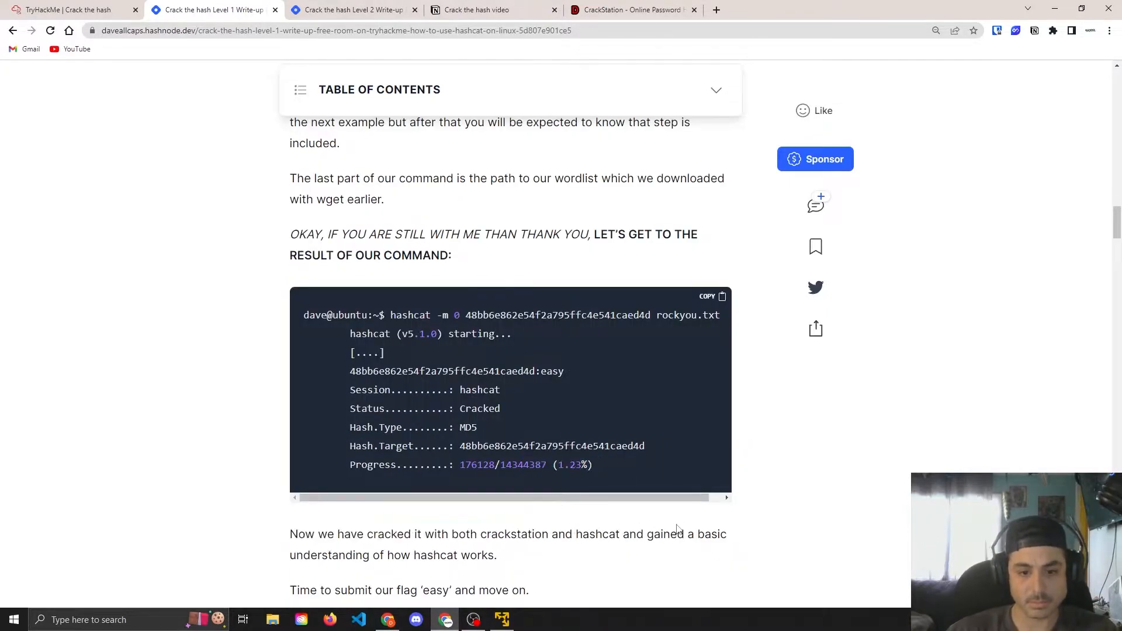
scroll("down", 3)
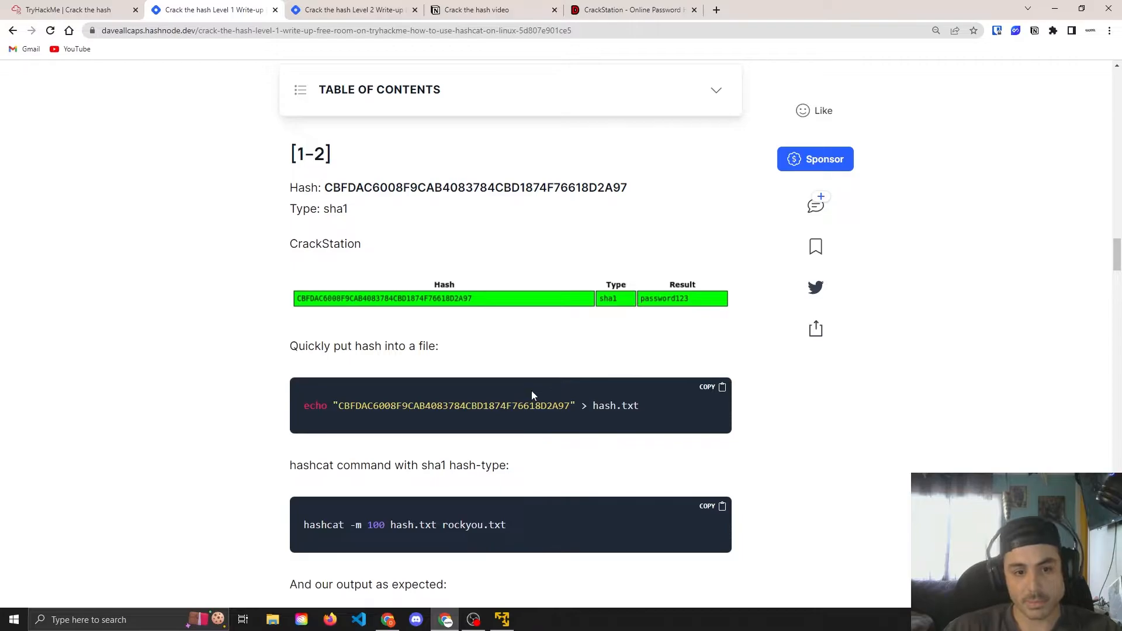
scroll("down", 3)
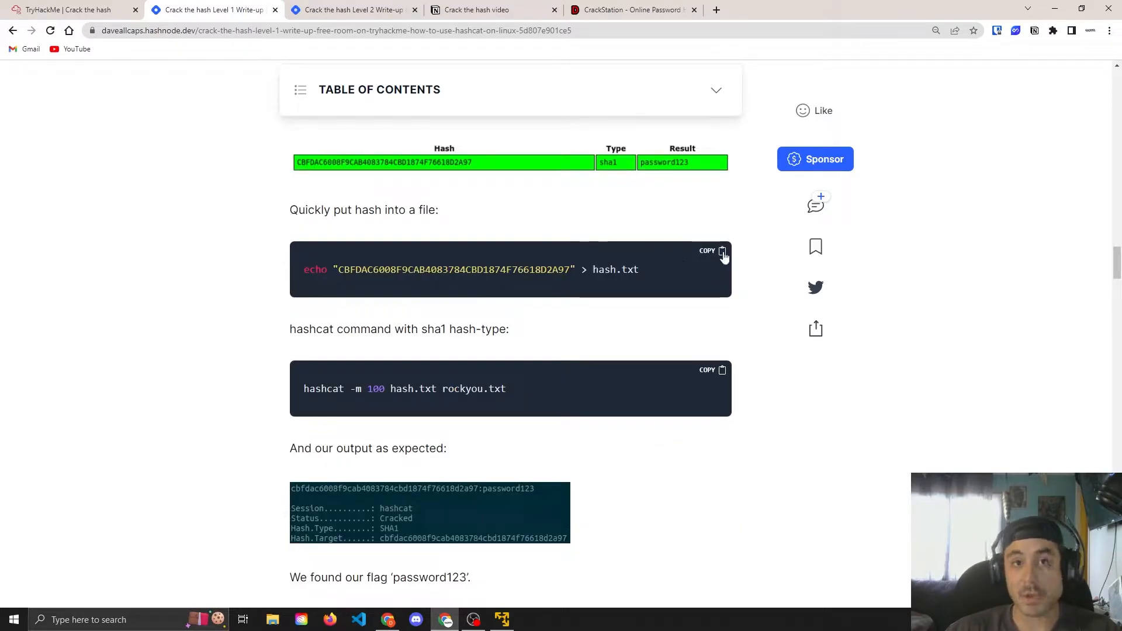
left_click(722, 250)
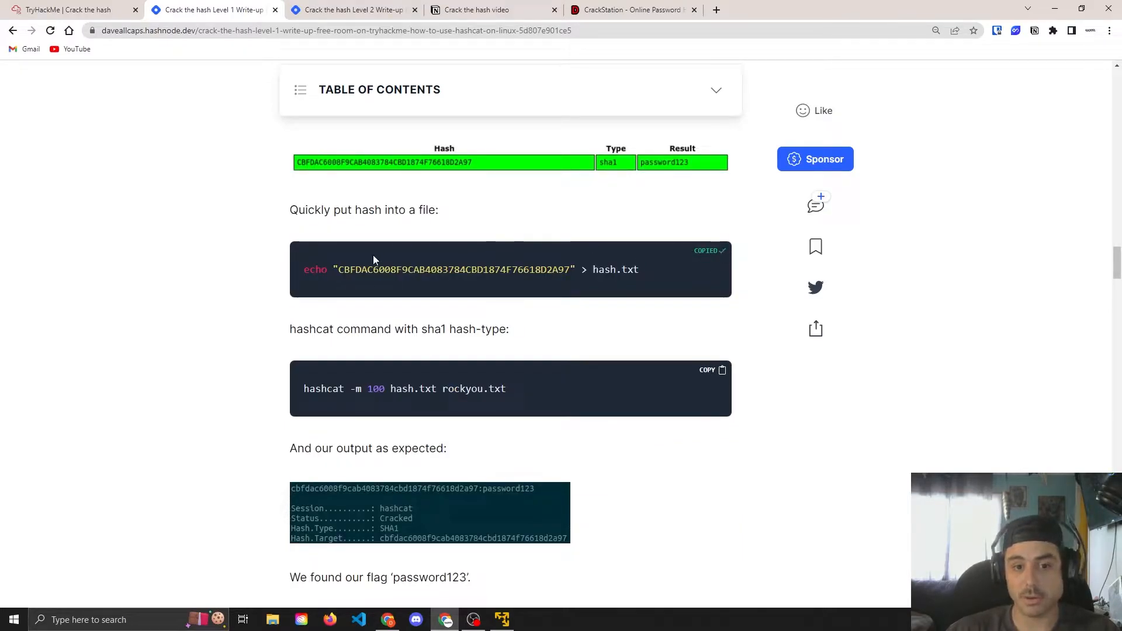
double_click(314, 269)
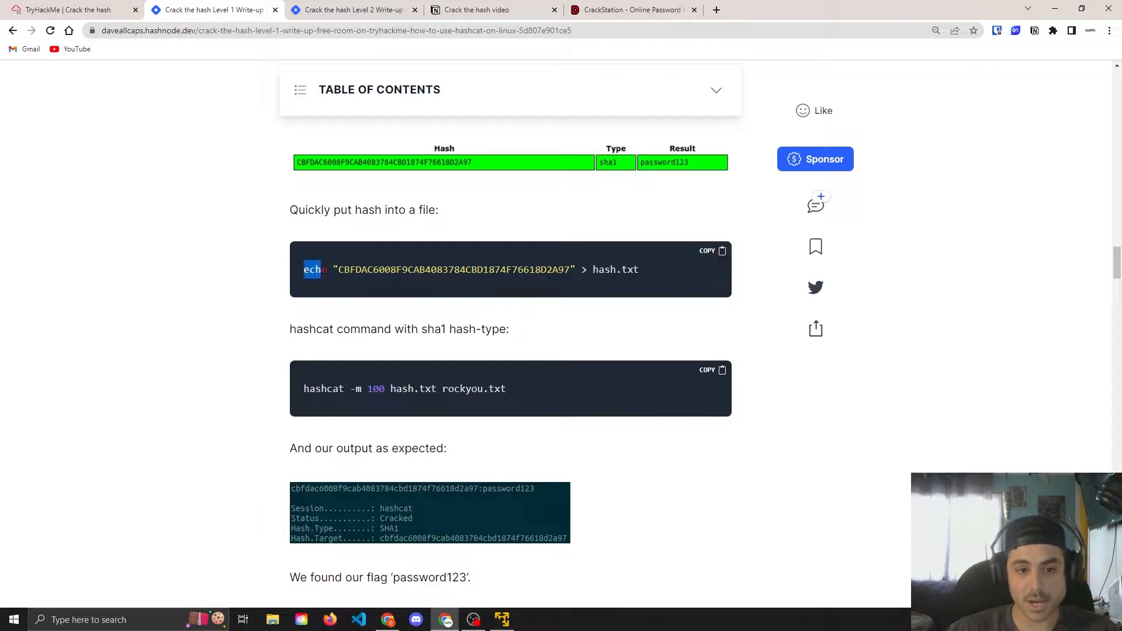
left_click_drag(311, 268, 573, 269)
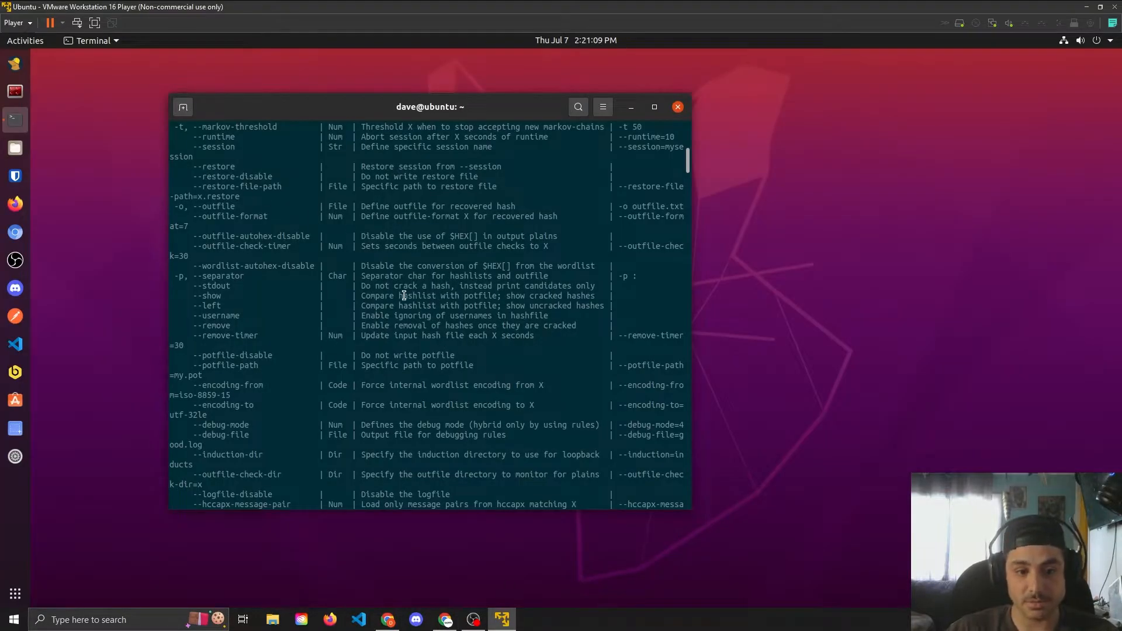
mouse_move(495, 370)
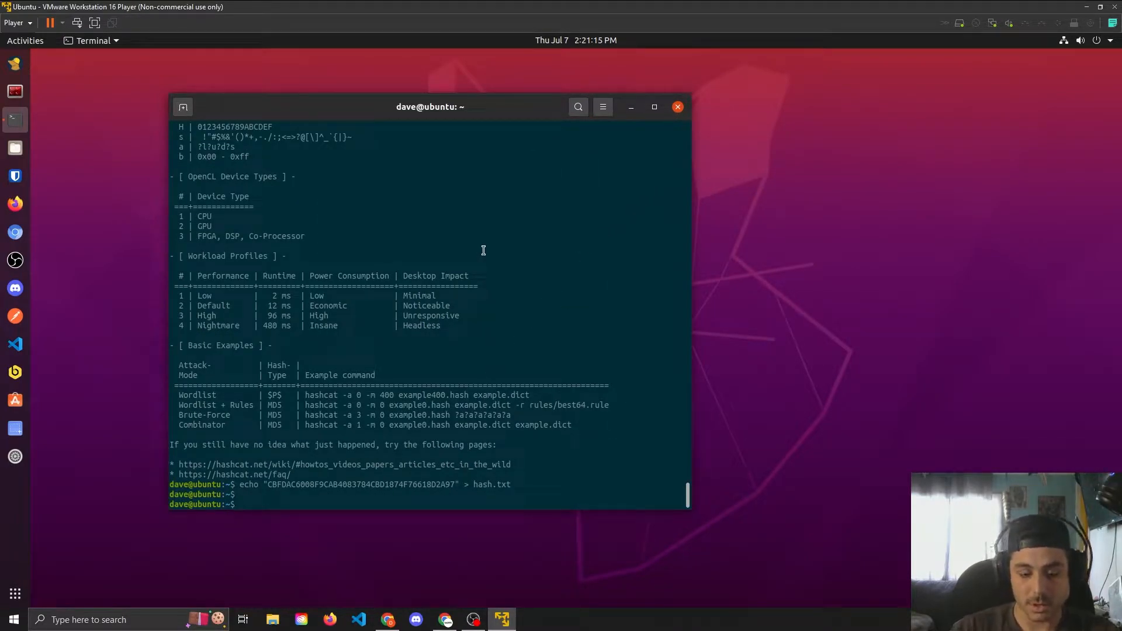
type("cat hash.txt")
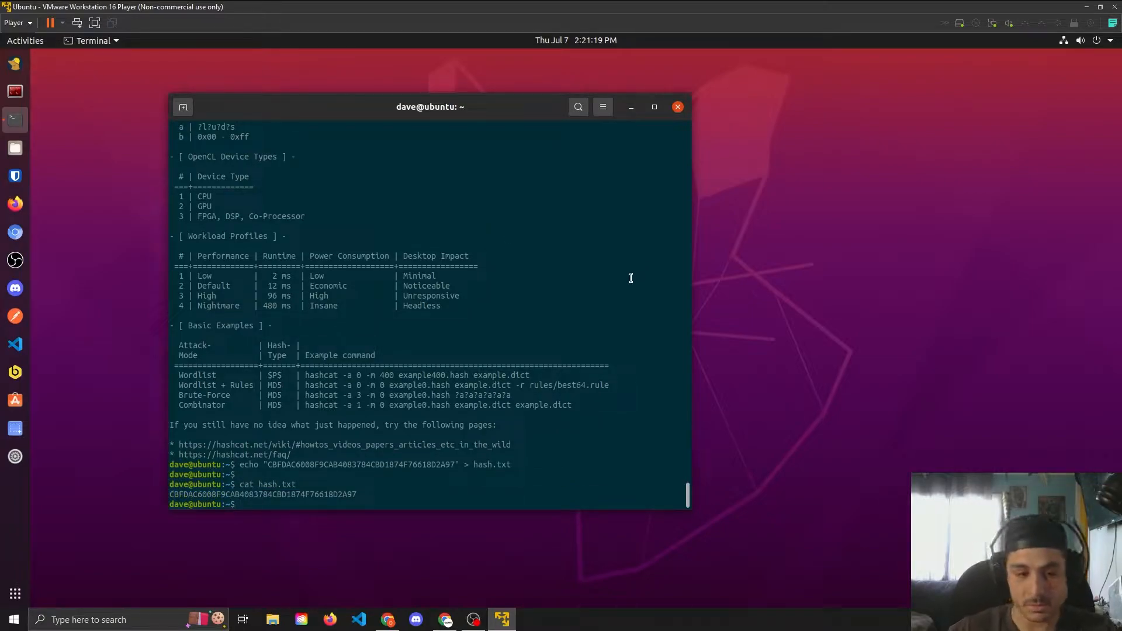
Step: Review the write-up's hashcat sha1 command, noting the -m flag, hash.txt and rockyou.txt
left_click(444, 620)
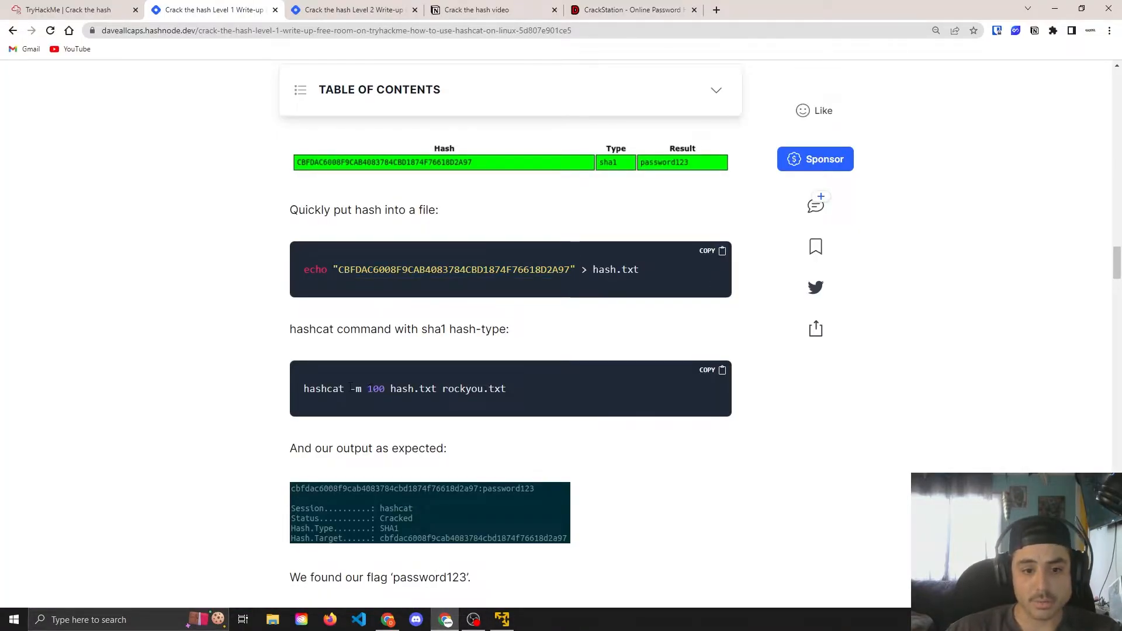
double_click(356, 389)
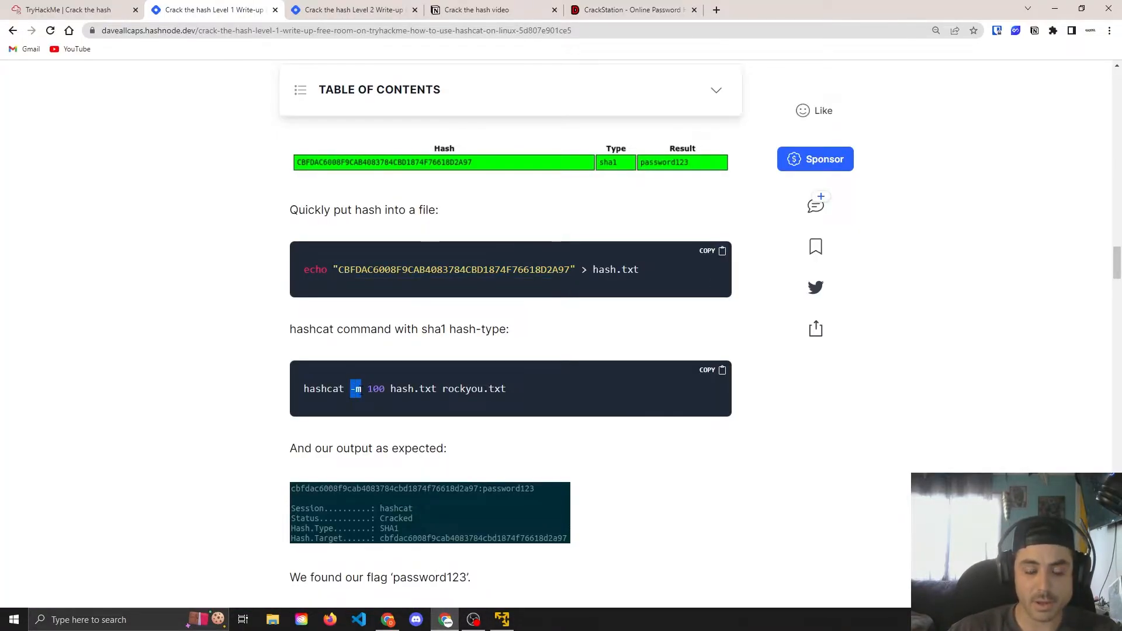
left_click_drag(352, 388, 385, 388)
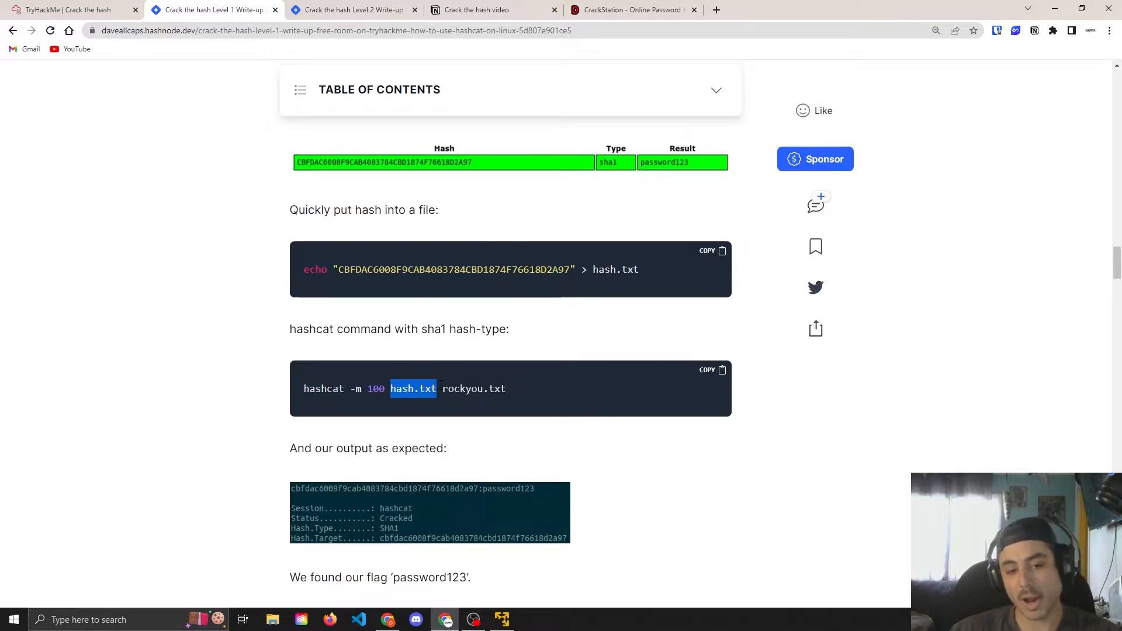
double_click(474, 389)
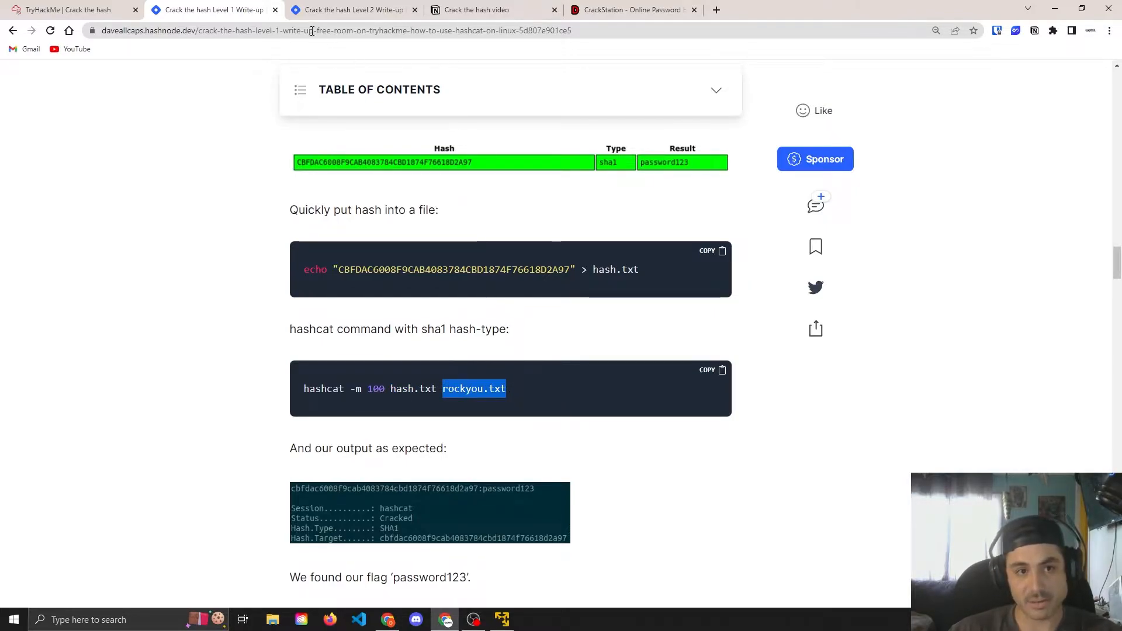
left_click(70, 9)
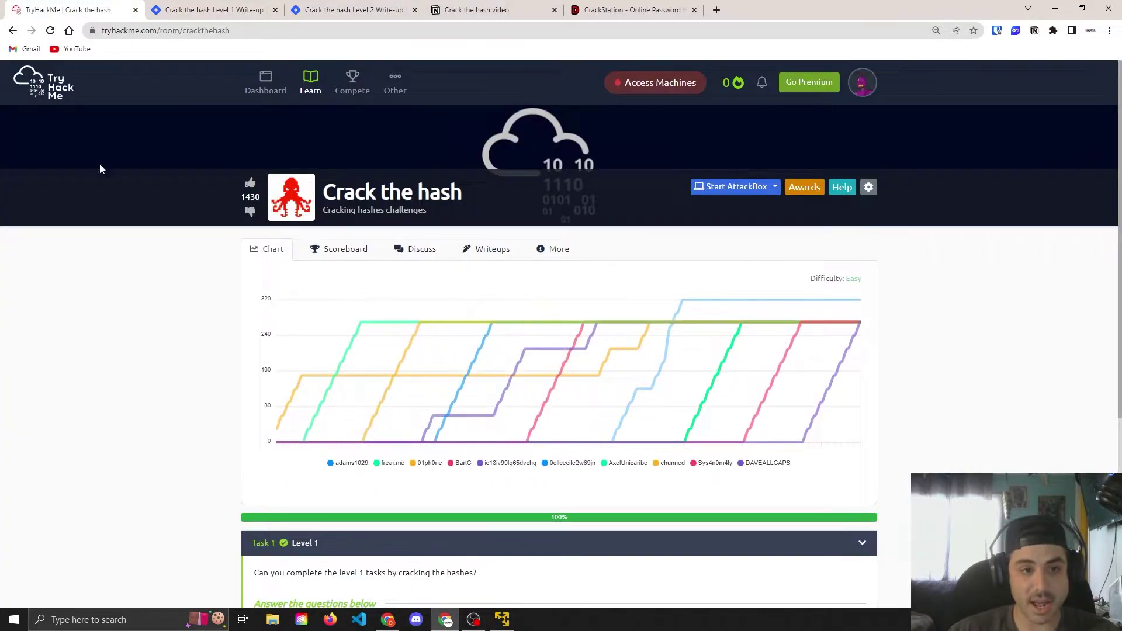
Step: Look over the Level 2 questions, then bring up the Ubuntu virtual machine
left_click(349, 10)
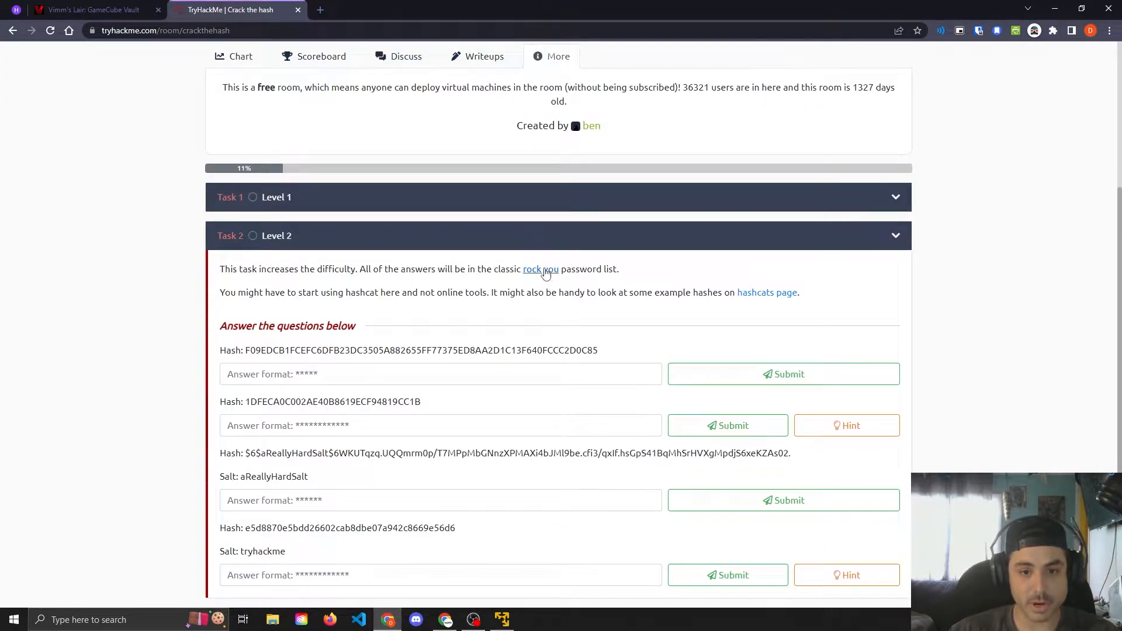
mouse_move(545, 274)
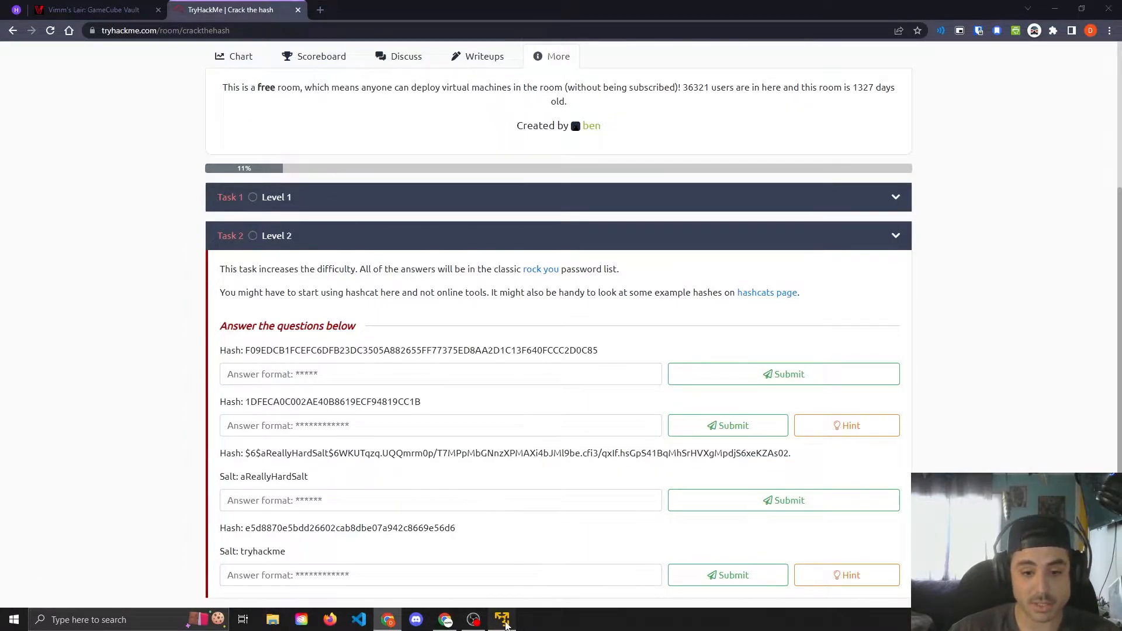
left_click(501, 619)
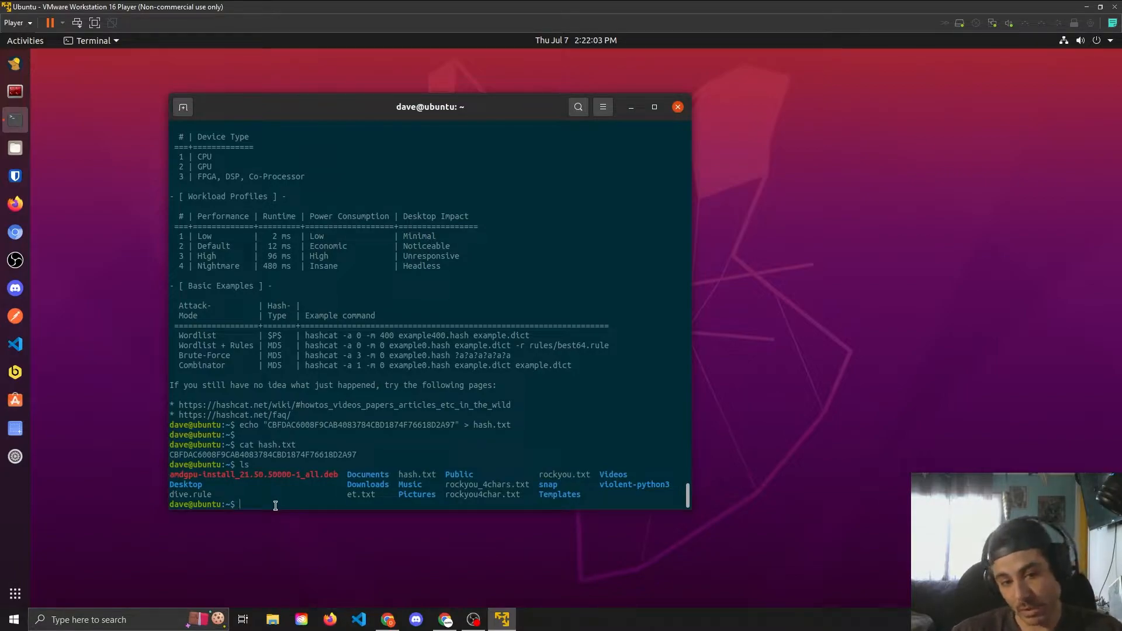
type("hashcat -m")
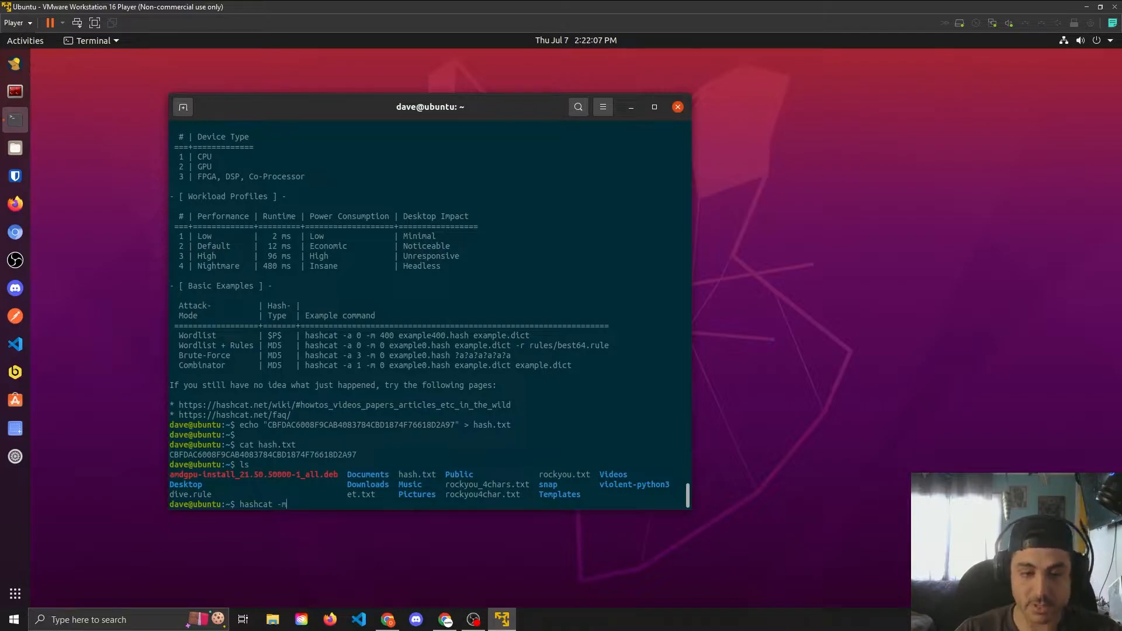
type("100")
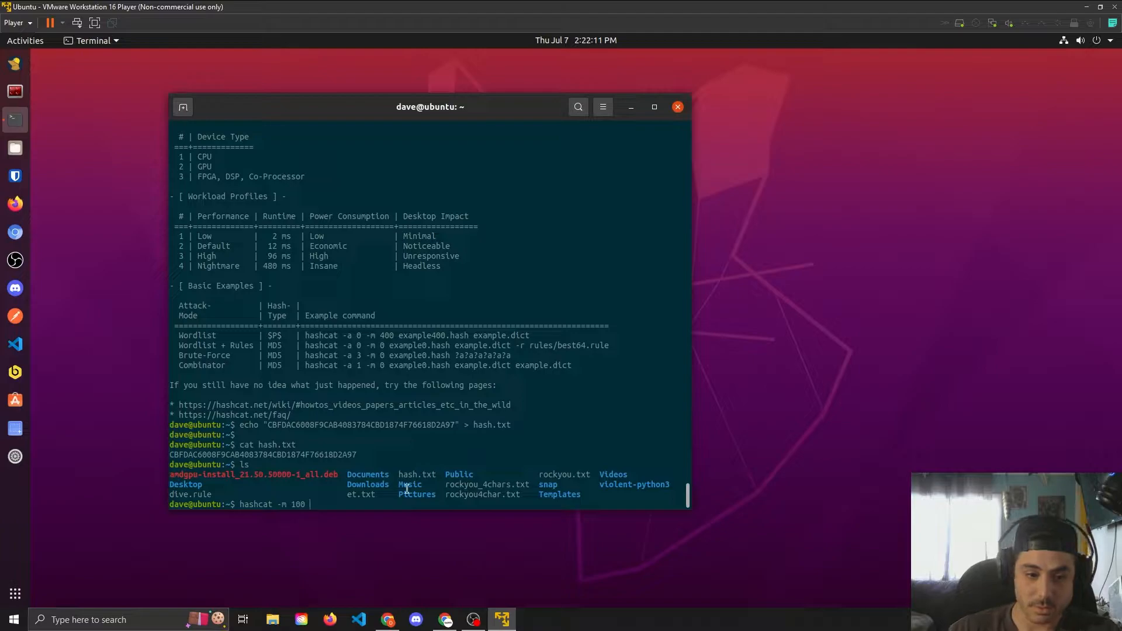
type("hash")
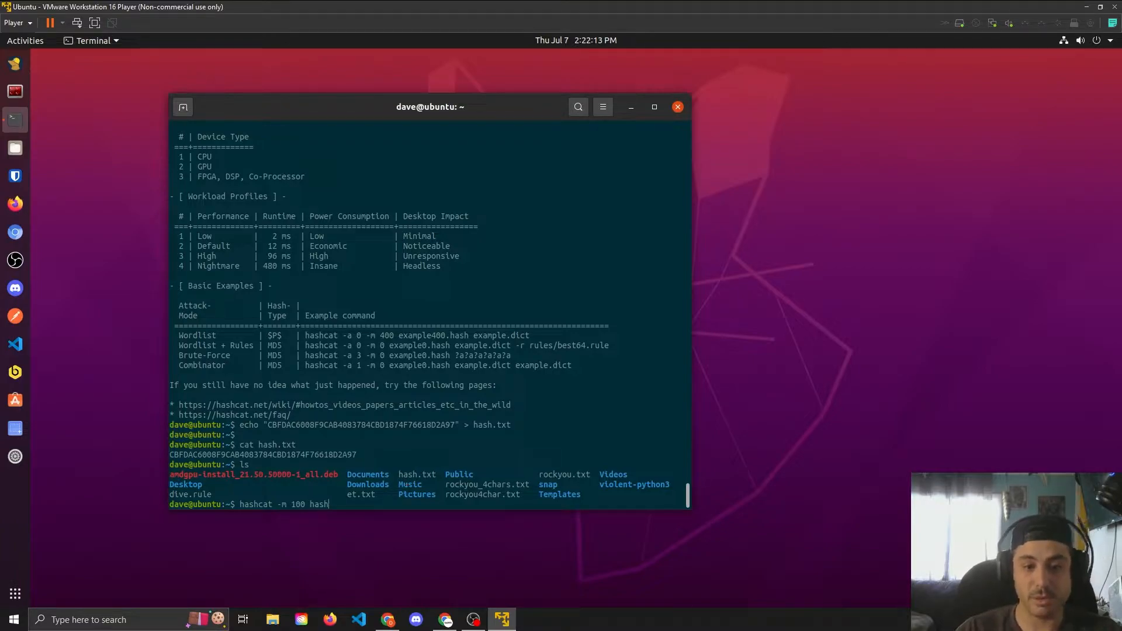
type(".txt")
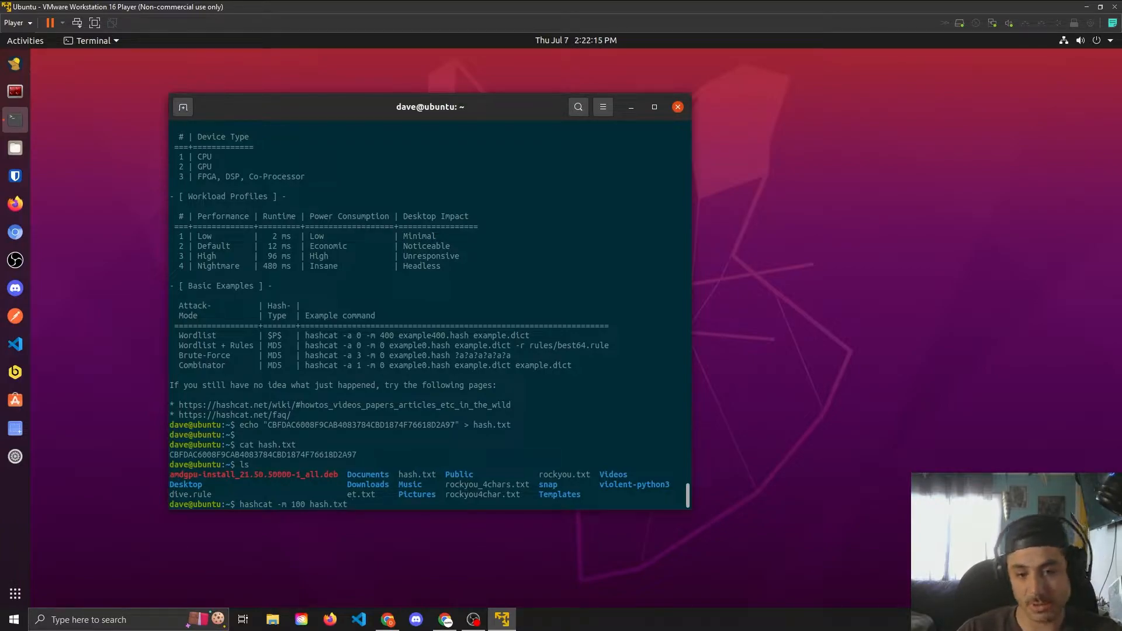
type("rockyou")
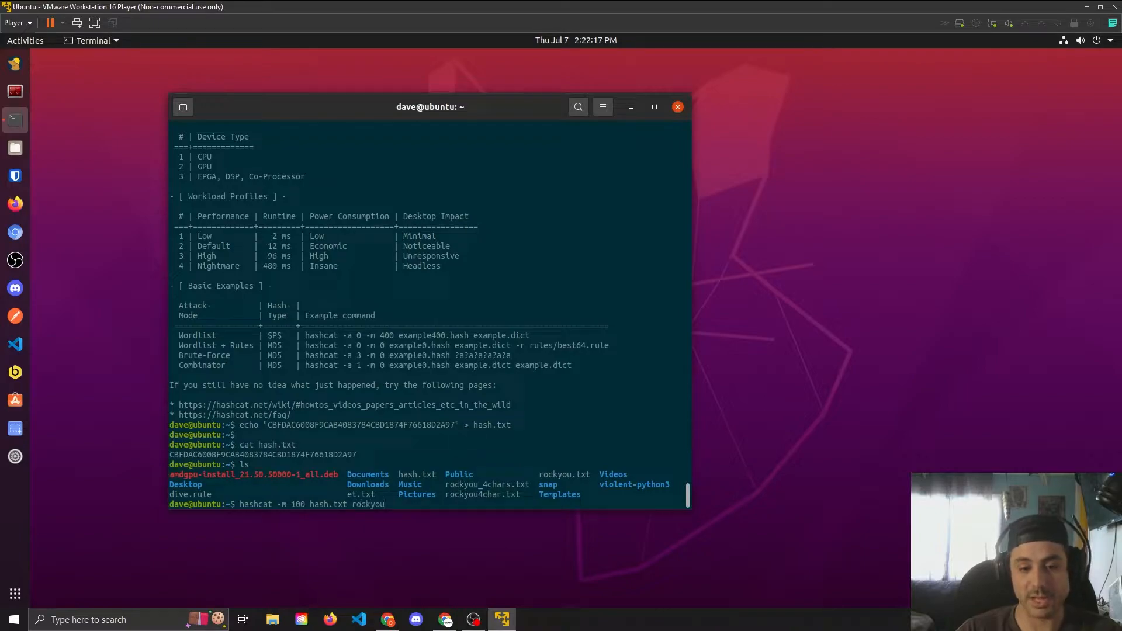
type(".txt")
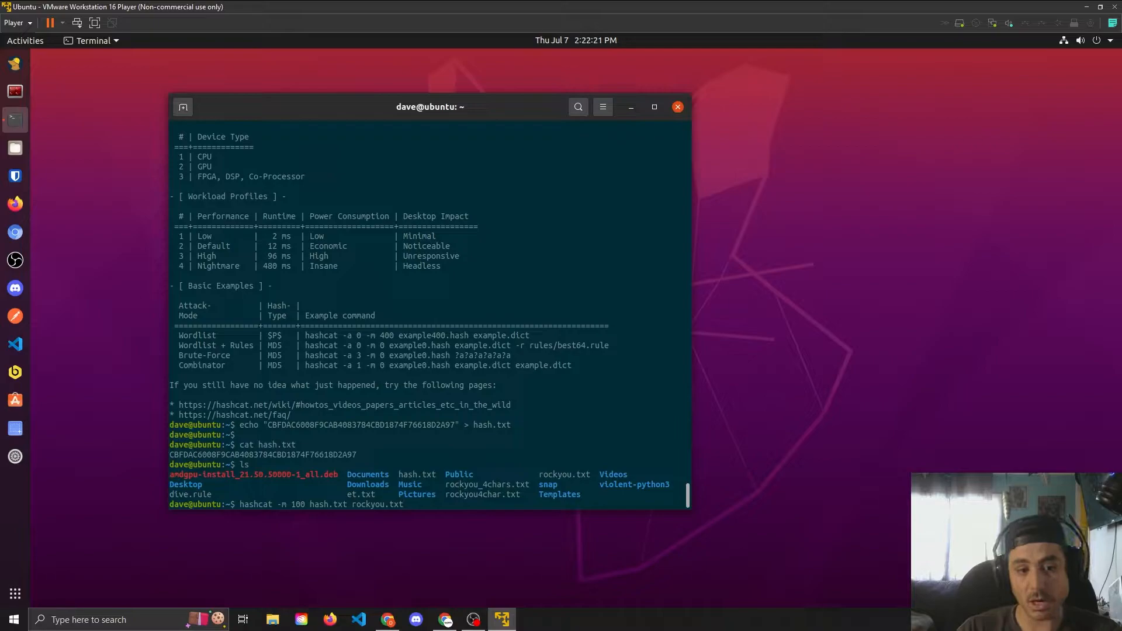
key("Return")
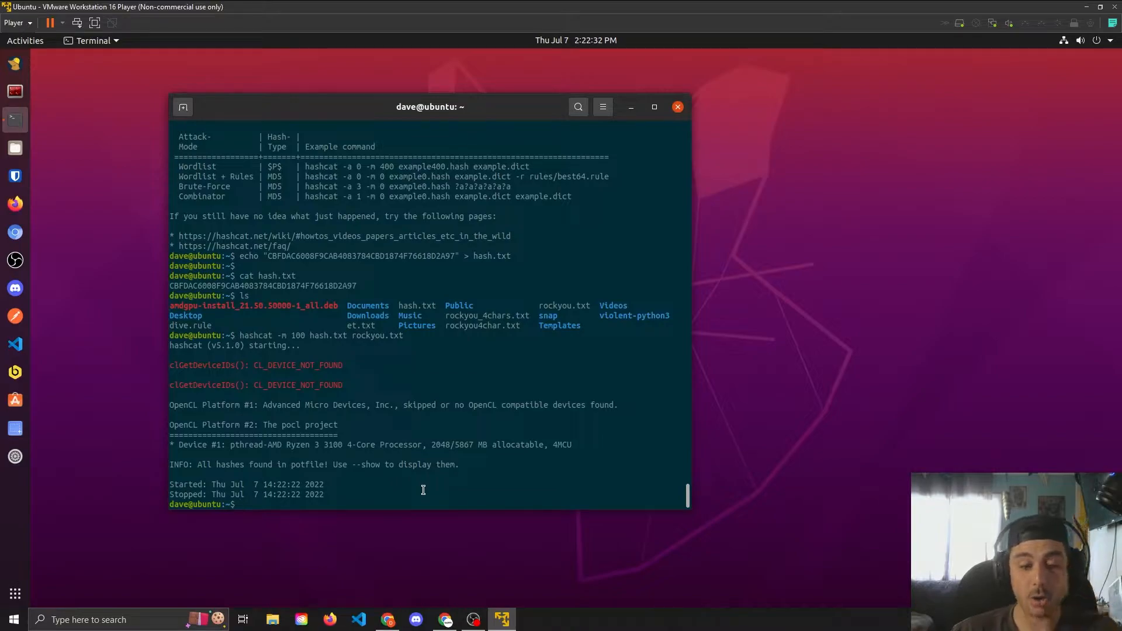
type("hashcat -m 100 hash.txt rockyou.txt --show")
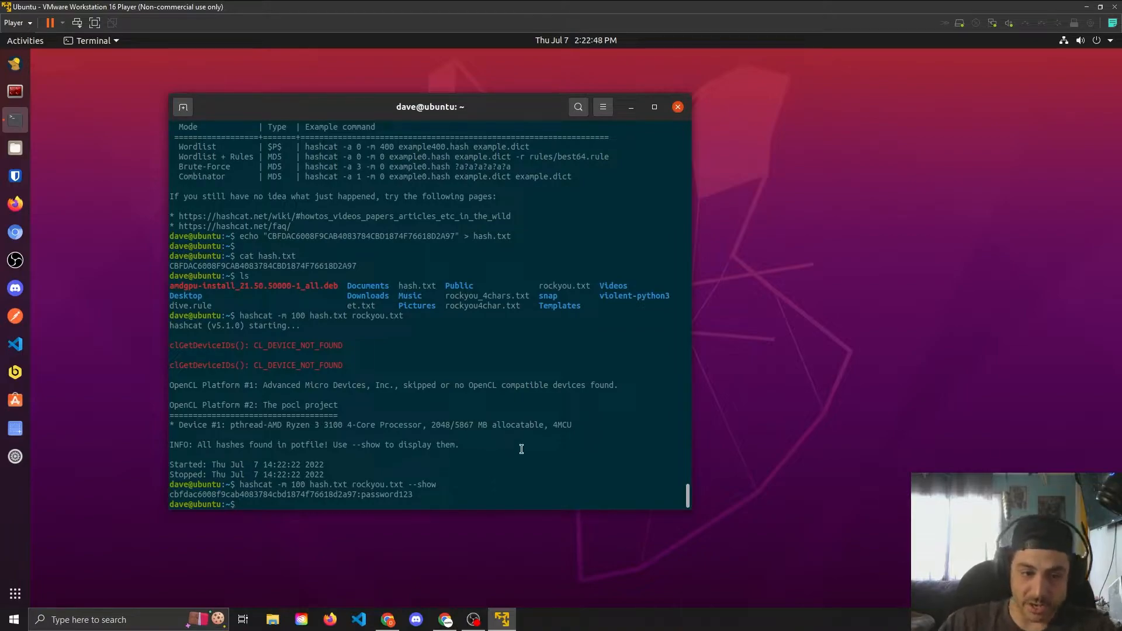
mouse_move(334, 493)
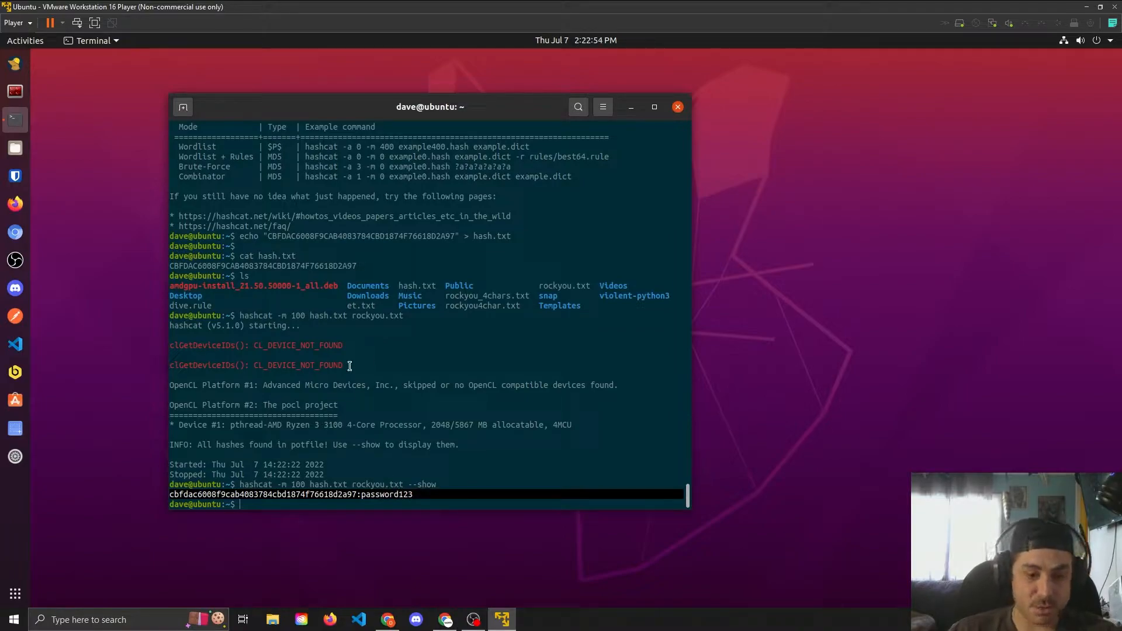
left_click(384, 619)
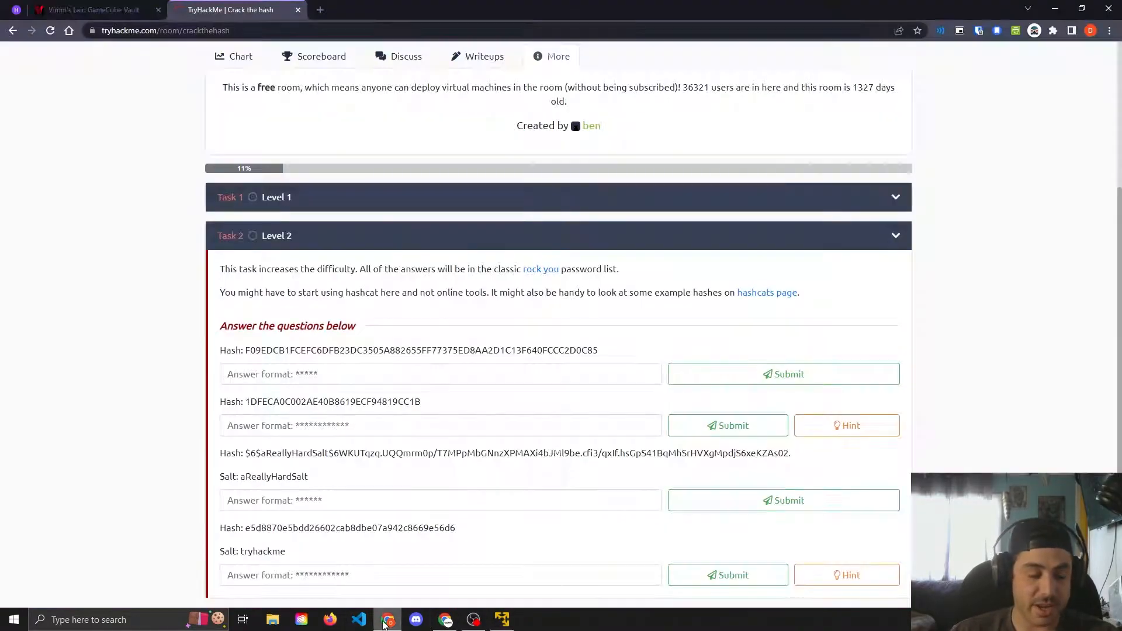
mouse_move(327, 199)
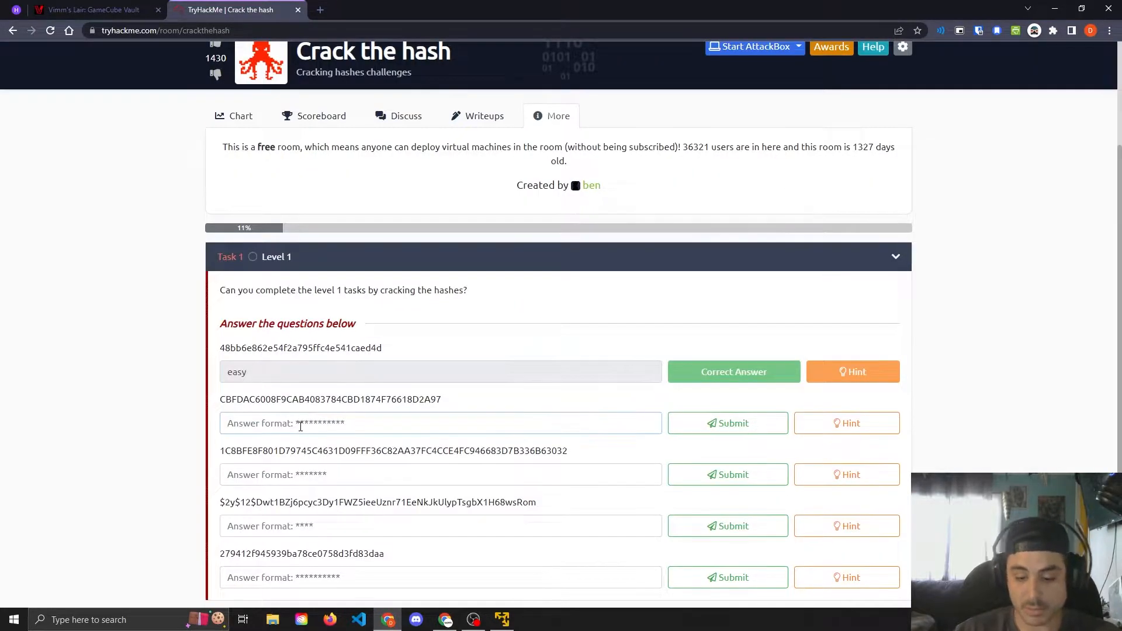
type("password123")
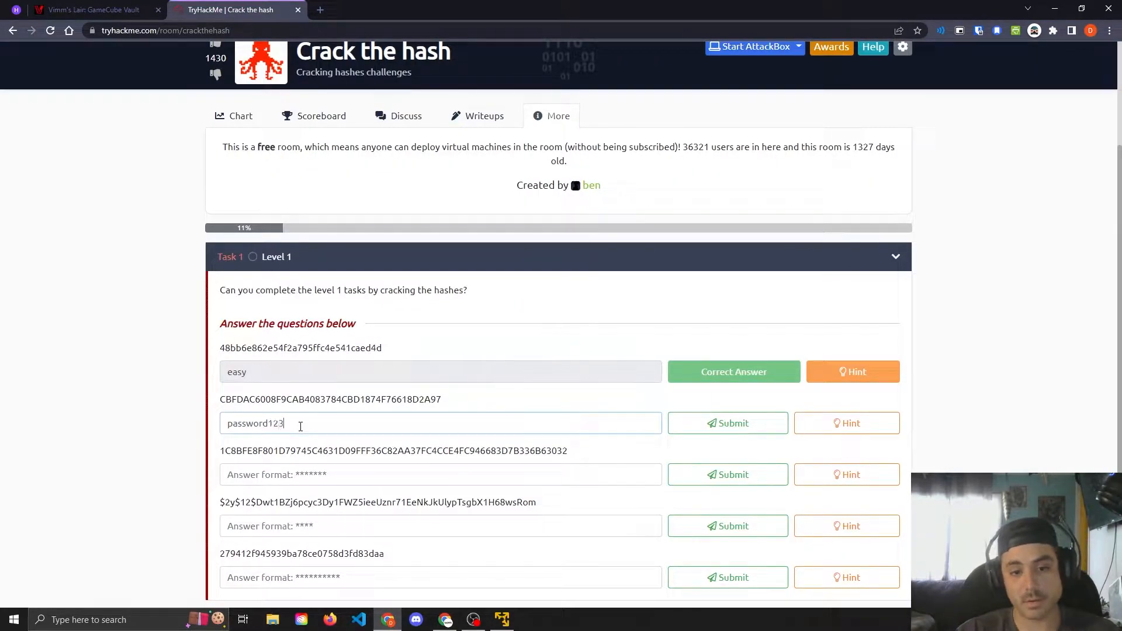
left_click(727, 423)
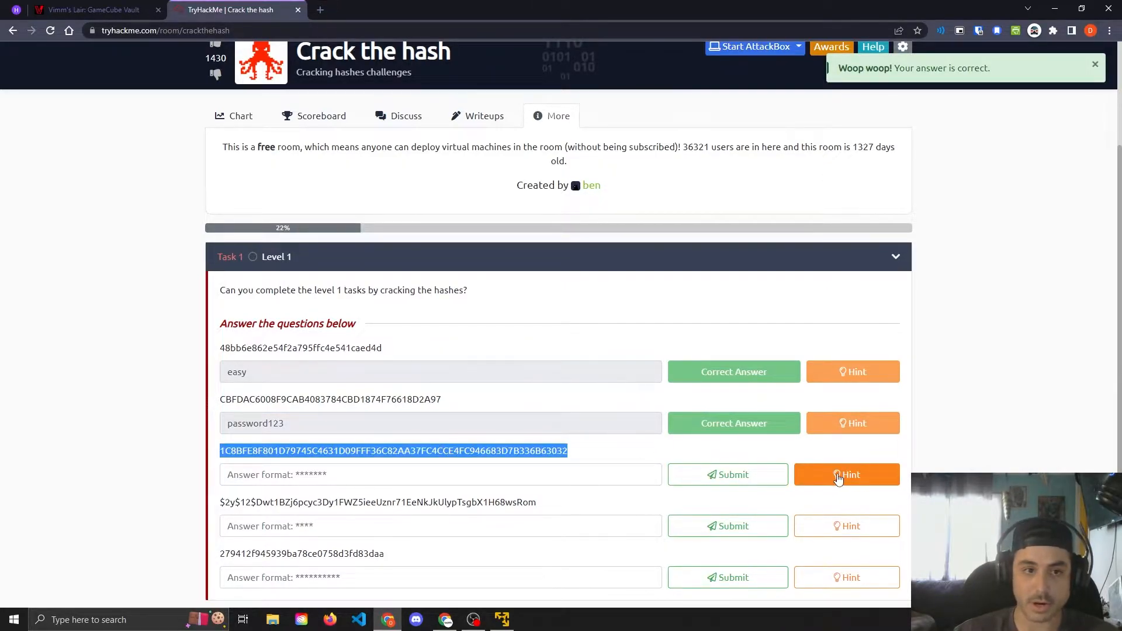
left_click(846, 475)
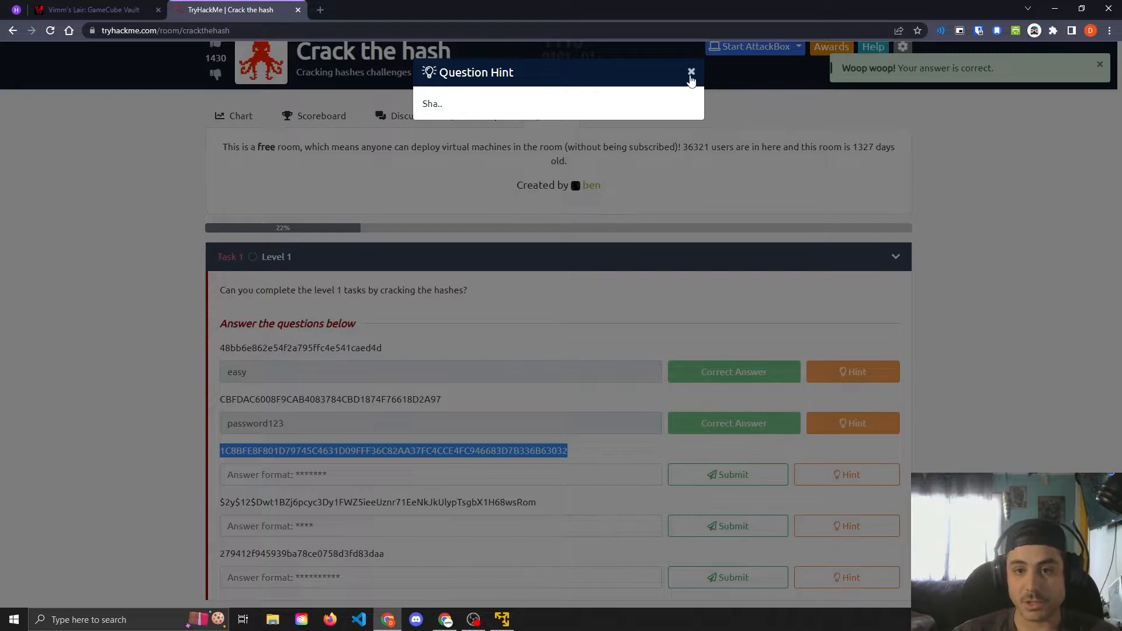
left_click(691, 71)
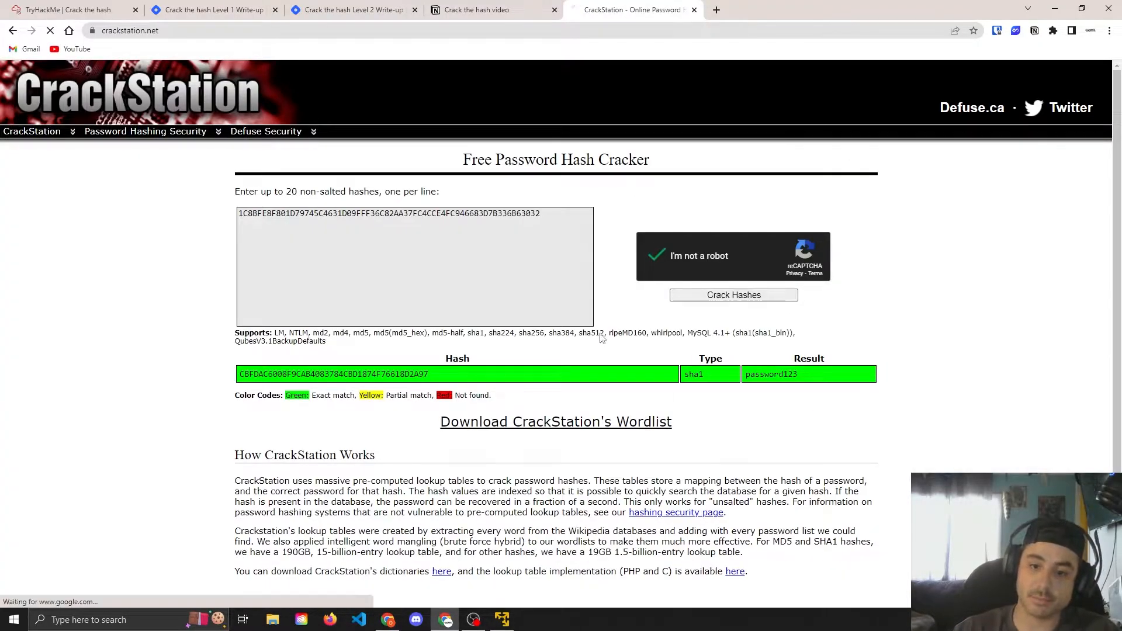
Step: Crack the third hash in CrackStation as sha256, then return to the Level 1 write-up
left_click(734, 295)
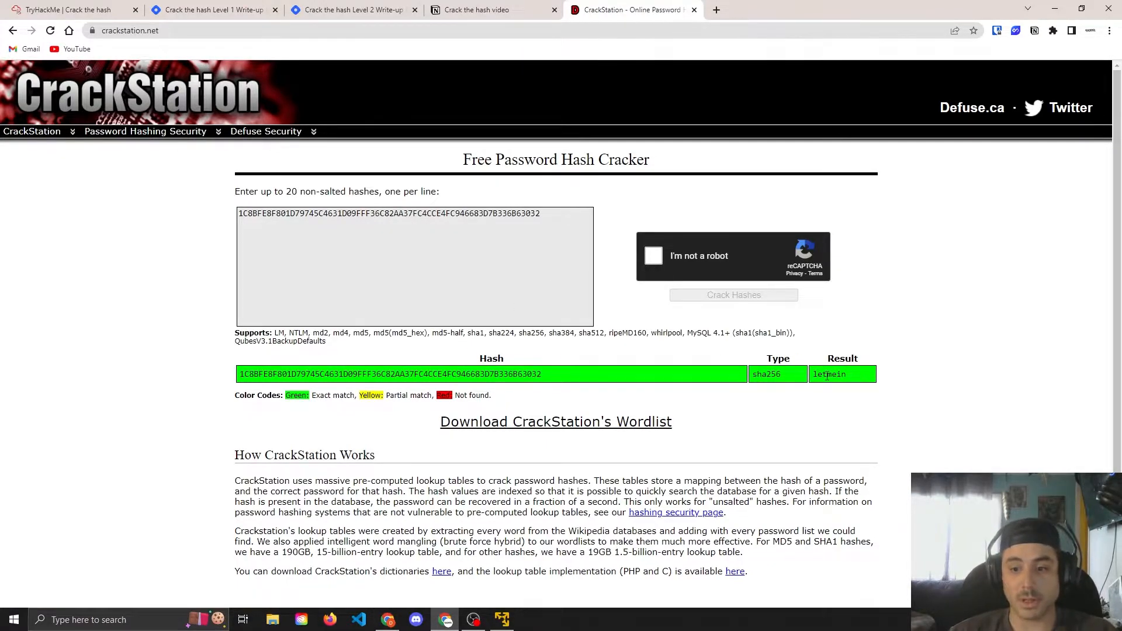
left_click(204, 9)
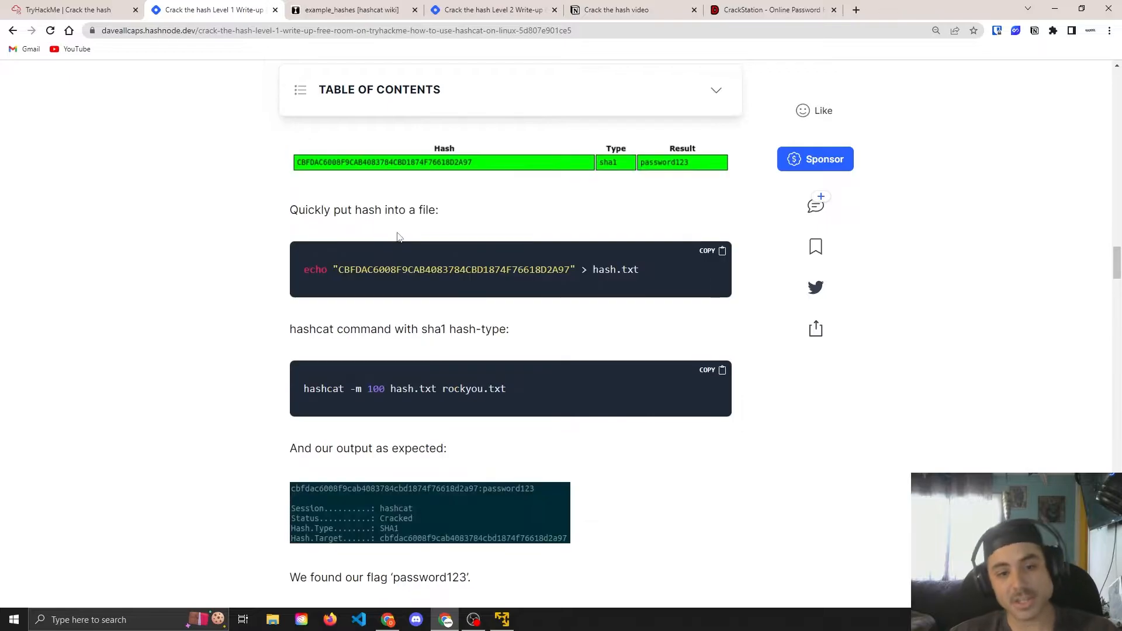
Step: Consult hashcat's example-hashes mode table for sha256, then bring the Ubuntu terminal forward
left_click(351, 9)
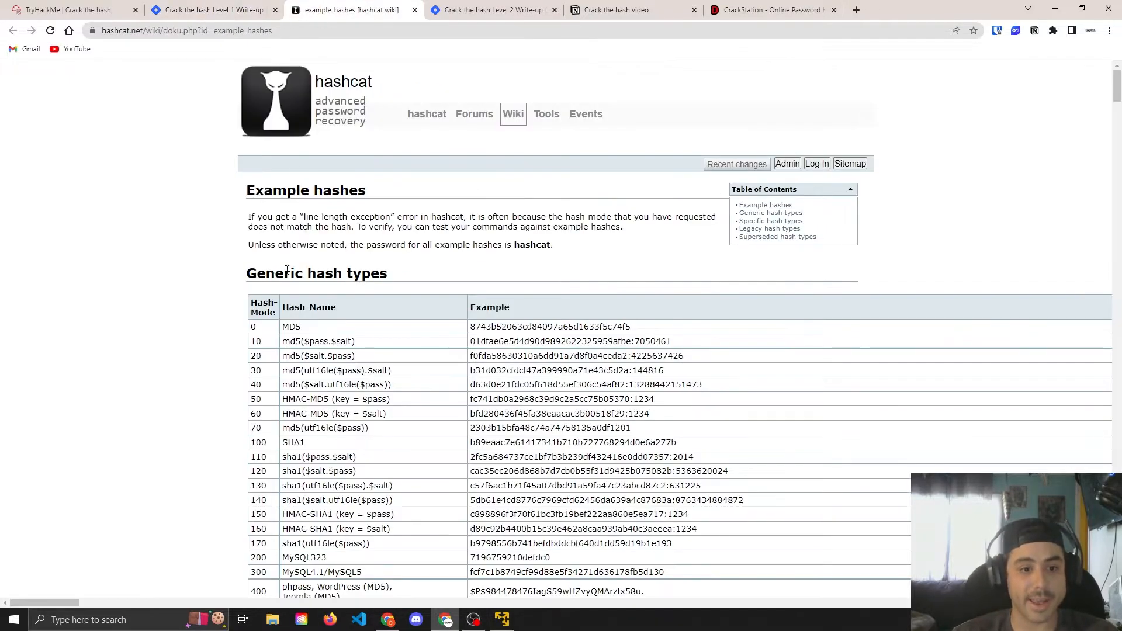
scroll("down", 3)
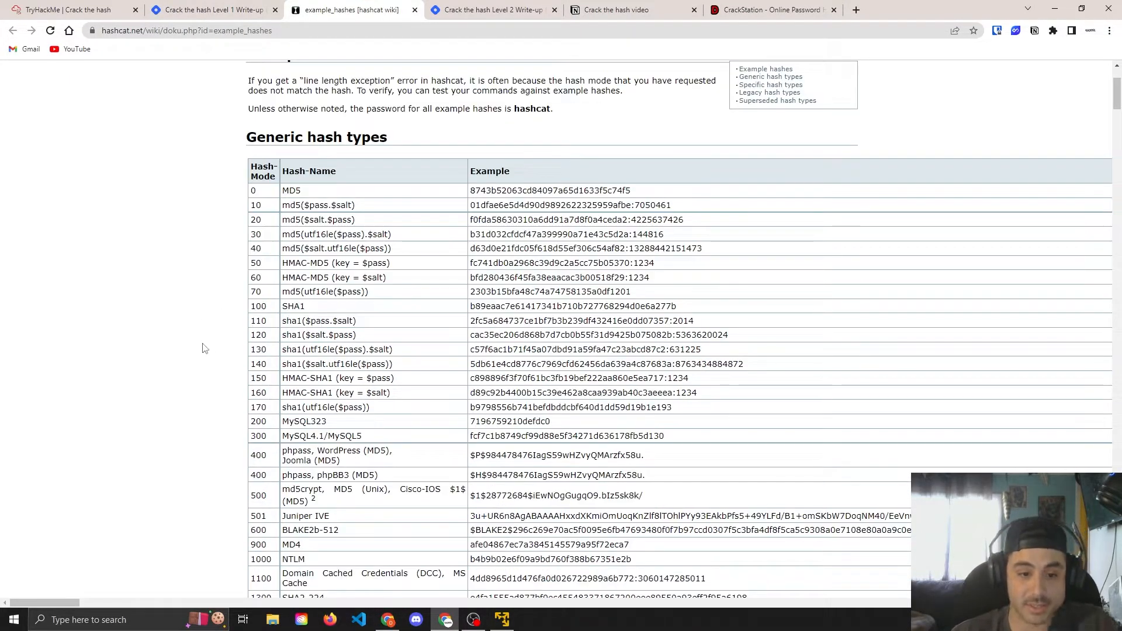
mouse_move(185, 321)
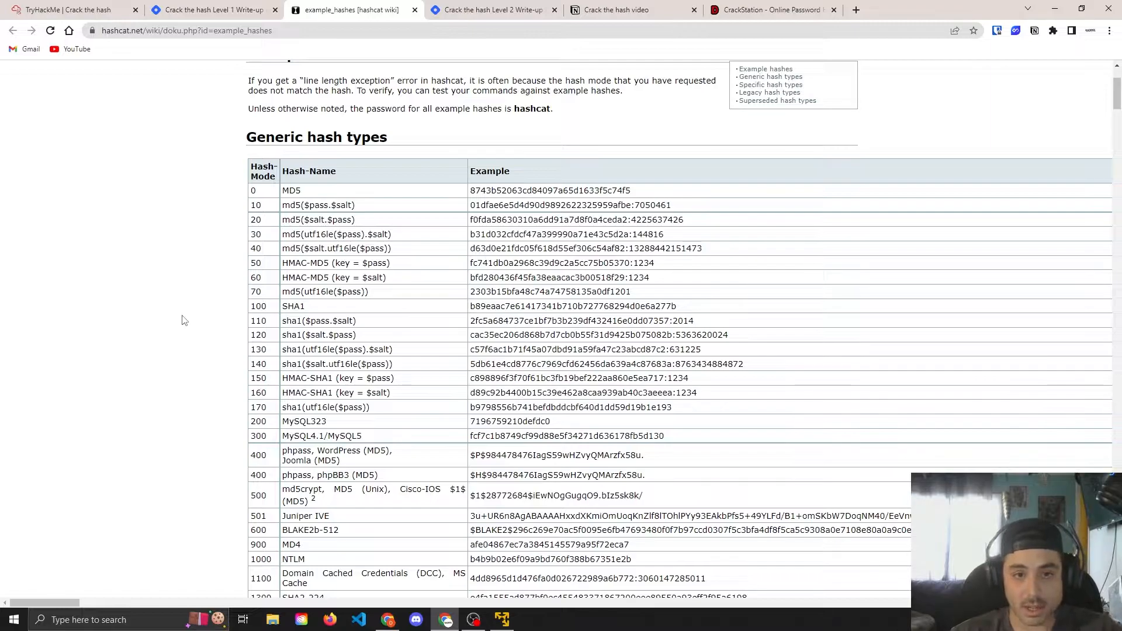
mouse_move(742, 24)
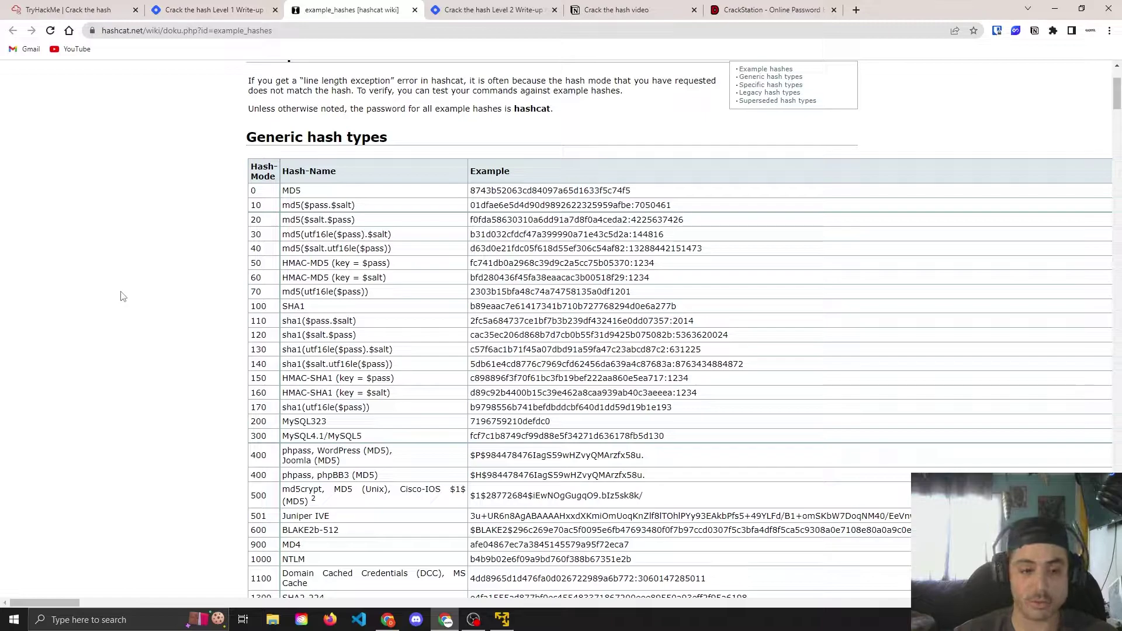
scroll("down", 3)
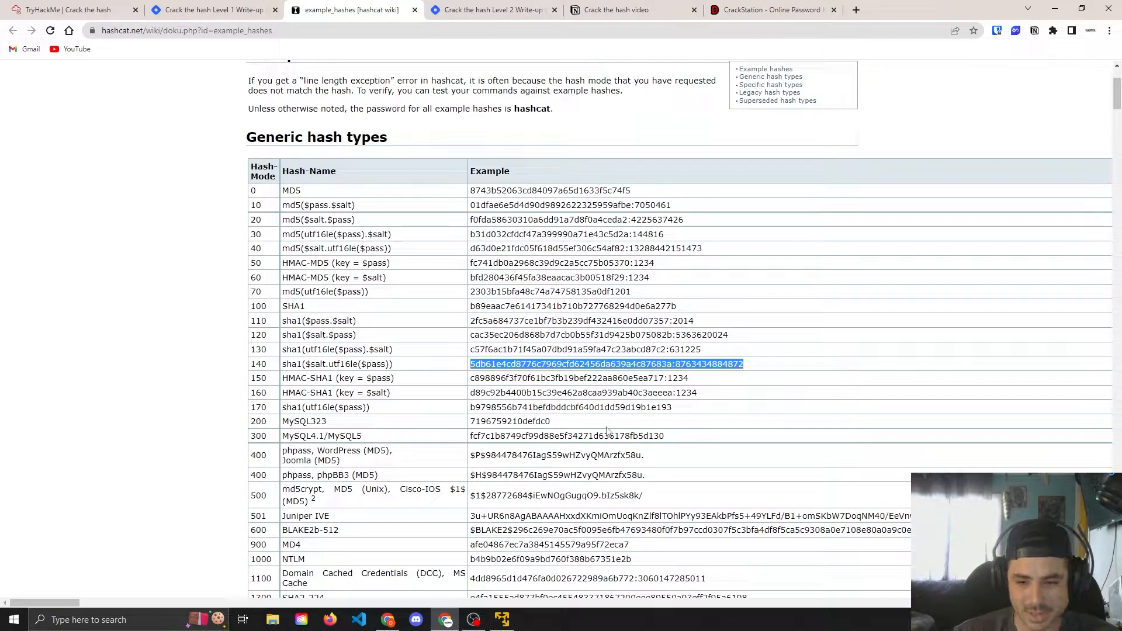
scroll("down", 3)
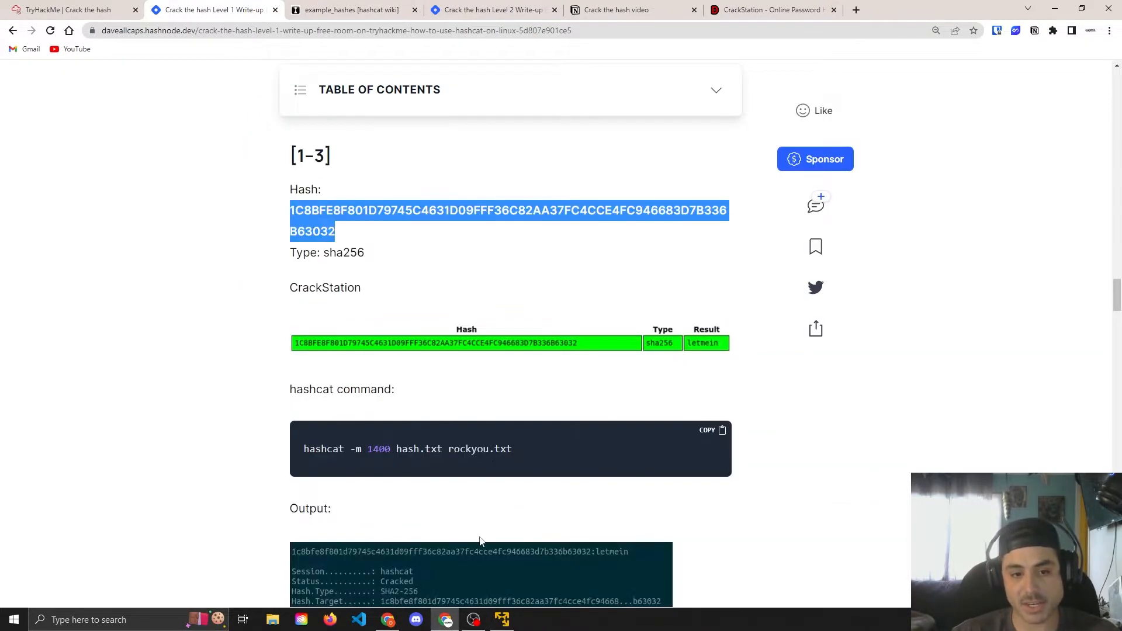
left_click(501, 619)
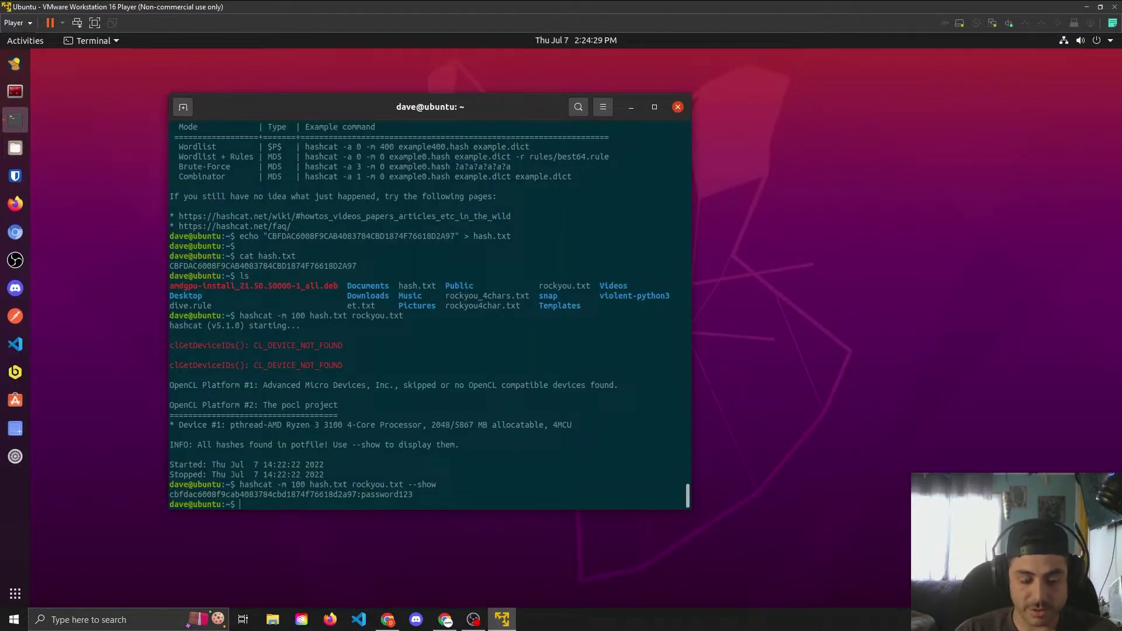
Step: Echo the sha256 hash into hash.txt and cat it to confirm
type("echo \"1C8BFE8F801D79745C4631D09FFF36C82AA37FC4CCE4FC946683D7B336B63032")
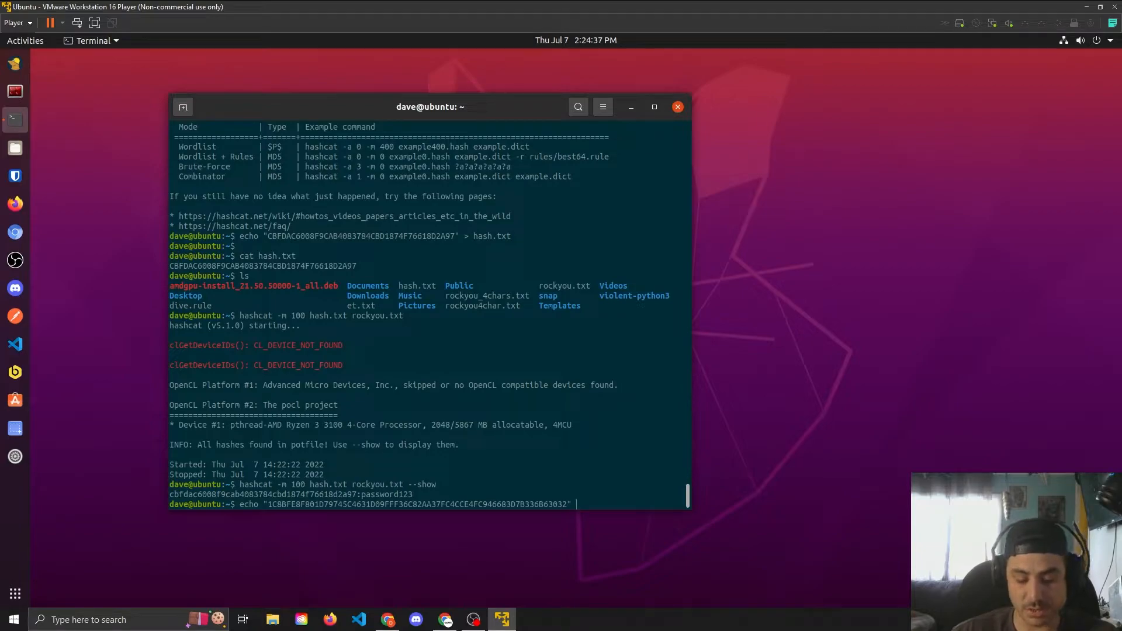
type(">")
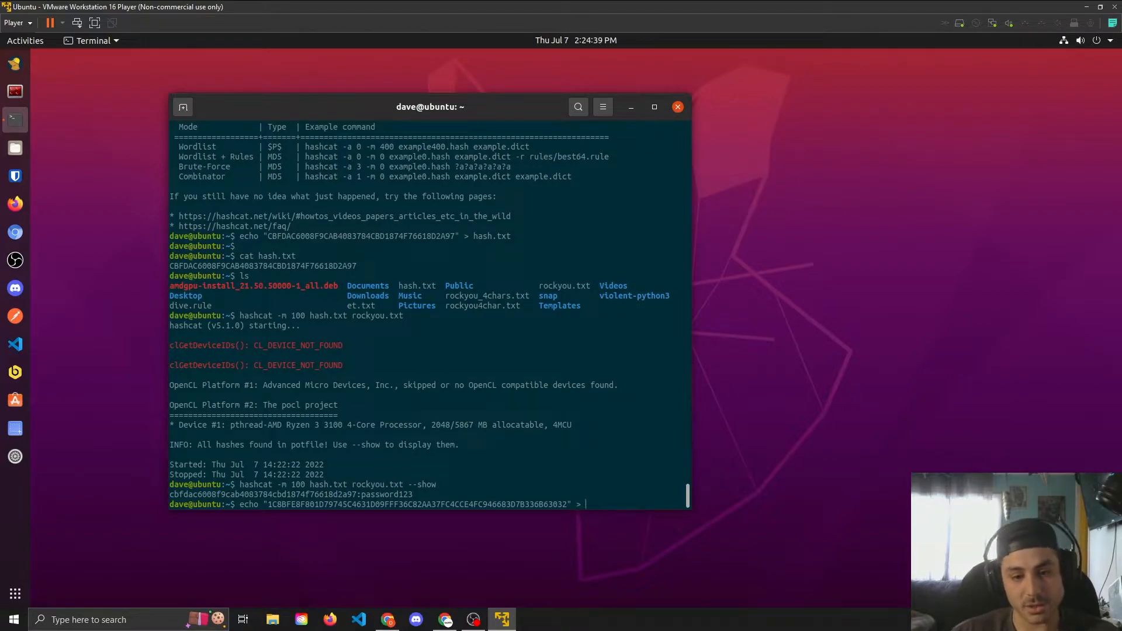
type("c")
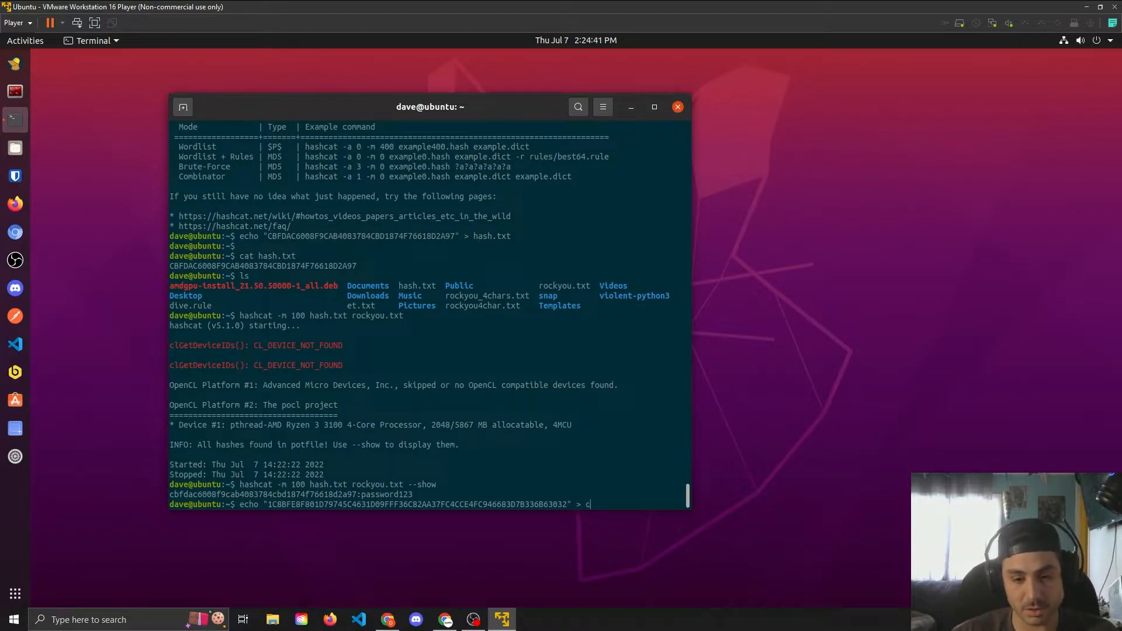
type("hash.txt")
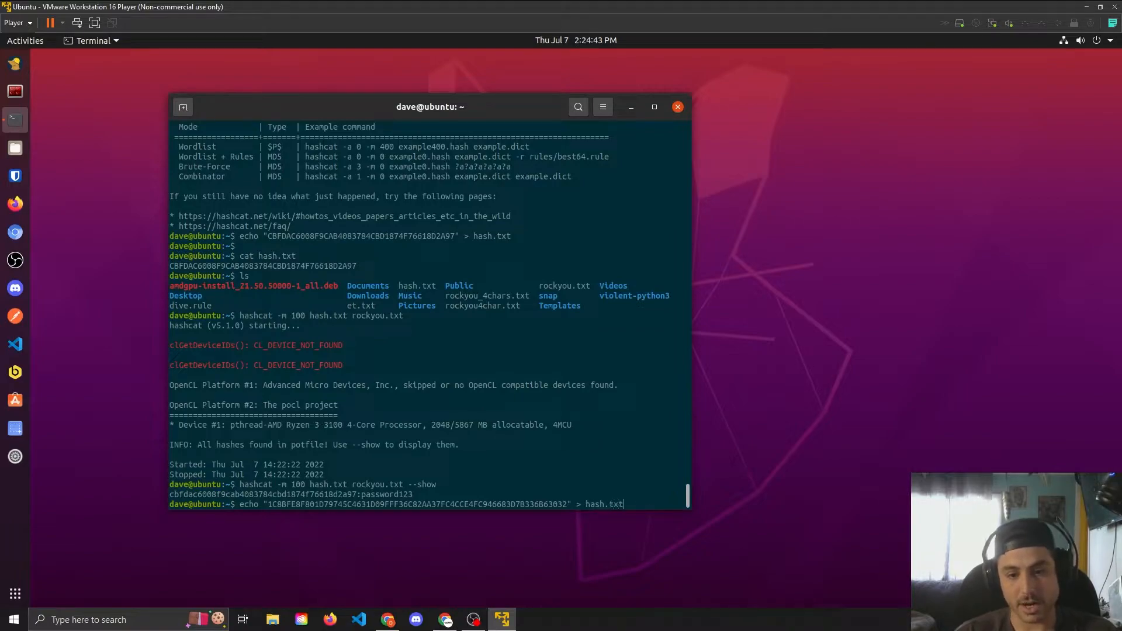
key("Return")
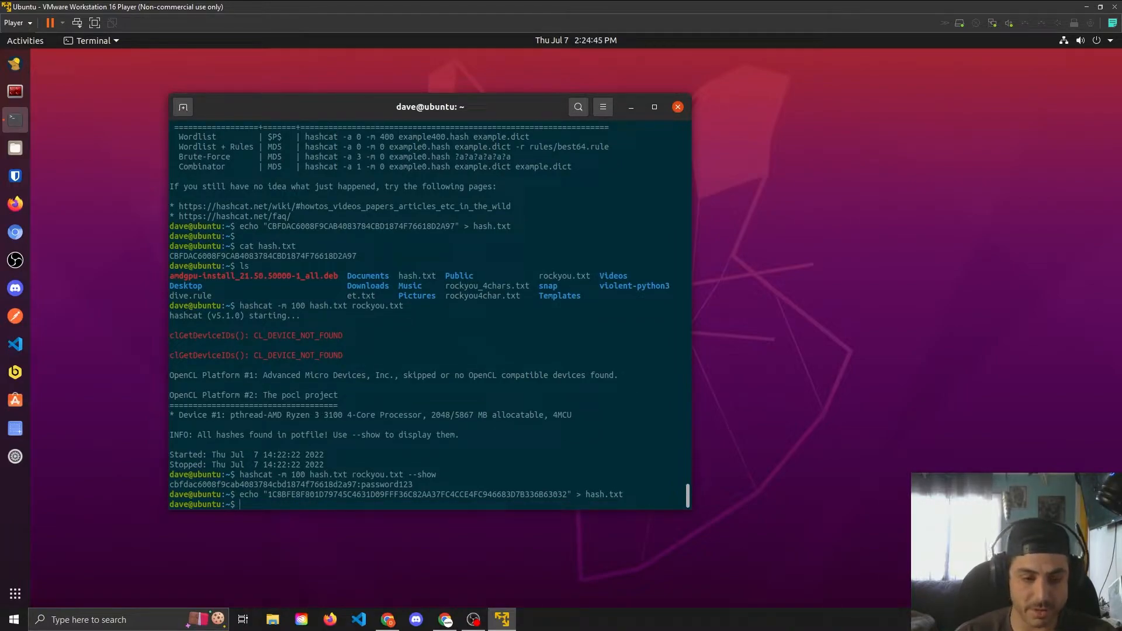
type("cat hash")
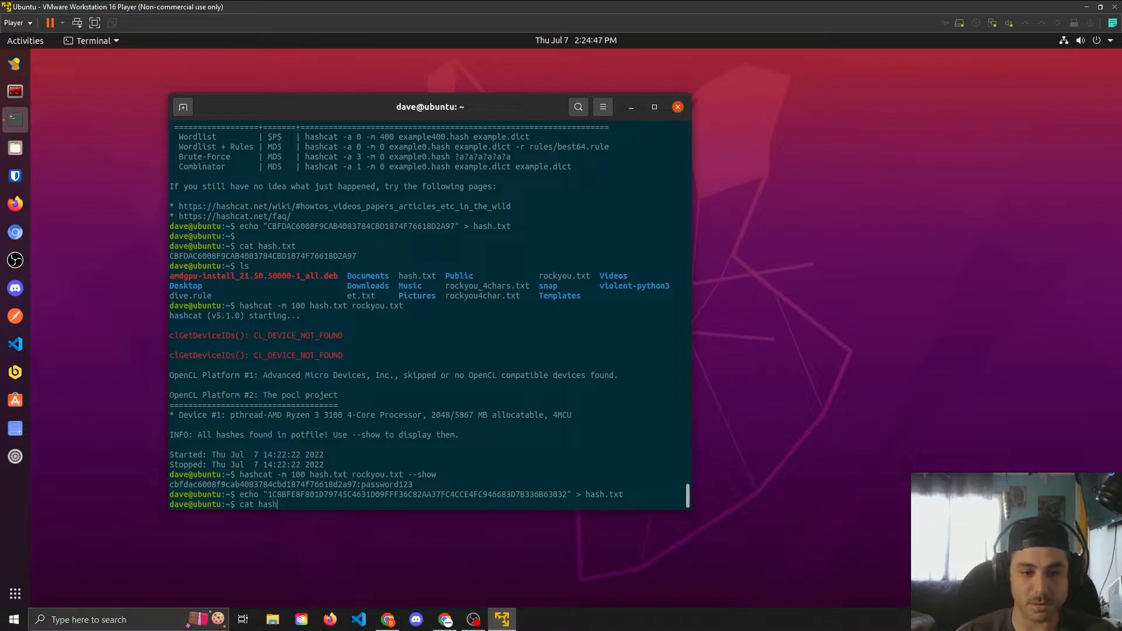
key("Return")
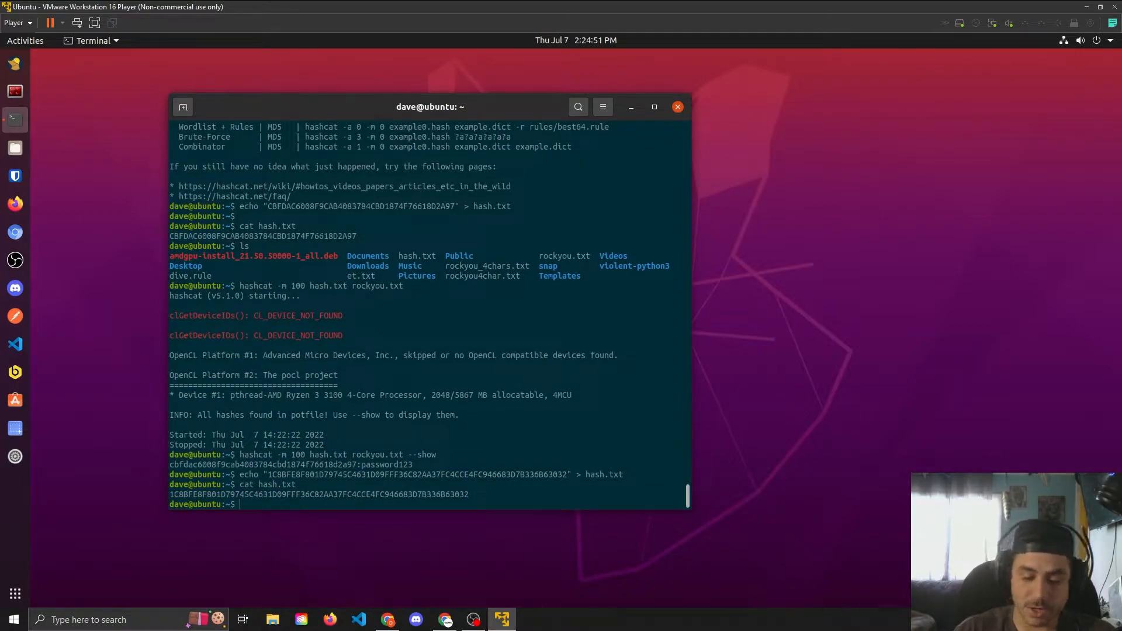
Step: Launch hashcat -m 1400 hash.txt rockyou.txt against the sha256 hash
type("hashcat -m 14")
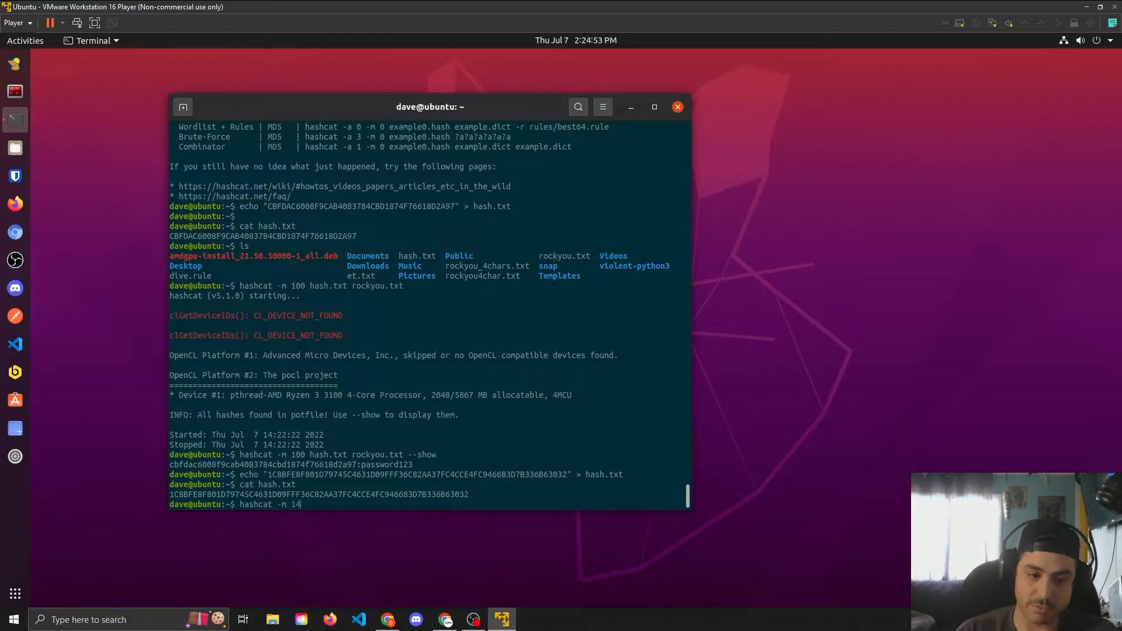
type("00")
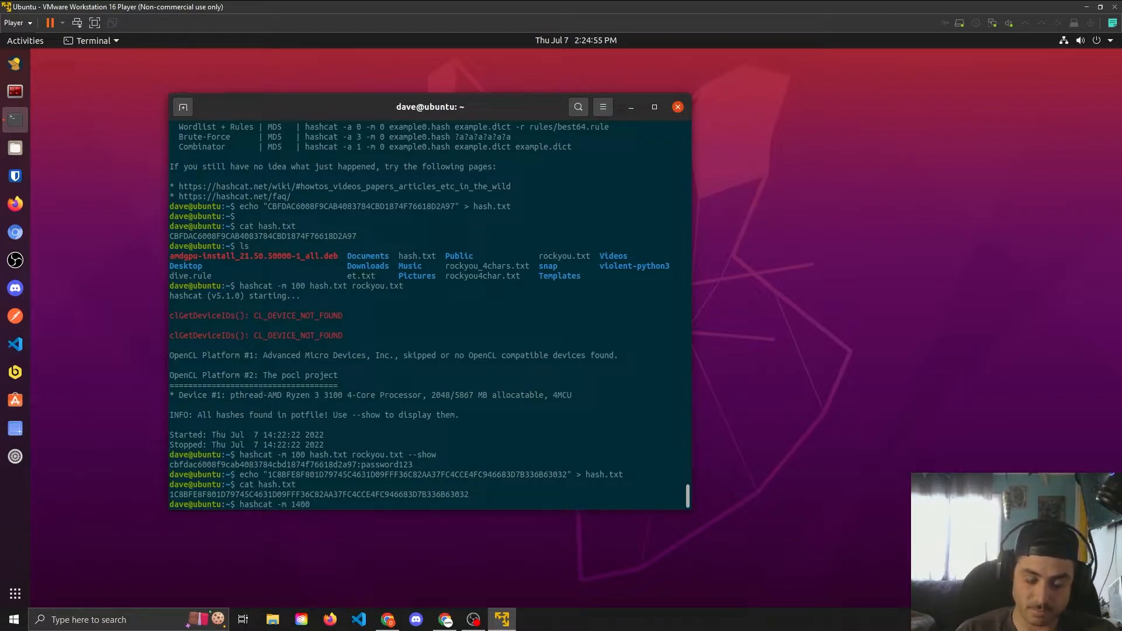
type("hash.txt rockyou.txt")
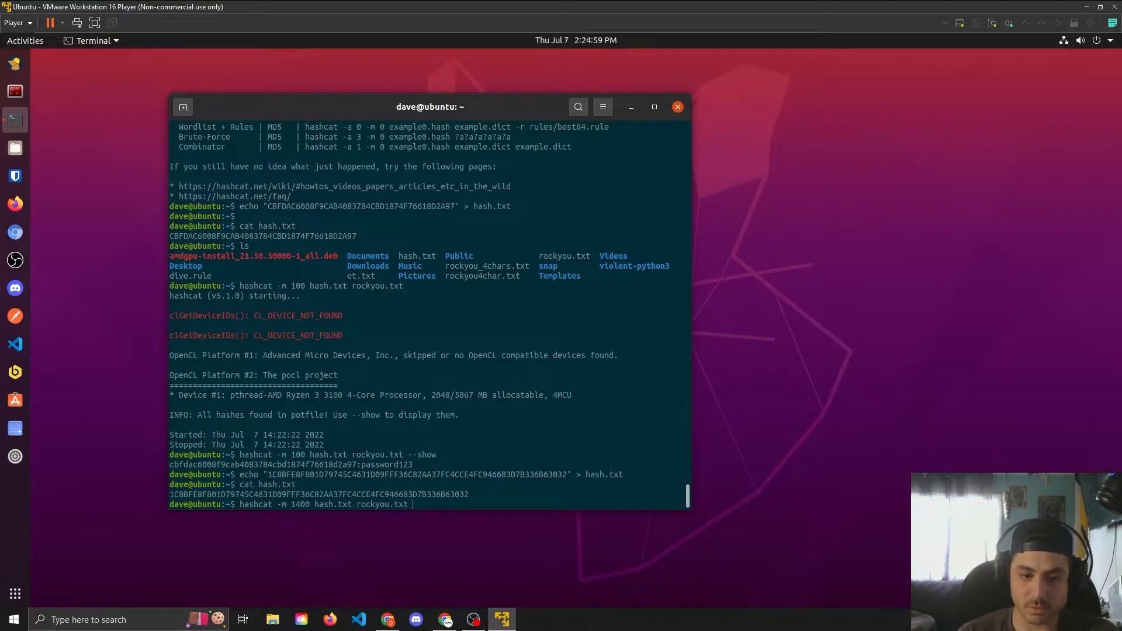
key("Return")
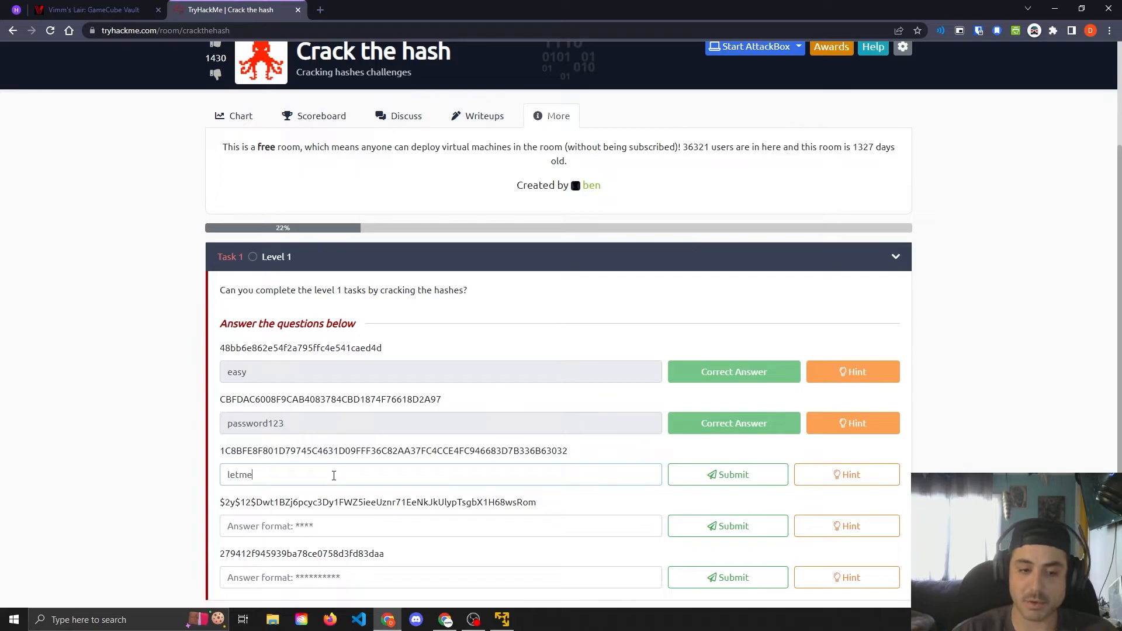
left_click(727, 474)
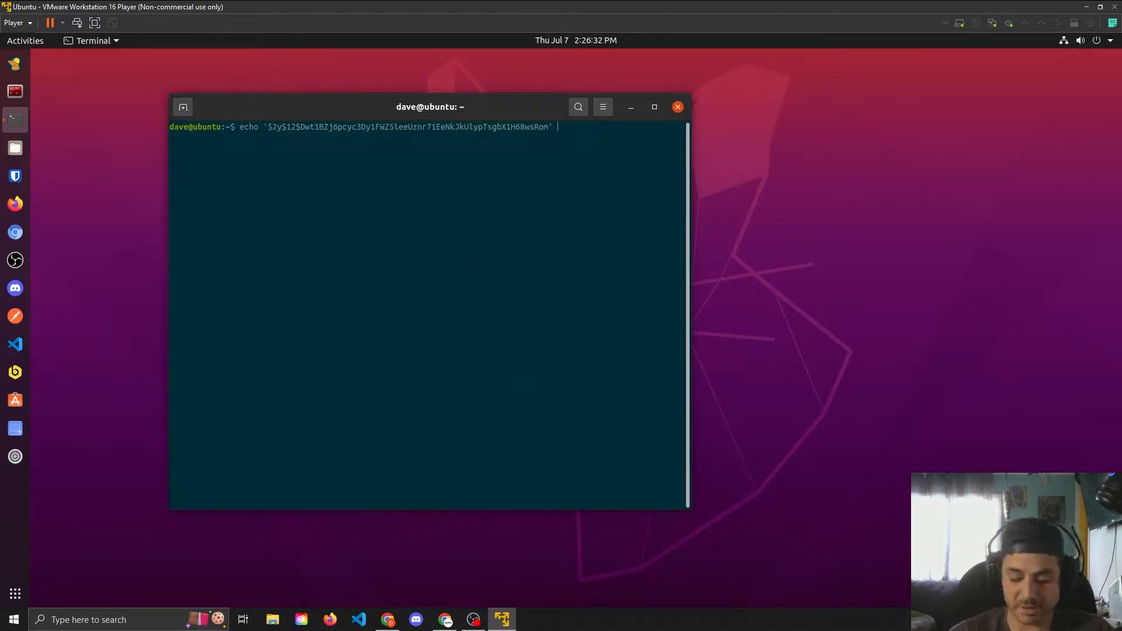
Step: Write the $2y$ hash into hash.txt with echo and start cat hash.txt
type("> hash.txt")
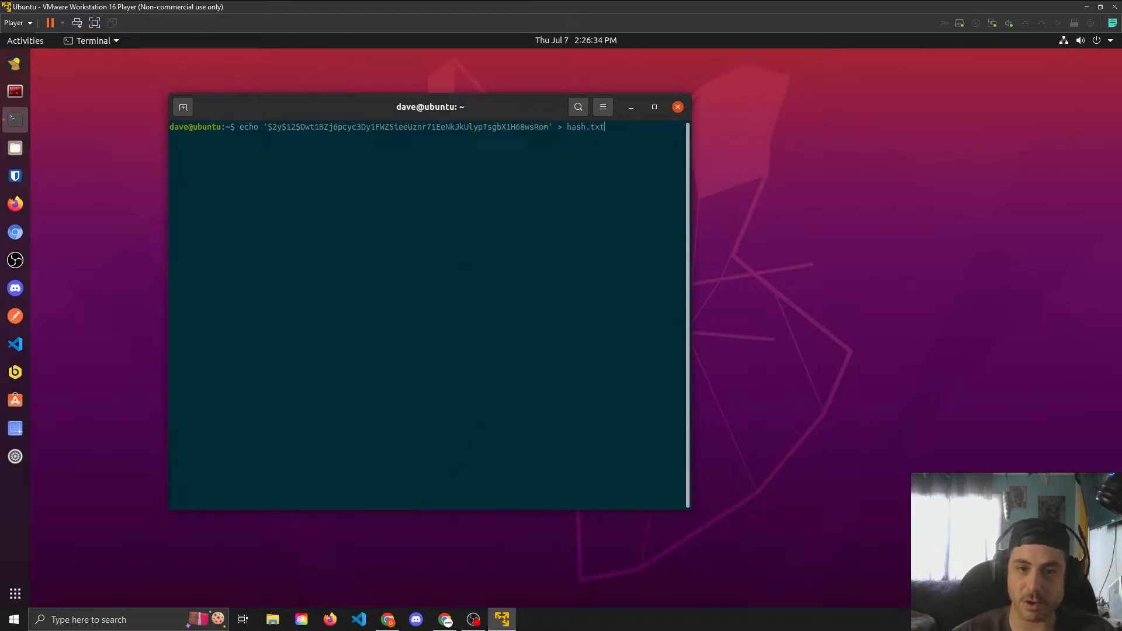
type("cat ha")
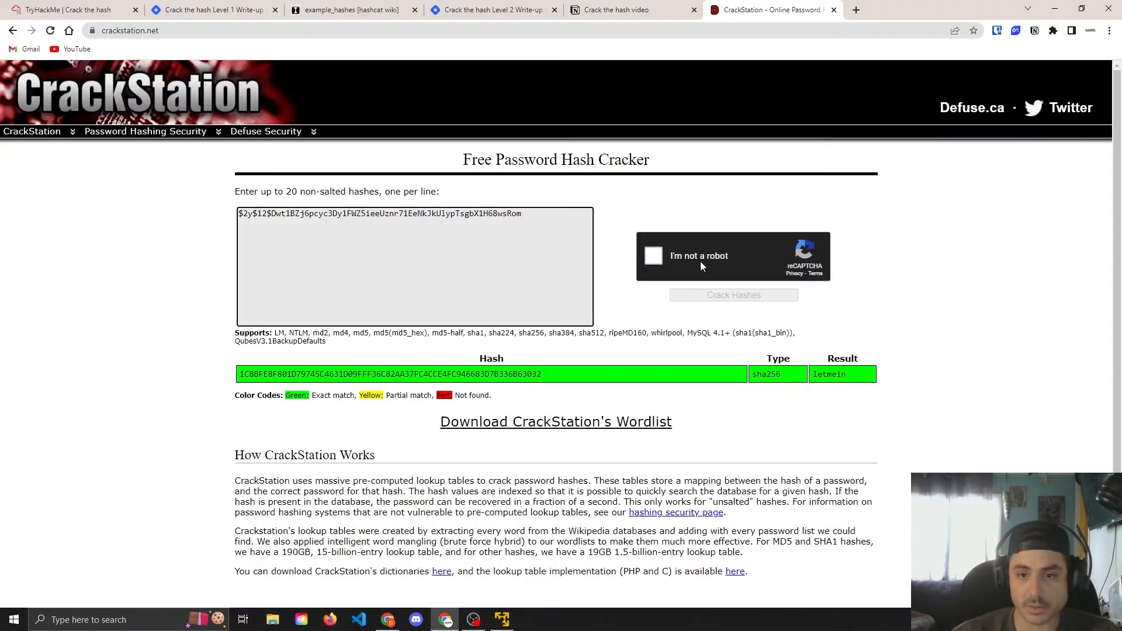
Step: Pass the reCAPTCHA and crack the $2y$ hash, getting a red not-found result, then return to the Level 1 write-up
left_click(653, 256)
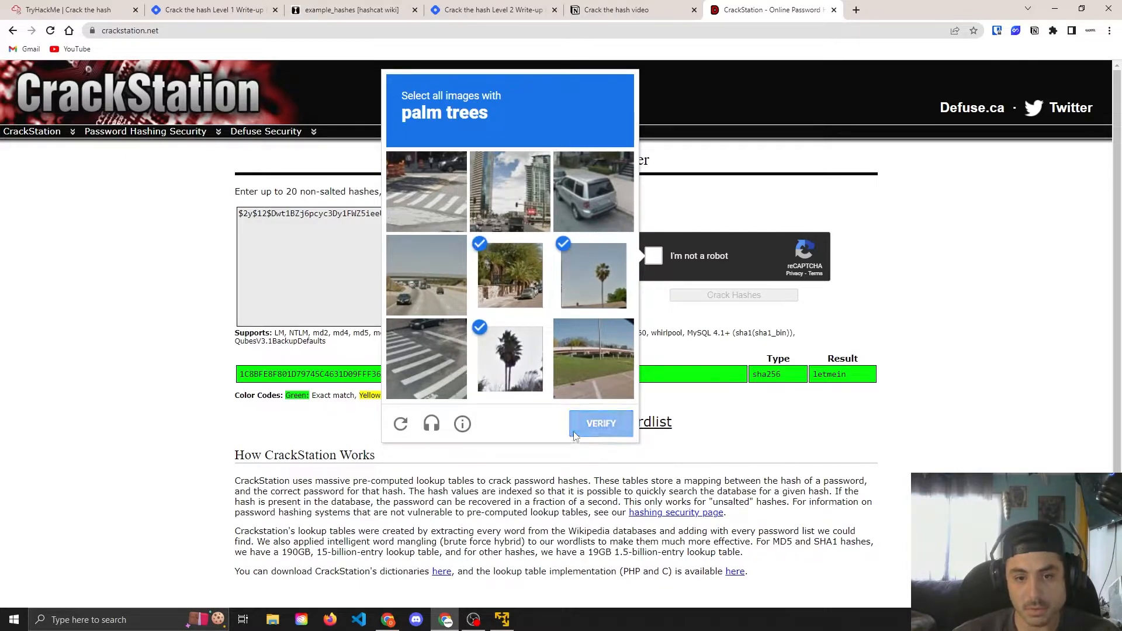
left_click(602, 424)
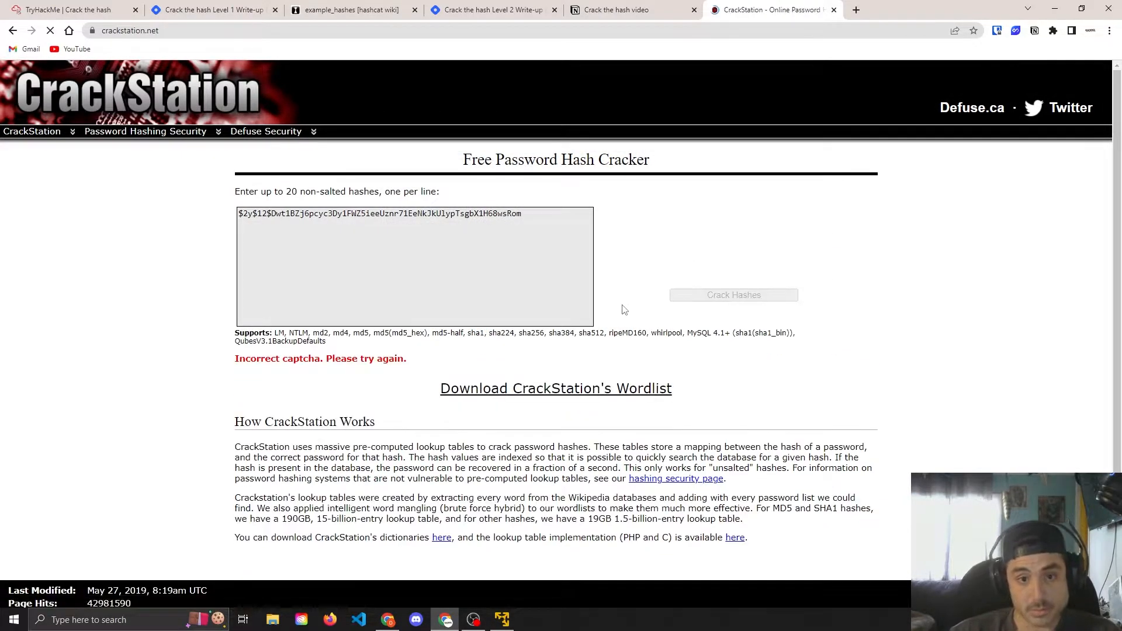
left_click(656, 256)
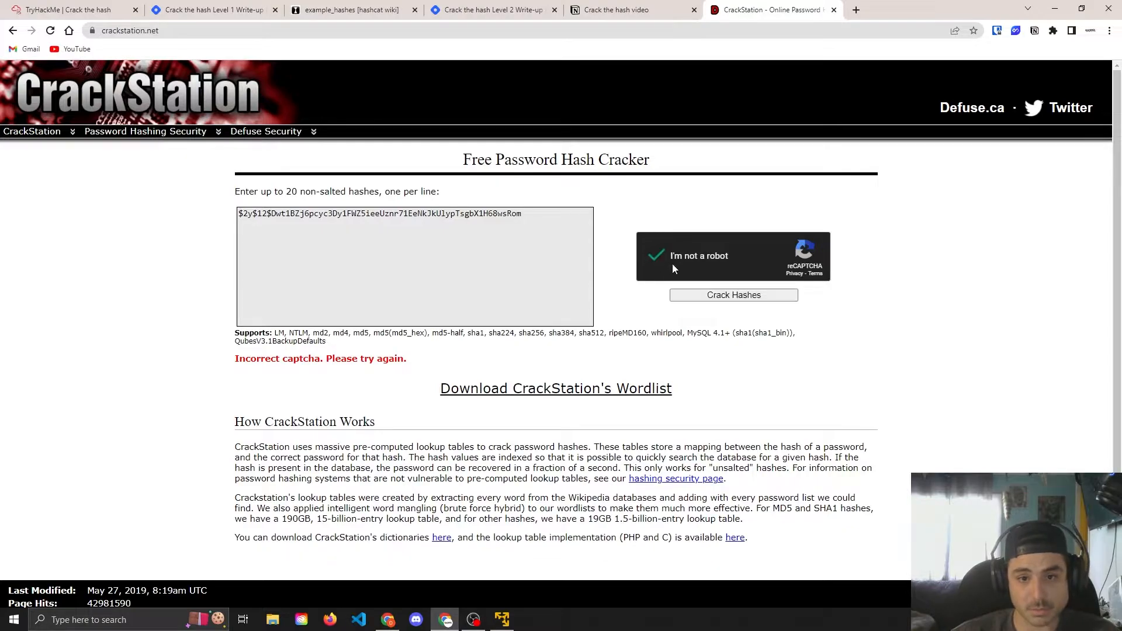
left_click(734, 294)
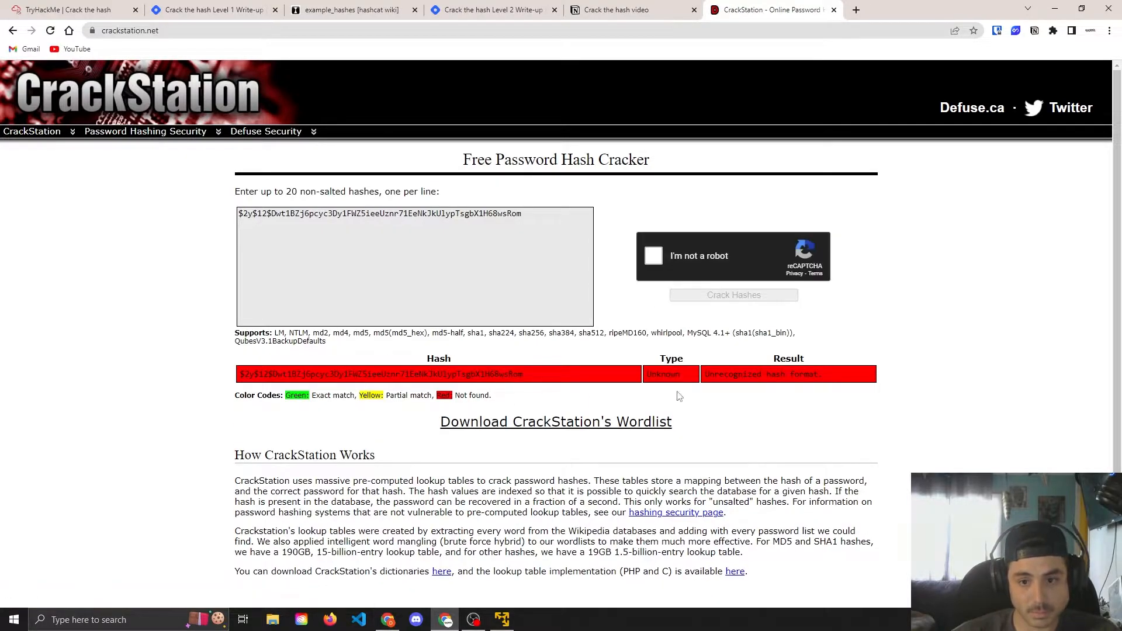
mouse_move(280, 392)
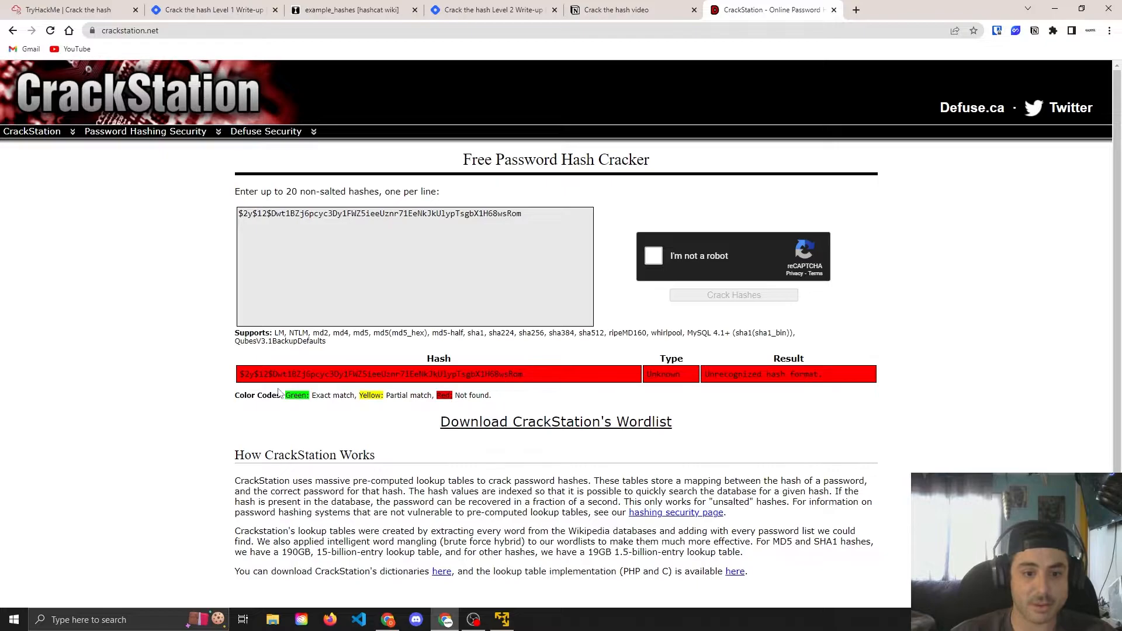
left_click(213, 9)
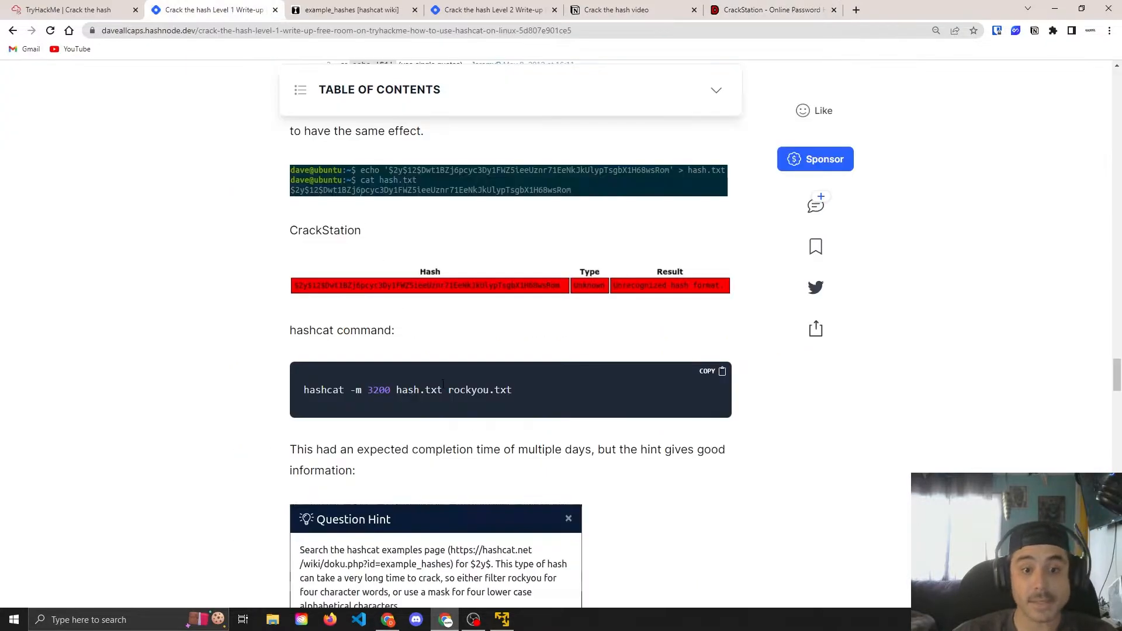
Step: Find bcrypt $2*$ as mode 3200 in the hashcat example hashes, then return to the Ubuntu terminal
left_click(345, 10)
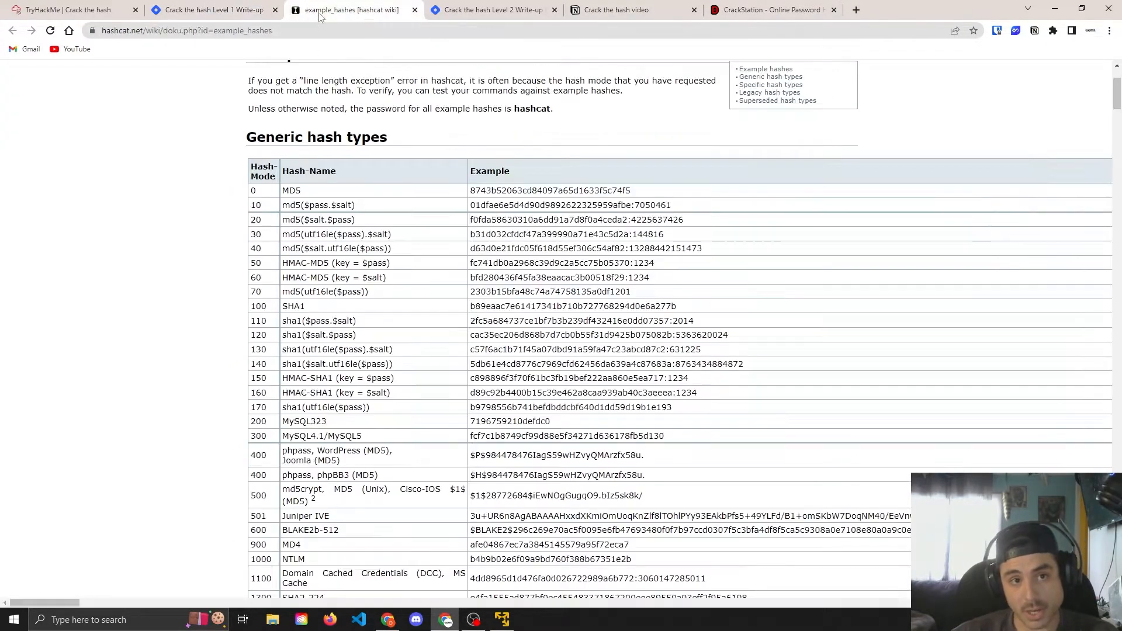
scroll("down", 3)
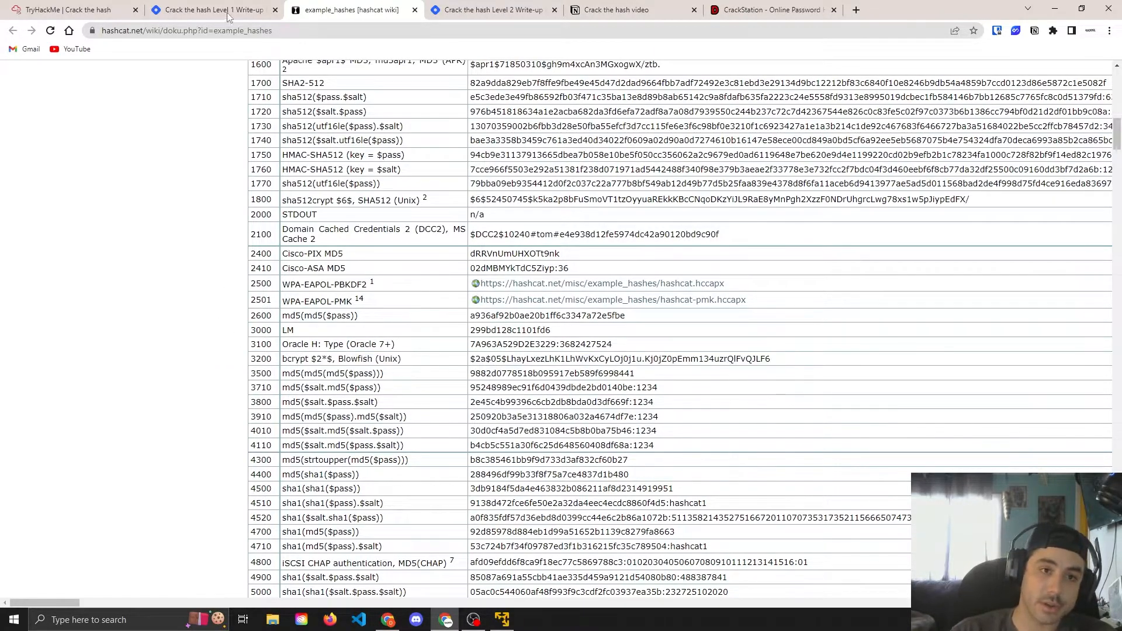
left_click(208, 9)
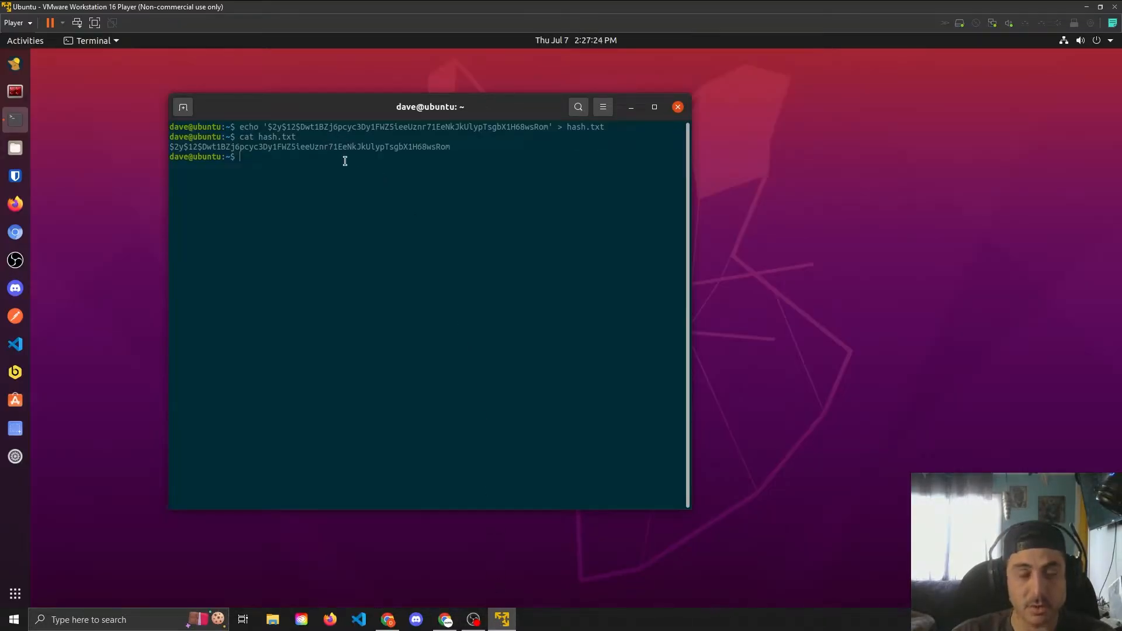
Step: Show hash.txt and run hashcat mode 3200 with rockyou.txt --show to reveal bleh for the $2y$ hash
type("cat hash.txt")
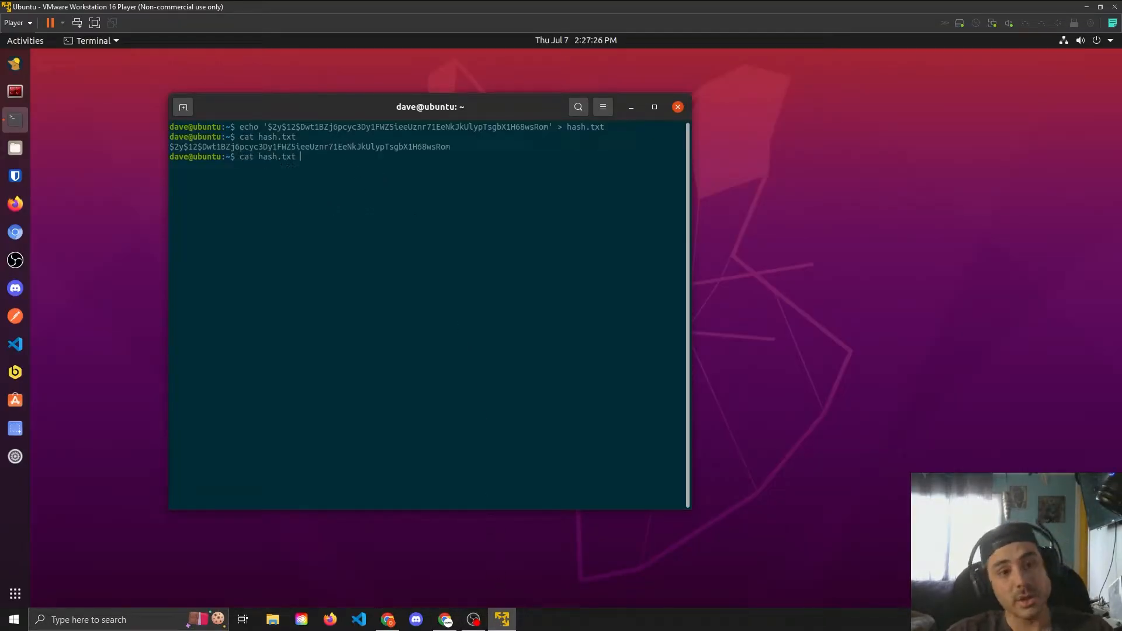
type("hashcat -m 1400 hash.txt rockyou.txt --show")
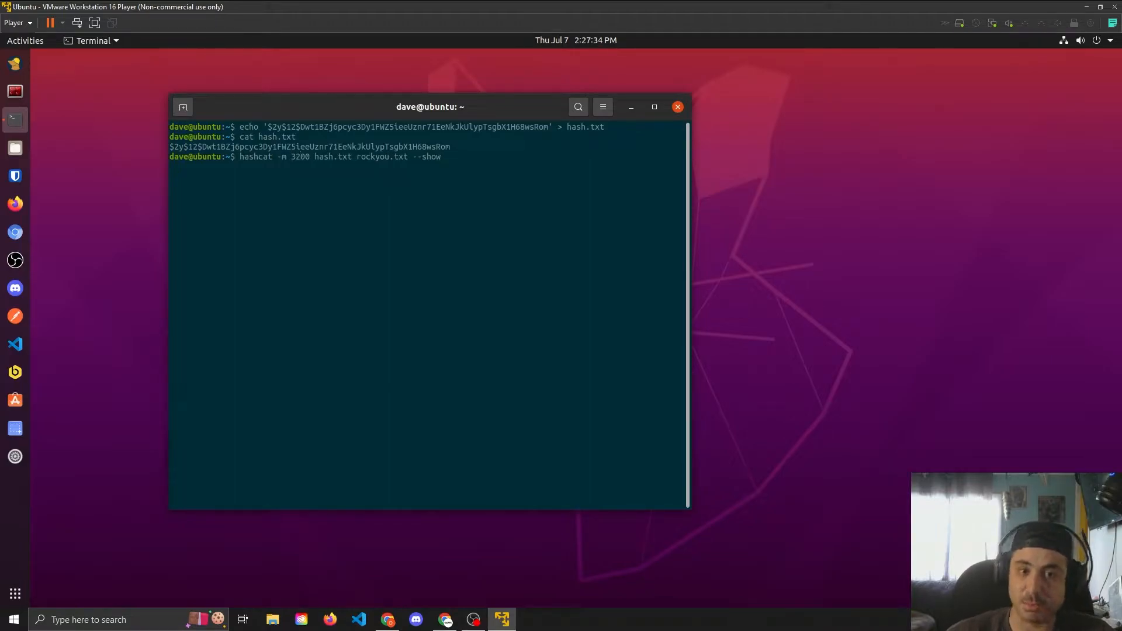
key("Return")
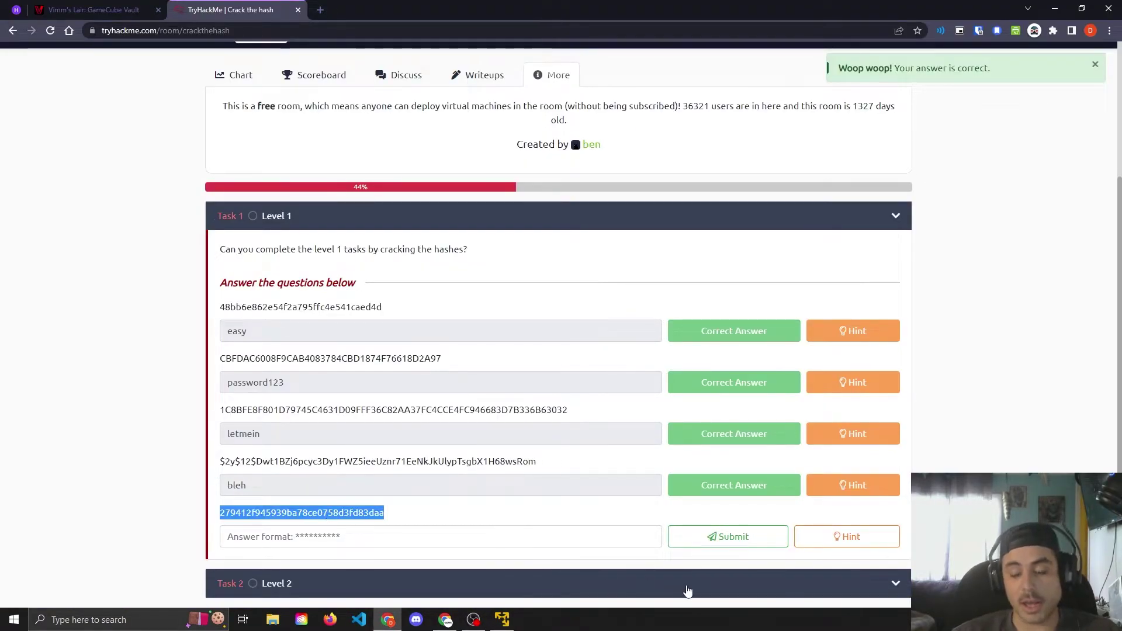
left_click(846, 536)
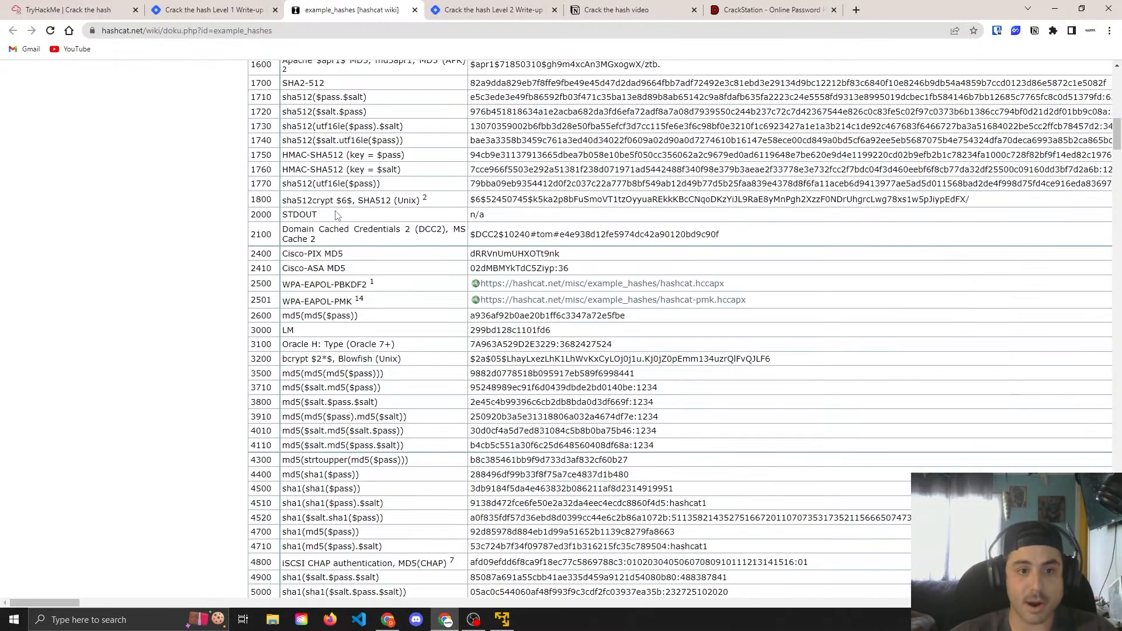
scroll("up", 3)
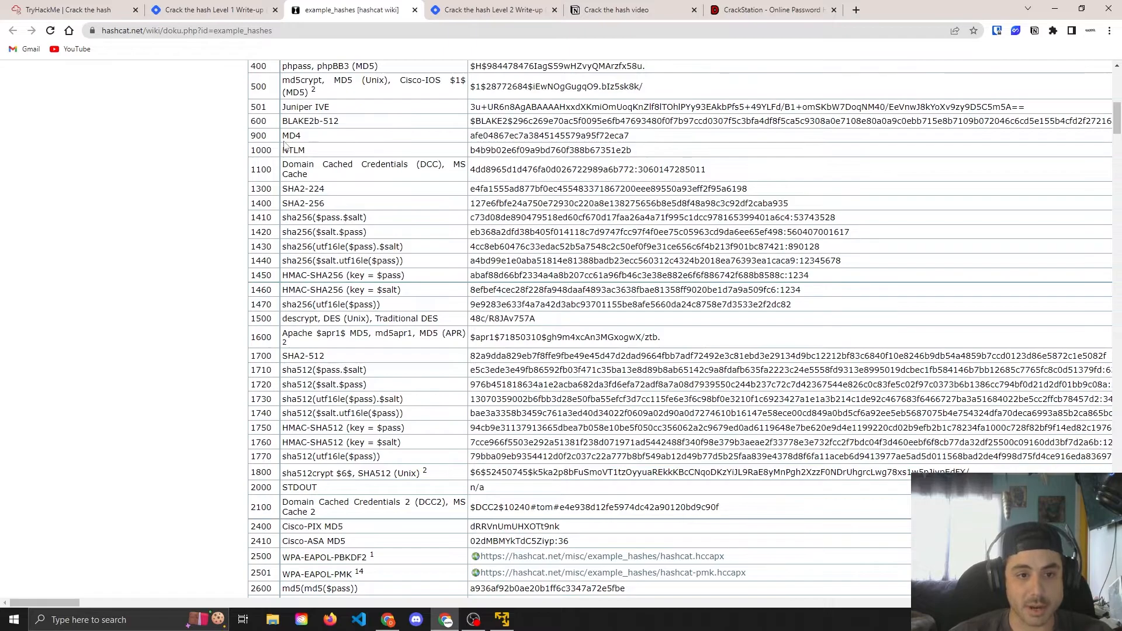
left_click(772, 9)
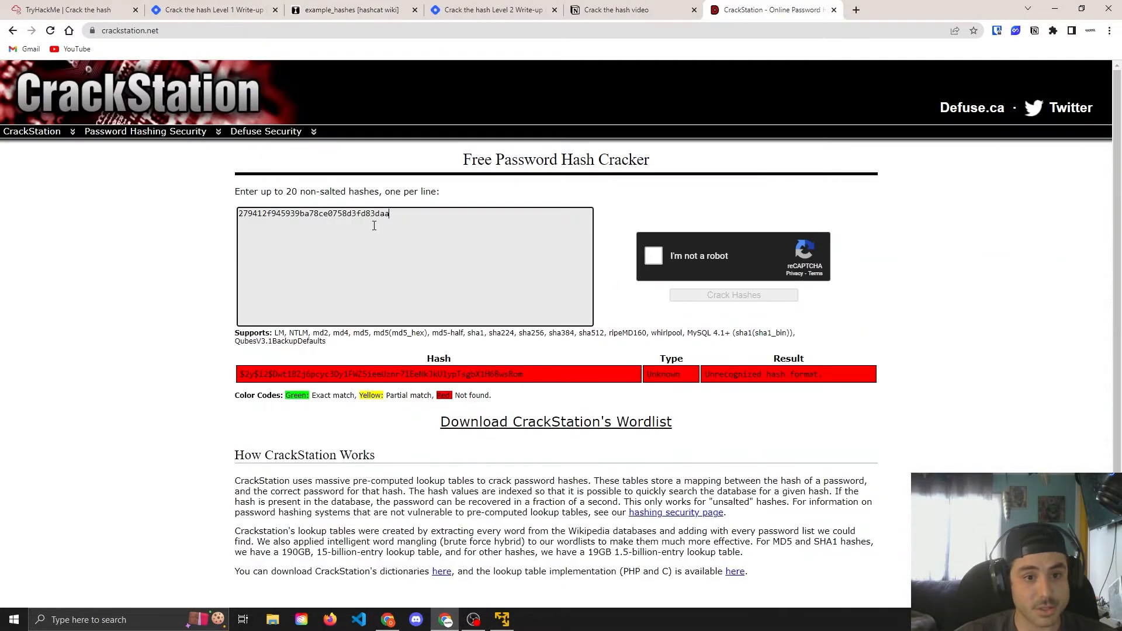
left_click(654, 255)
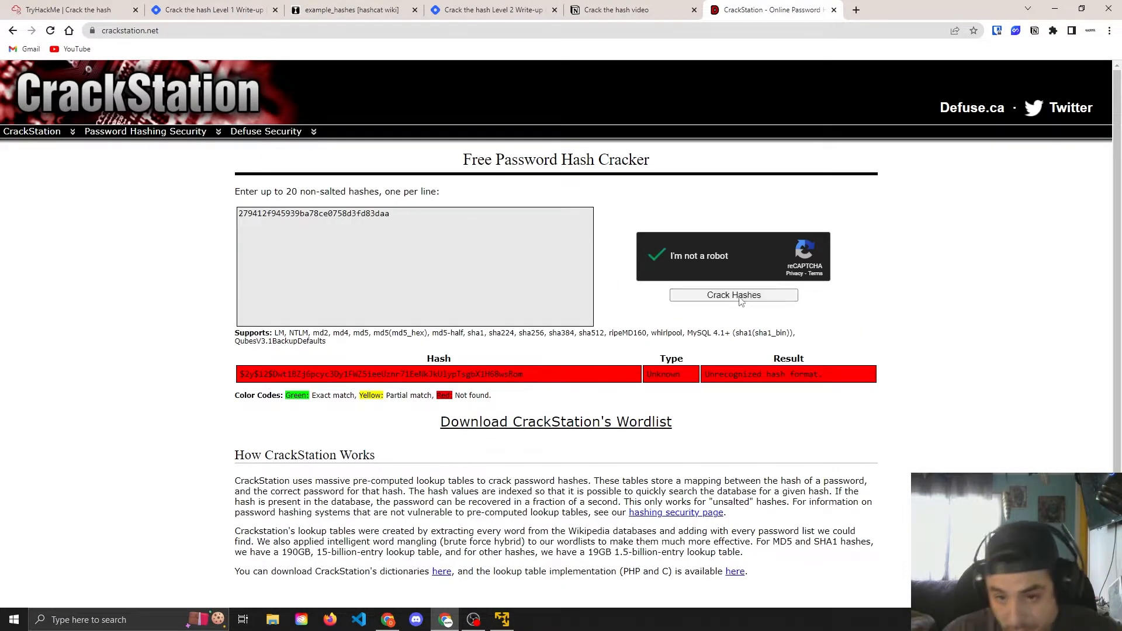
left_click(734, 294)
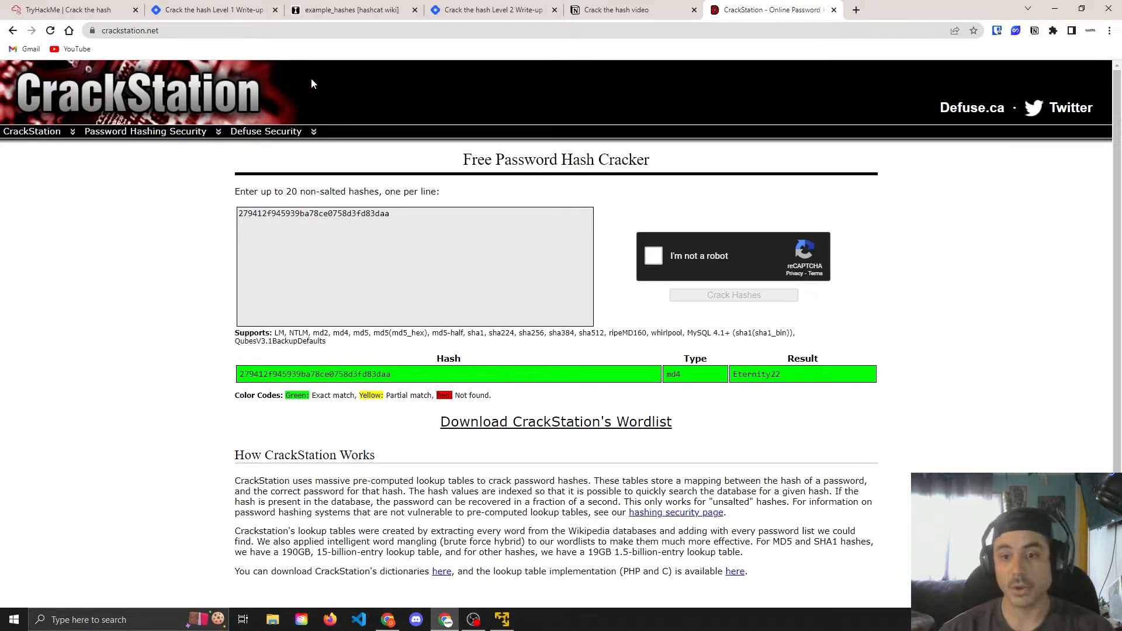
mouse_move(530, 561)
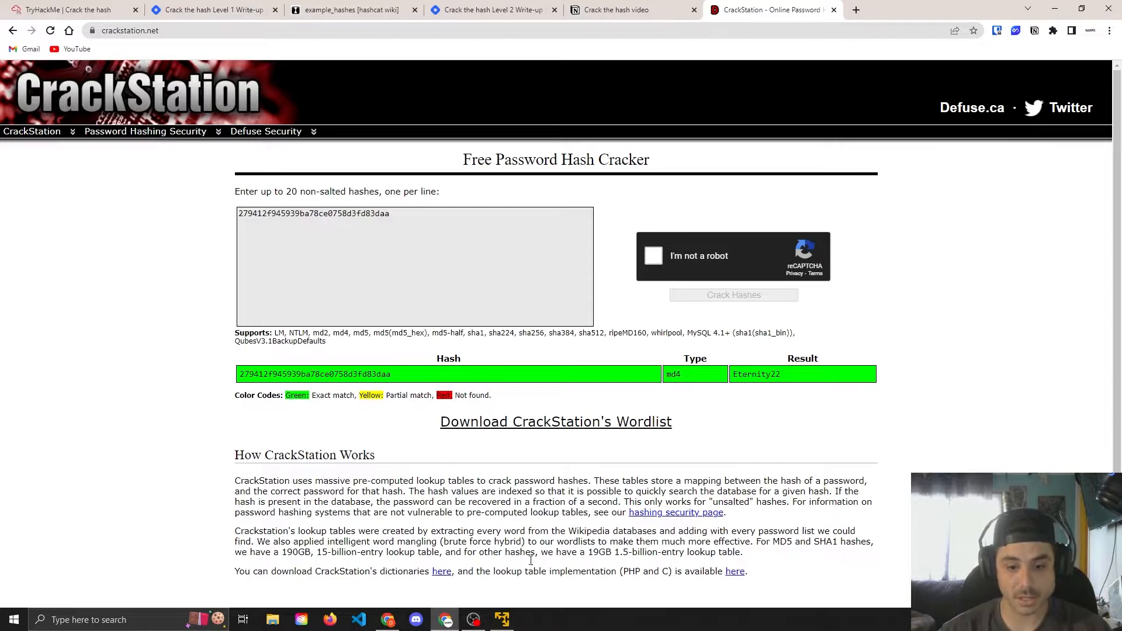
left_click(210, 9)
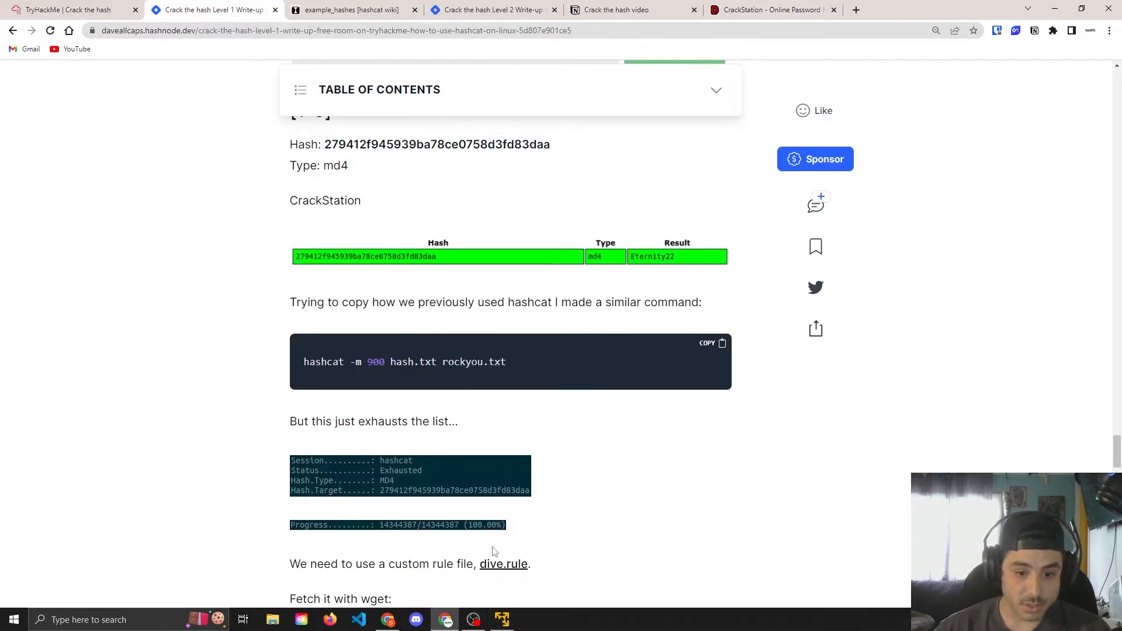
Step: Scroll the Level 1 write-up to the dive.rule section and open dive.rule in its own tab
scroll("down", 3)
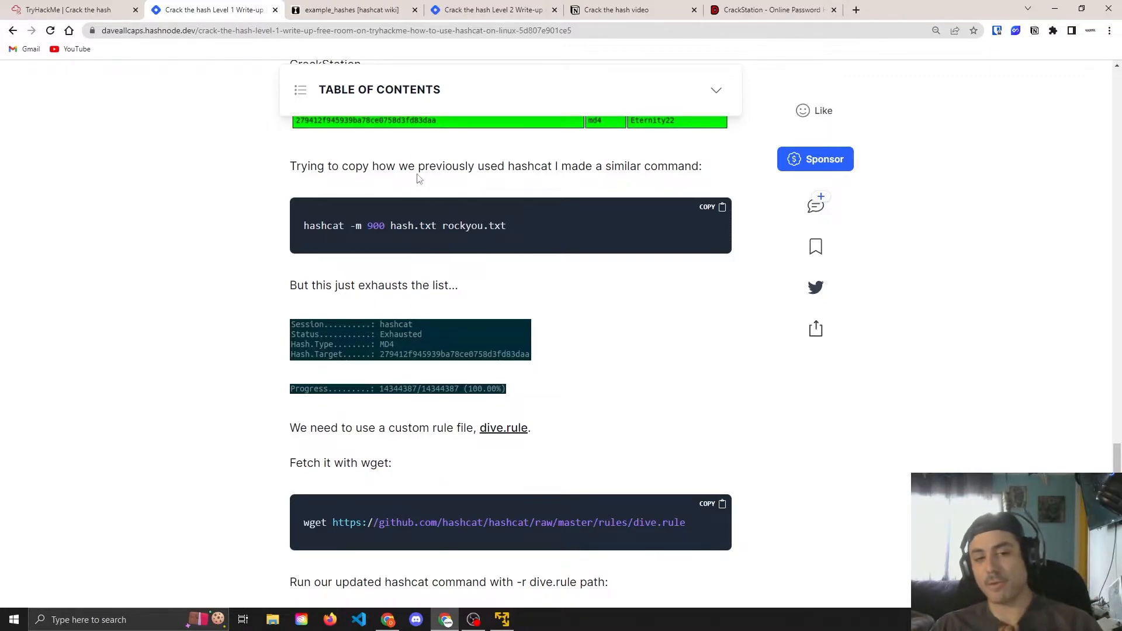
mouse_move(402, 297)
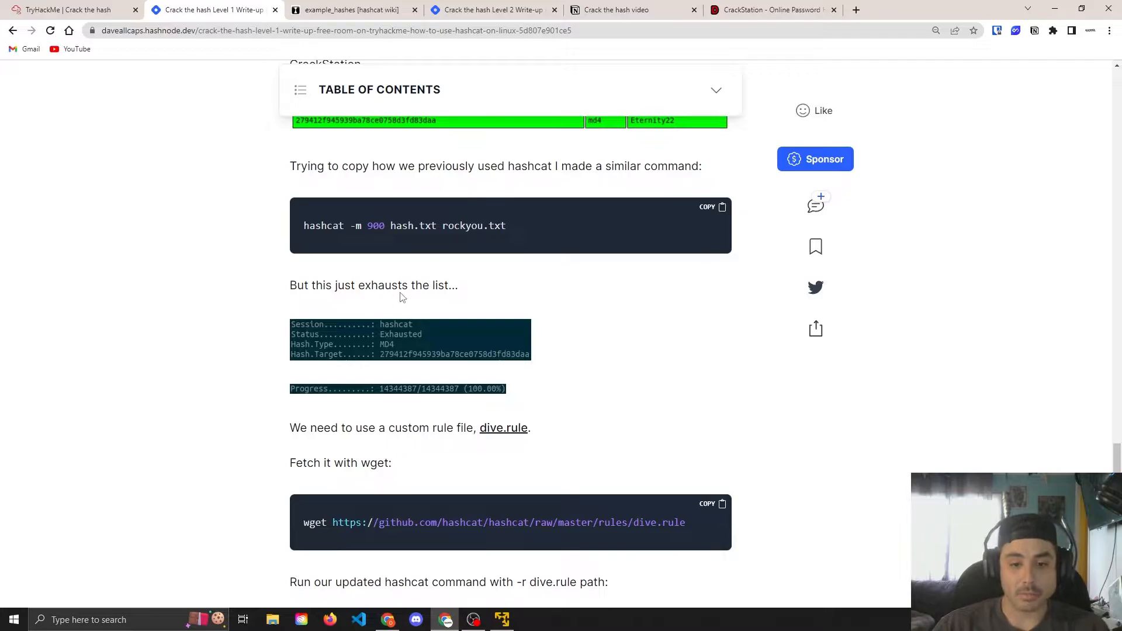
mouse_move(393, 313)
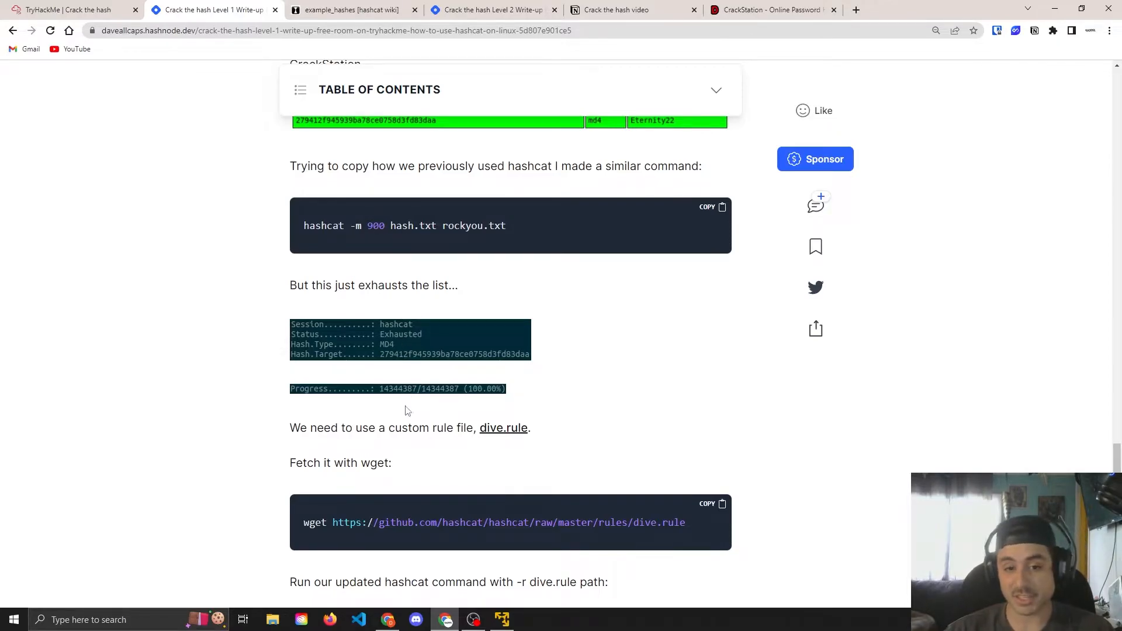
scroll("down", 3)
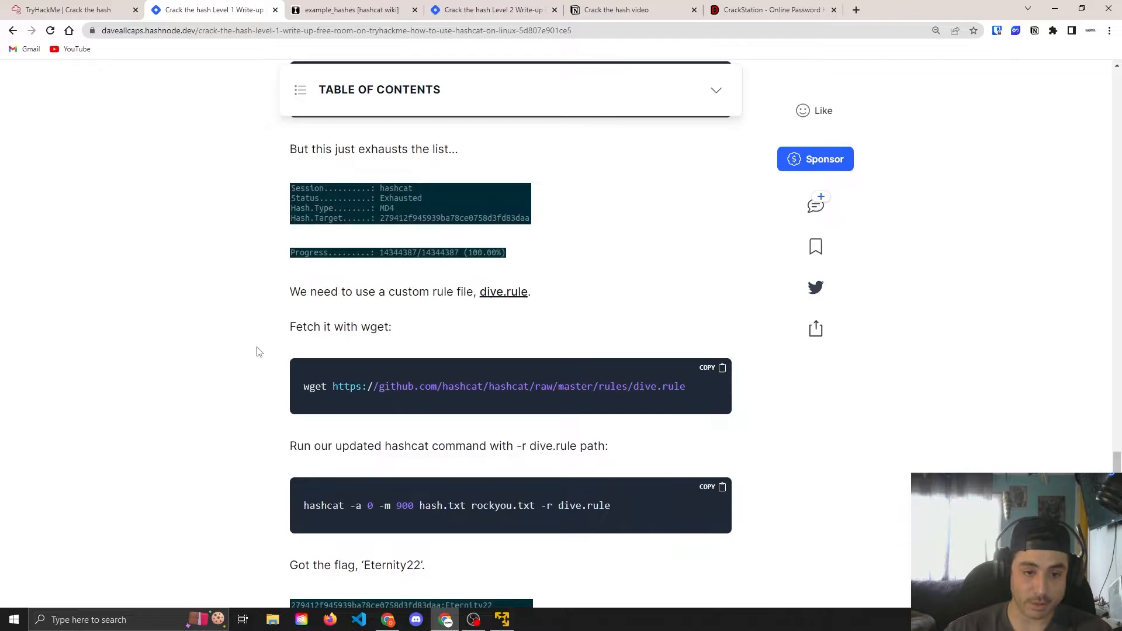
mouse_move(243, 346)
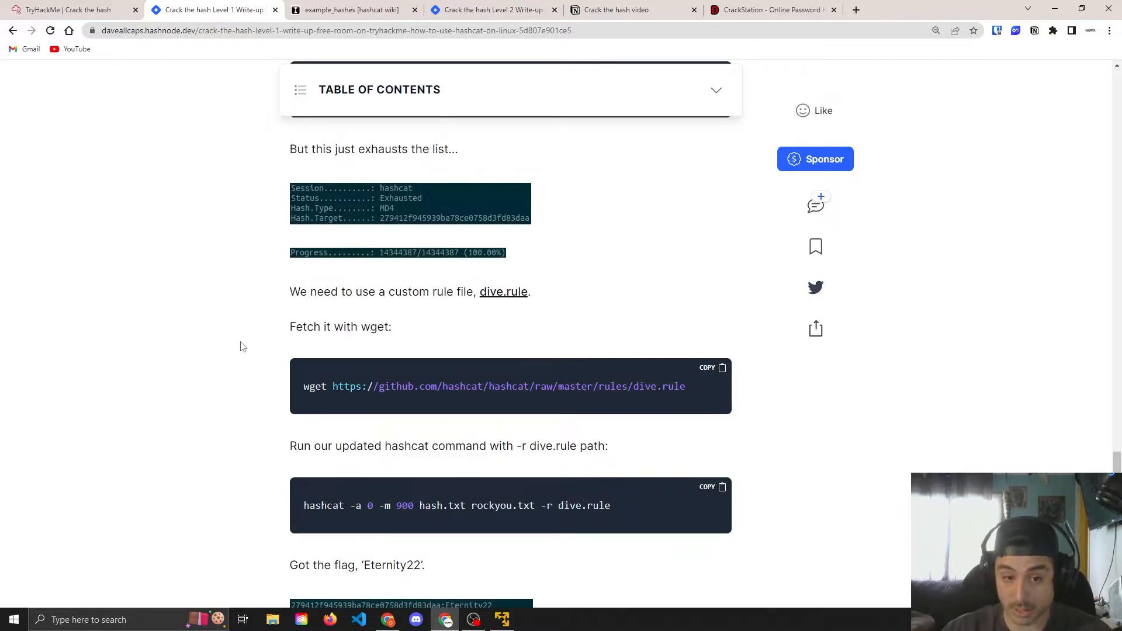
left_click(70, 10)
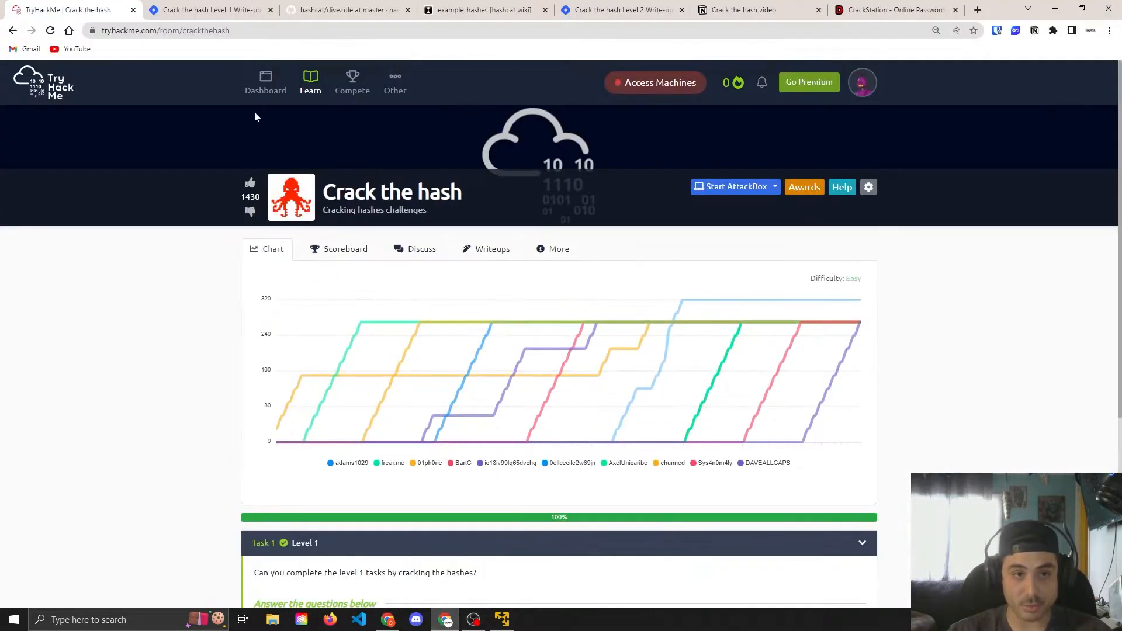
left_click(216, 10)
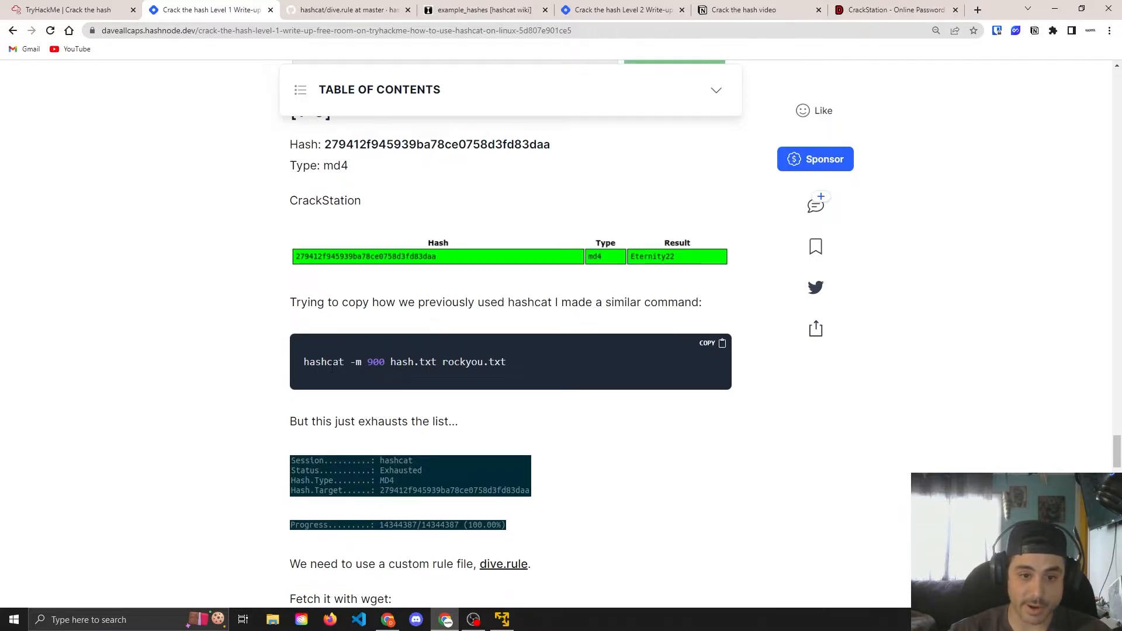
Step: Scroll through the write-up's MD4 walkthrough showing the dive.rule hashcat run cracking Eternity22
scroll("down", 3)
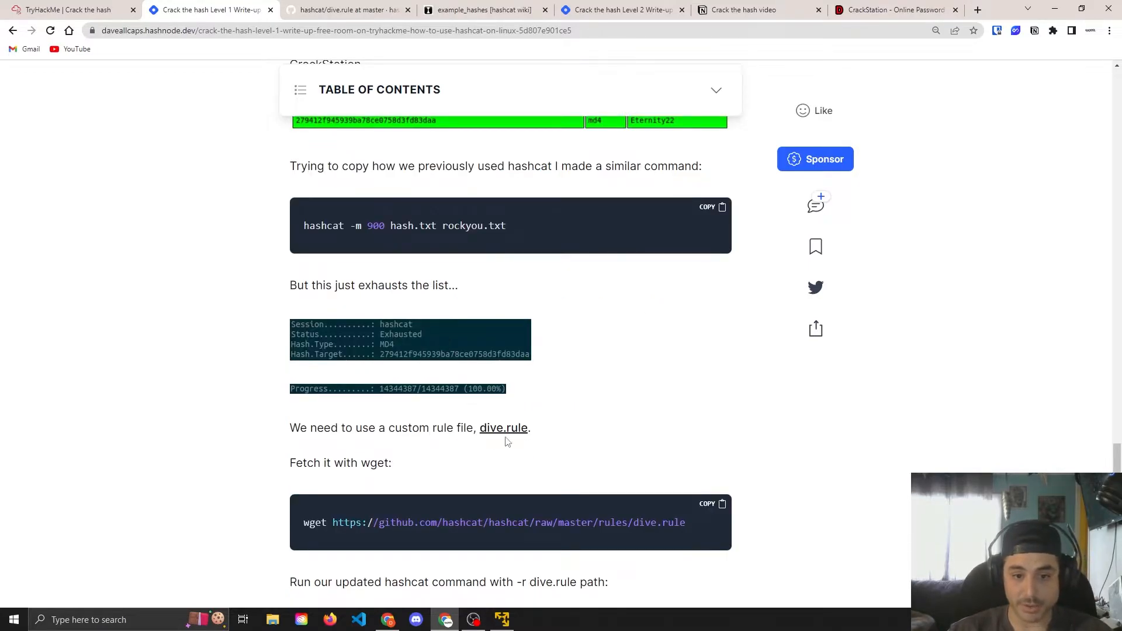
scroll("down", 3)
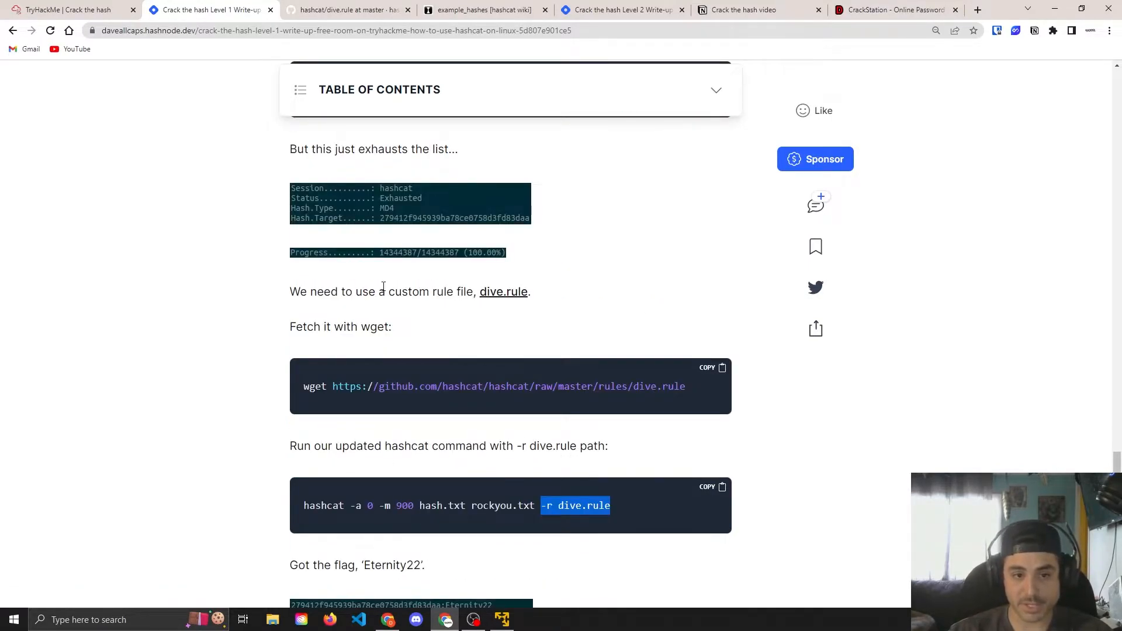
scroll("down", 3)
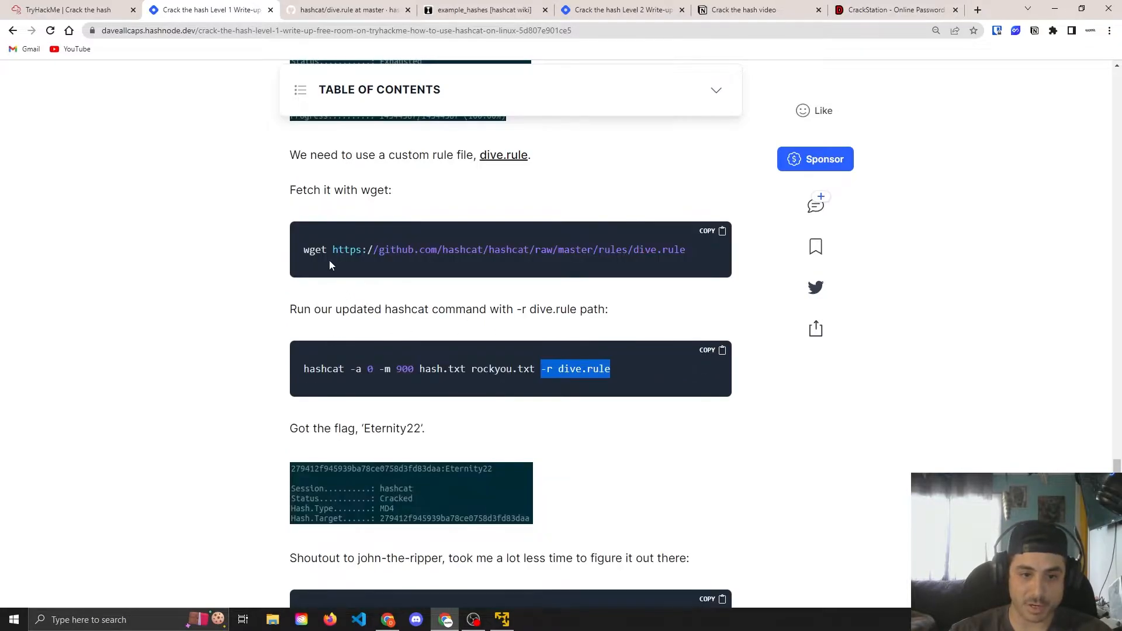
mouse_move(374, 283)
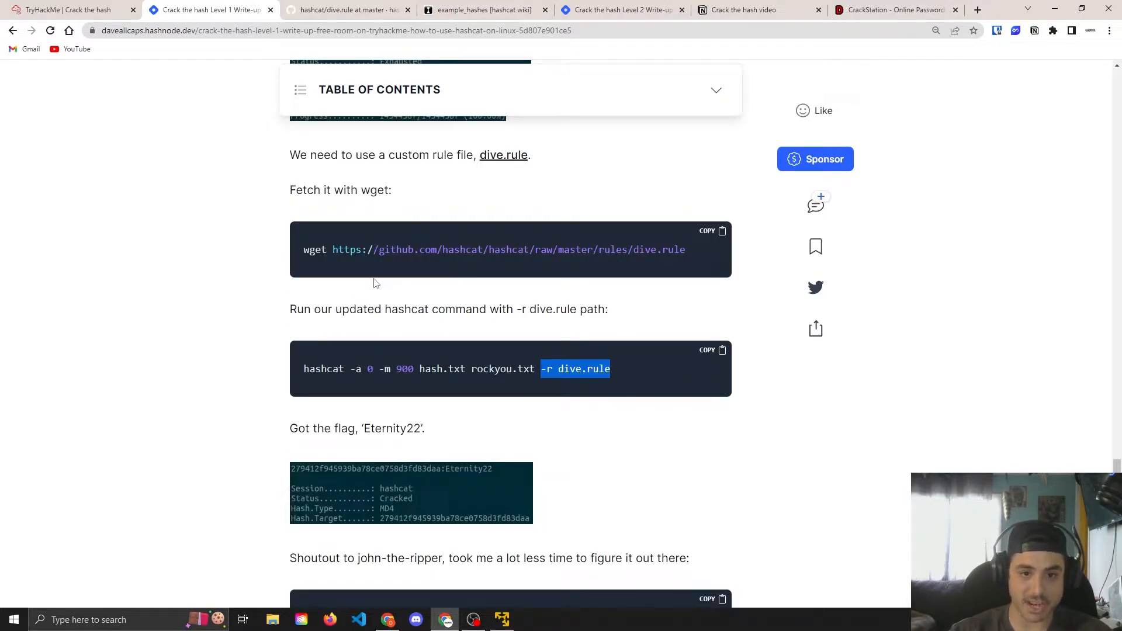
scroll("down", 3)
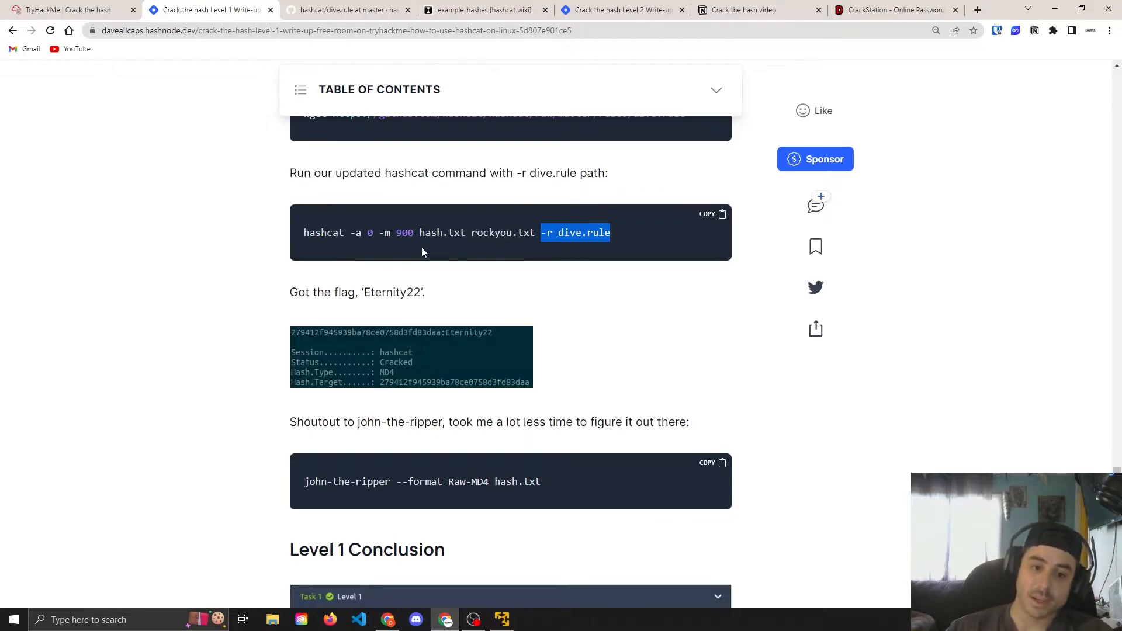
scroll("down", 3)
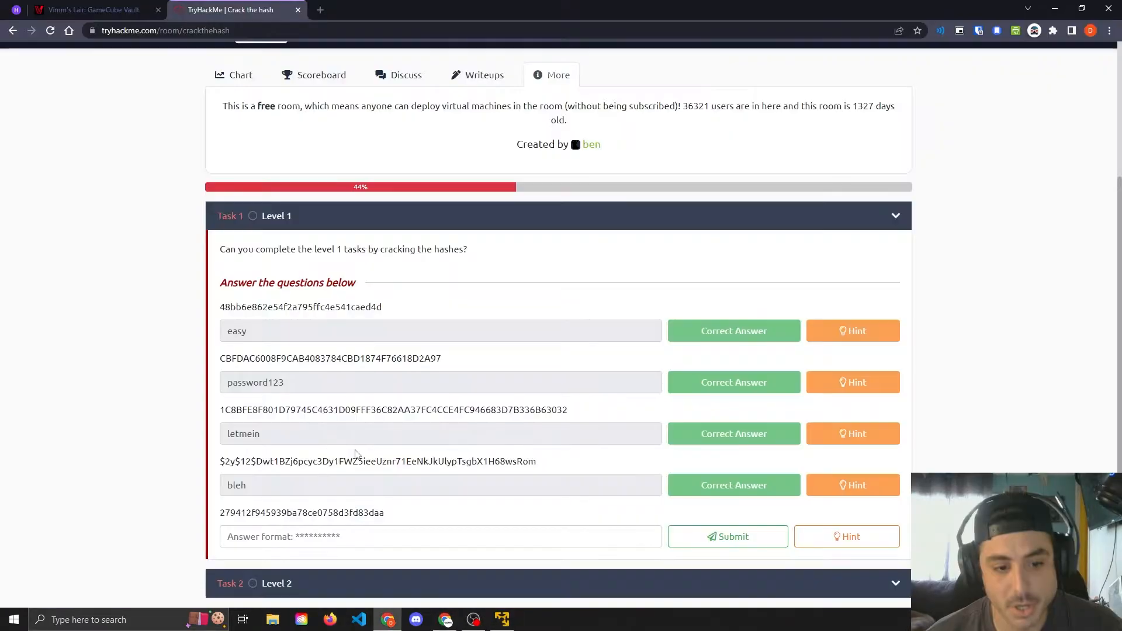
Step: Enter Eternity22 as the last Level 1 answer and submit it
type("Eter")
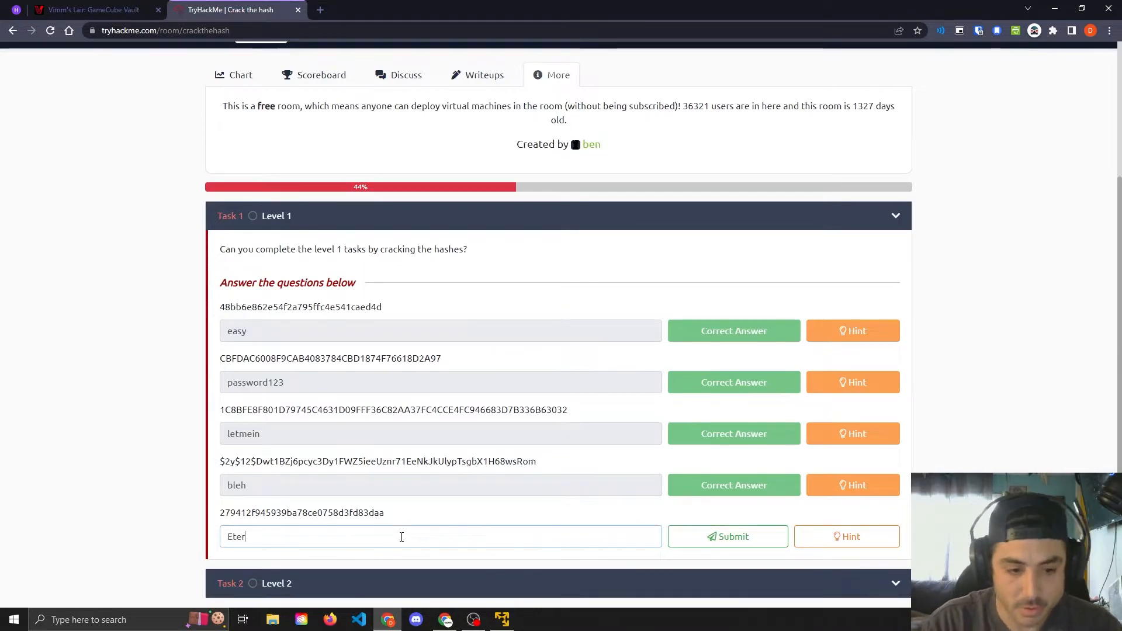
left_click(727, 536)
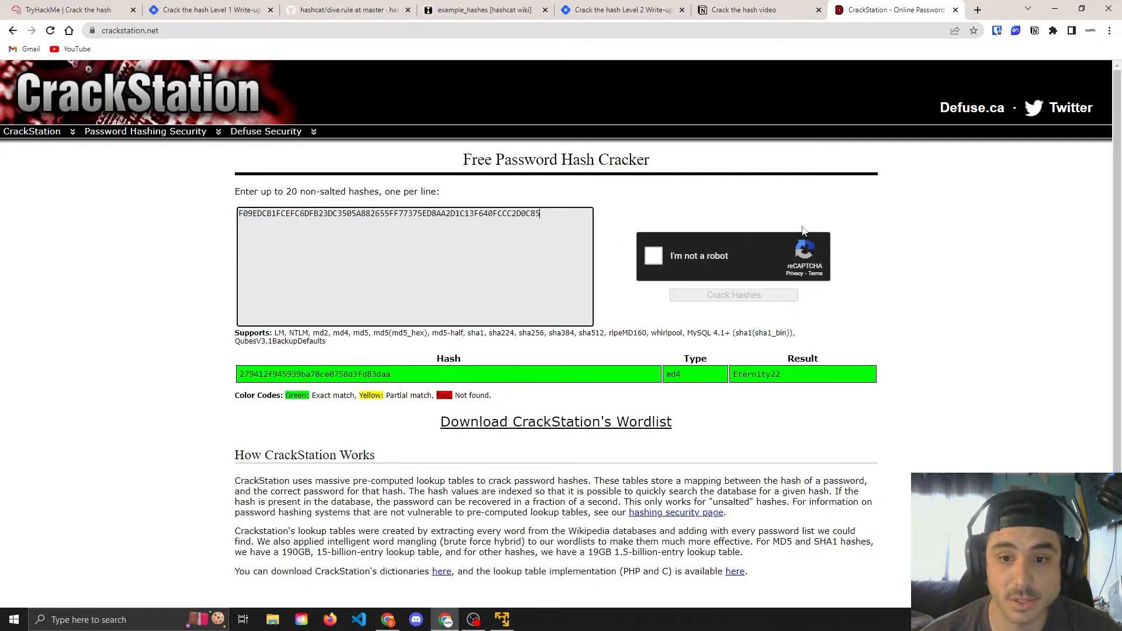
left_click(734, 295)
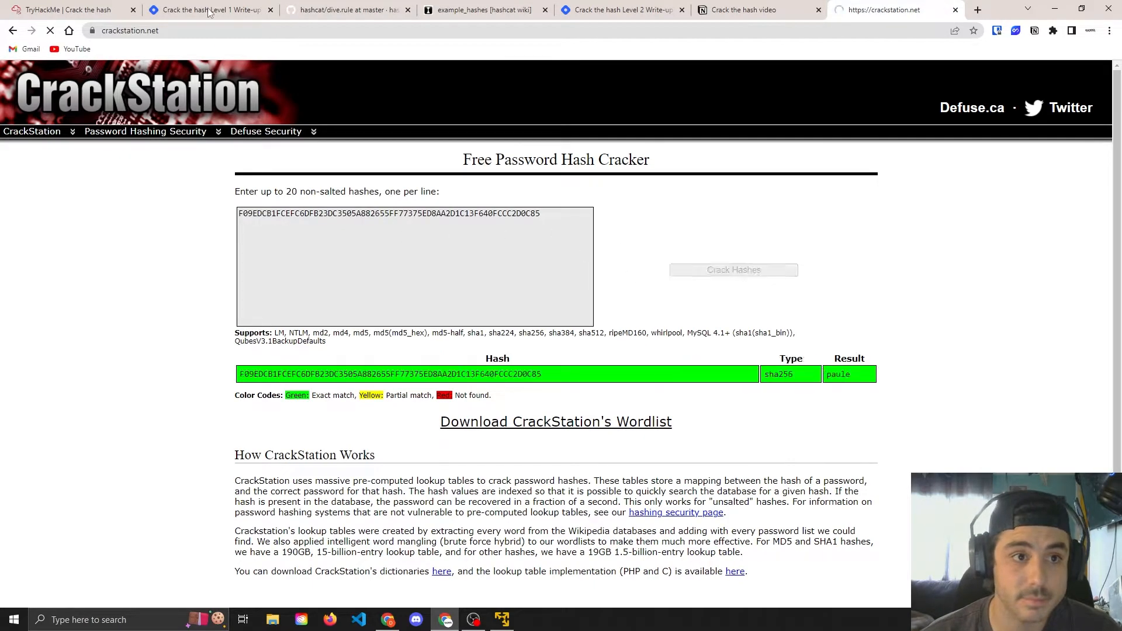
left_click(210, 10)
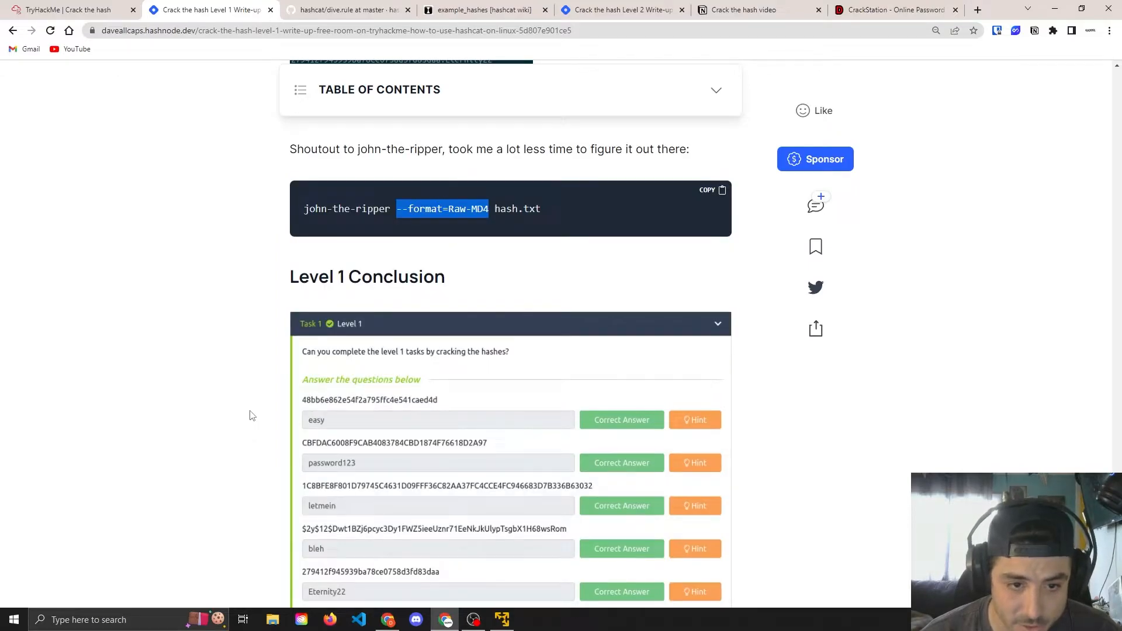
scroll("down", 3)
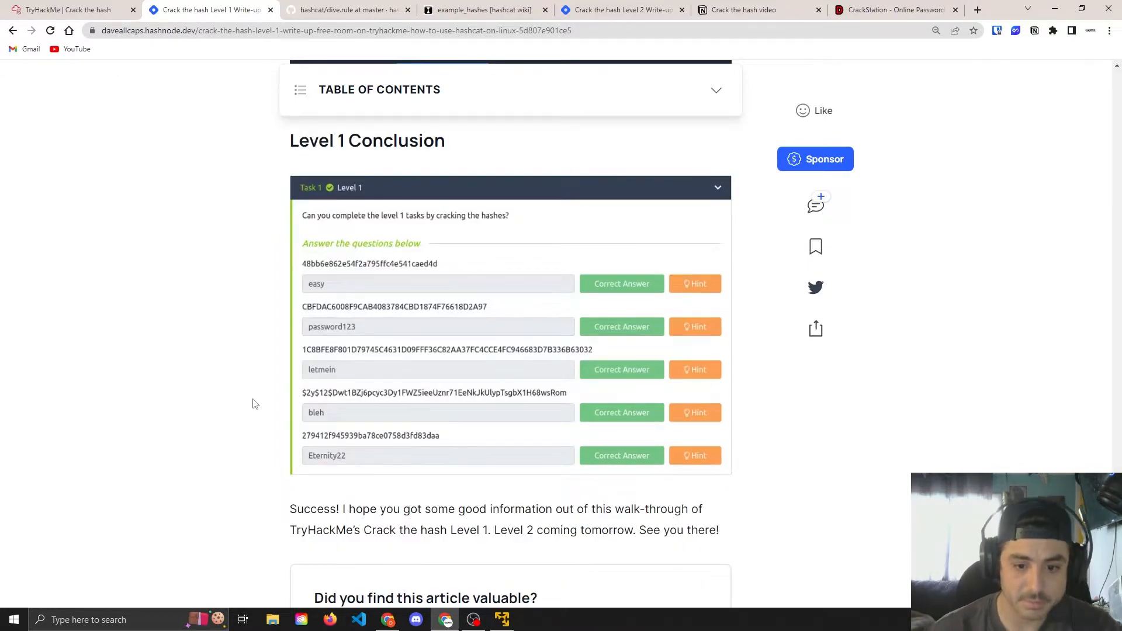
mouse_move(208, 442)
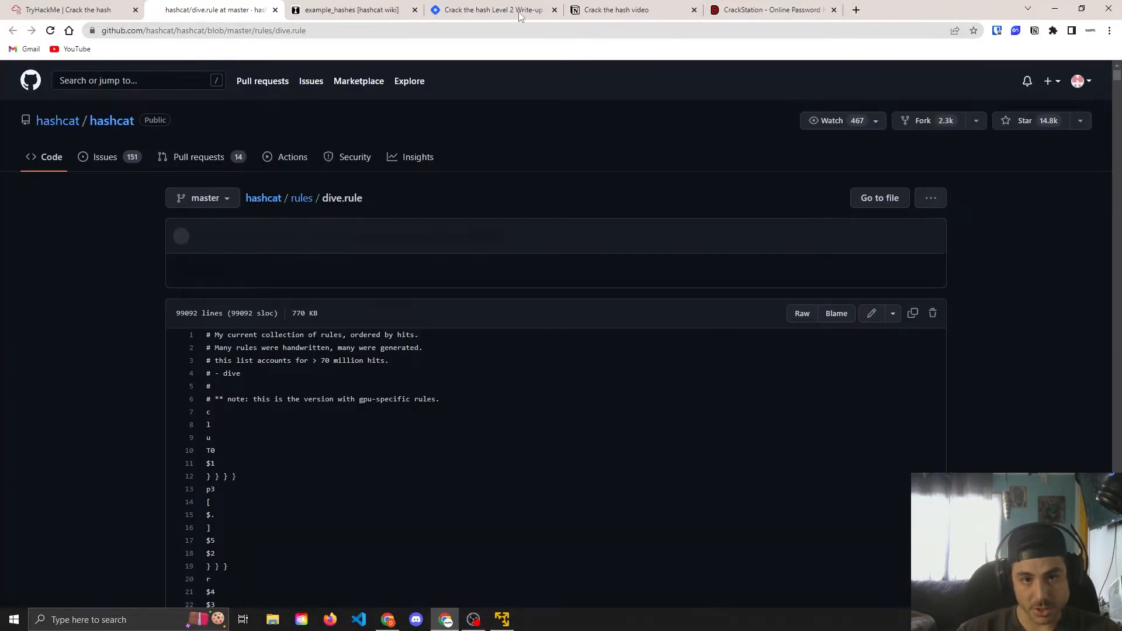
left_click(490, 9)
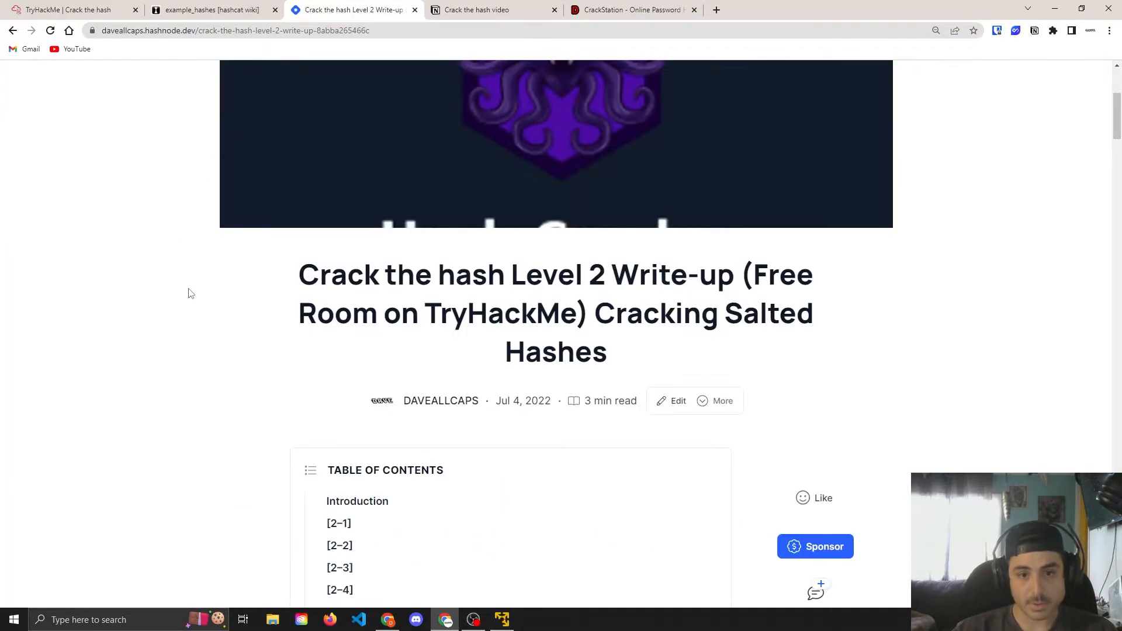
scroll("down", 3)
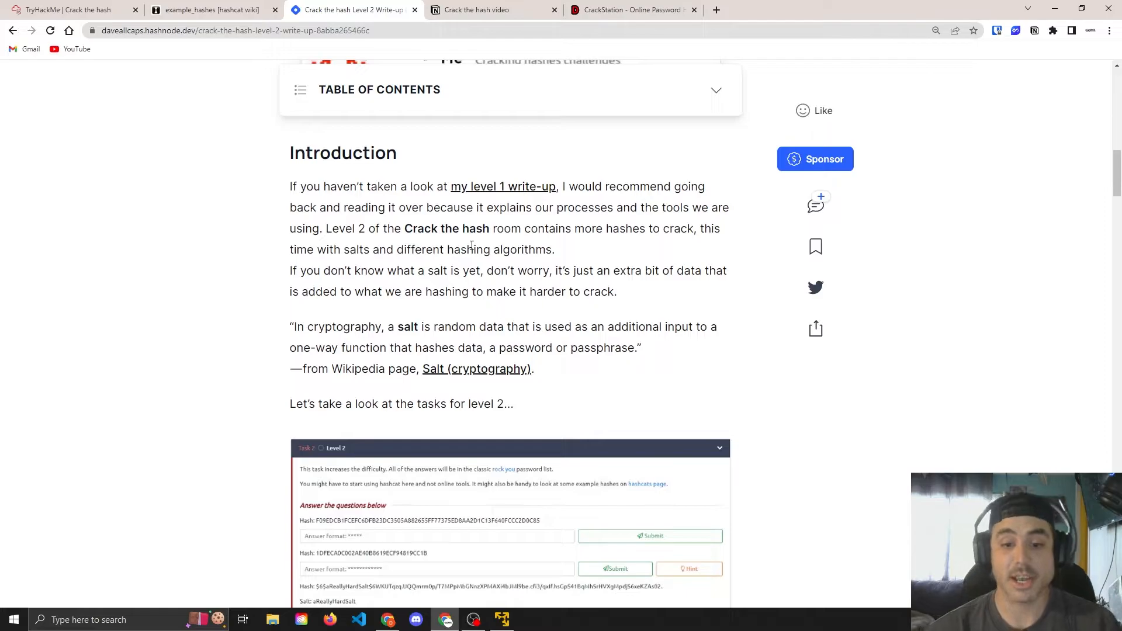
mouse_move(506, 255)
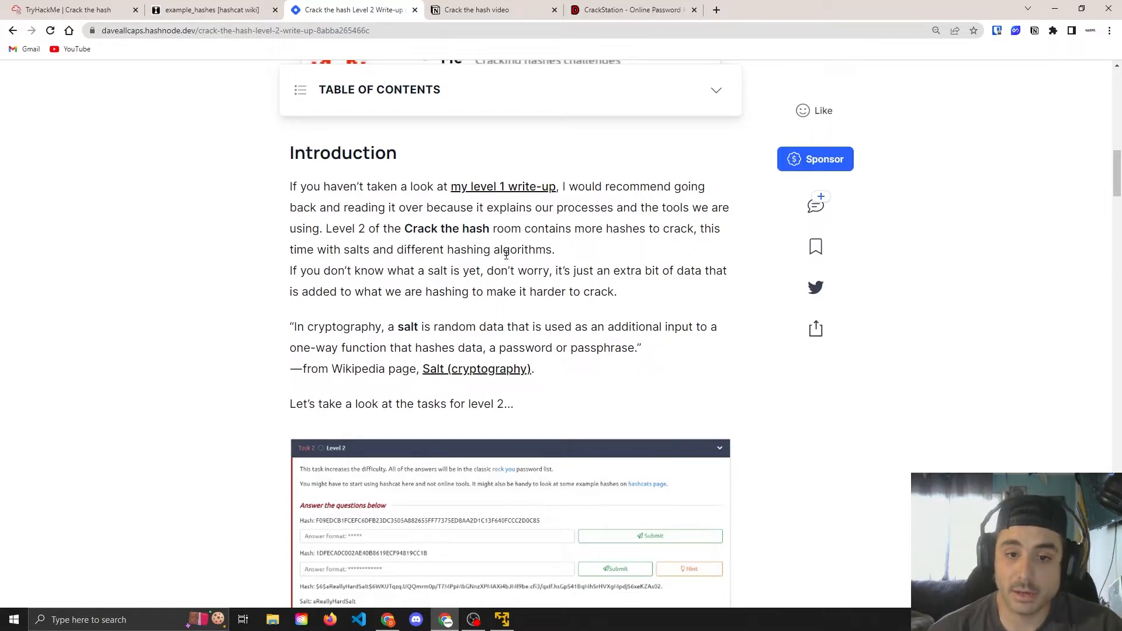
scroll("down", 3)
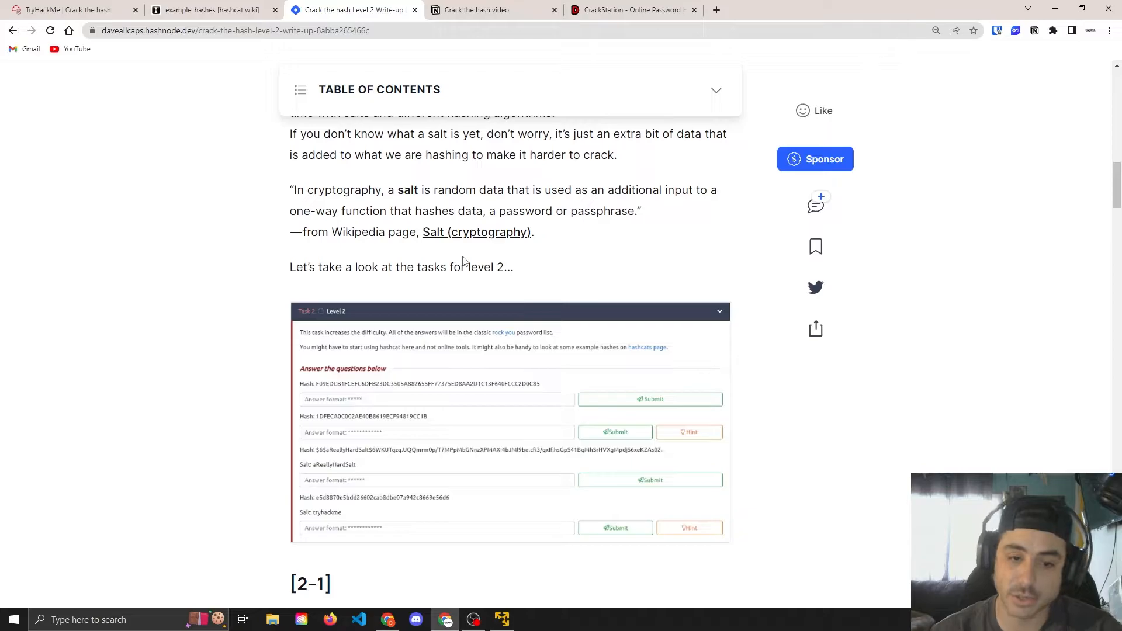
mouse_move(374, 264)
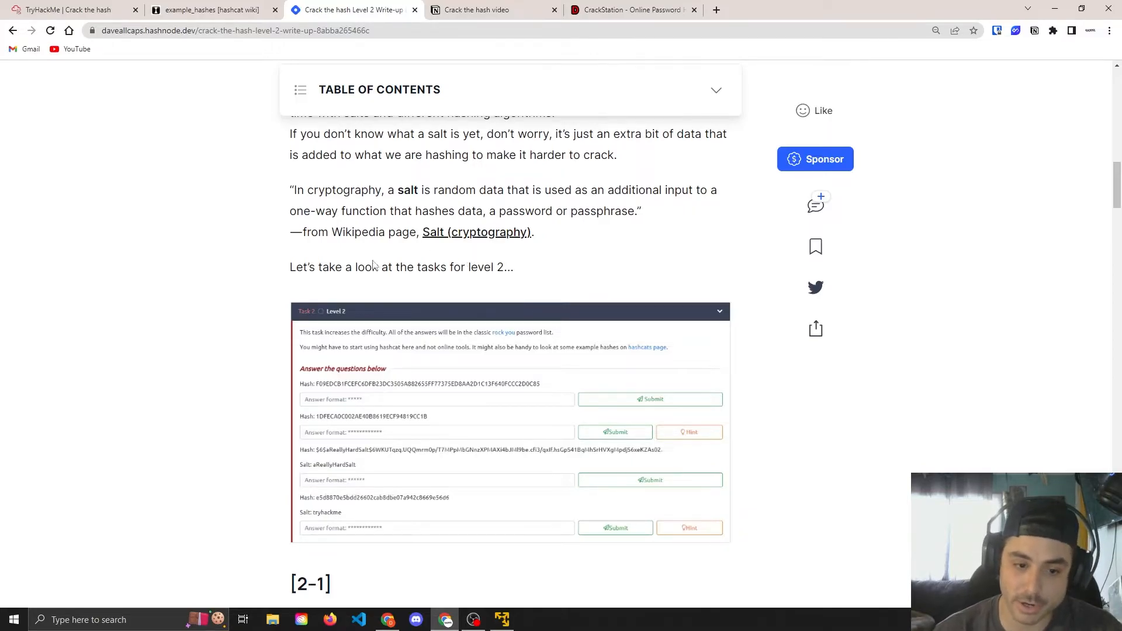
scroll("down", 3)
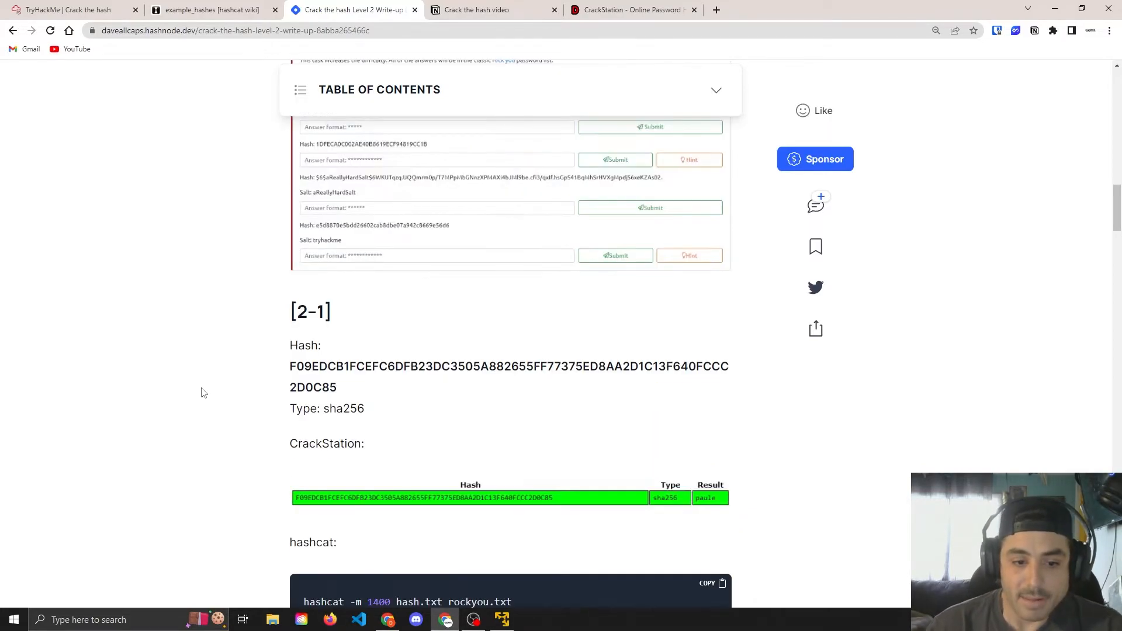
scroll("down", 3)
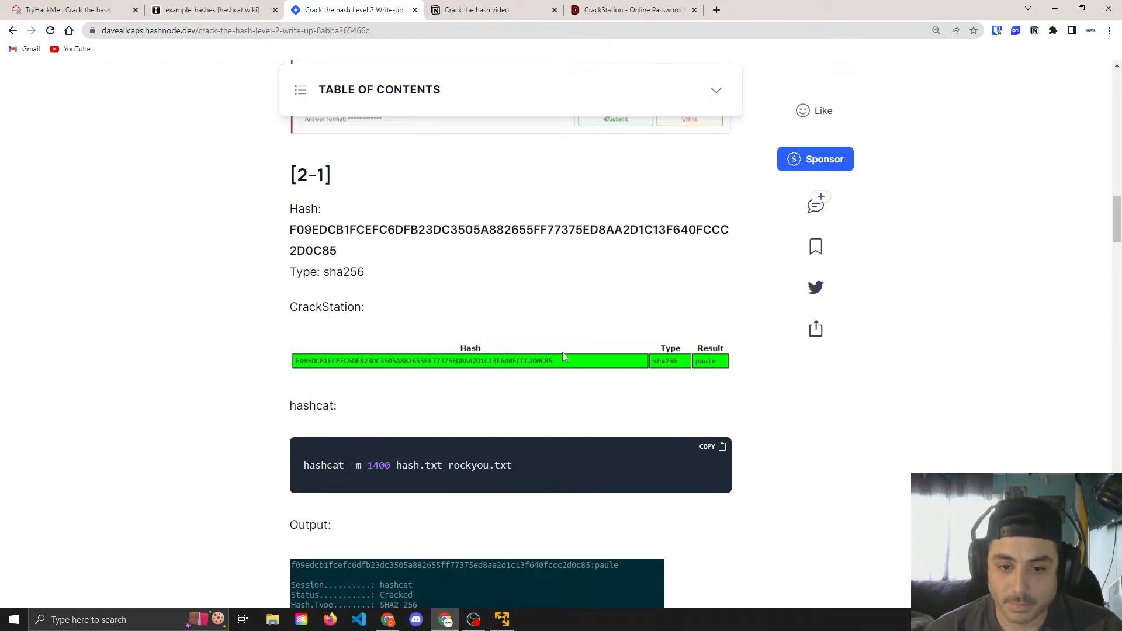
mouse_move(422, 47)
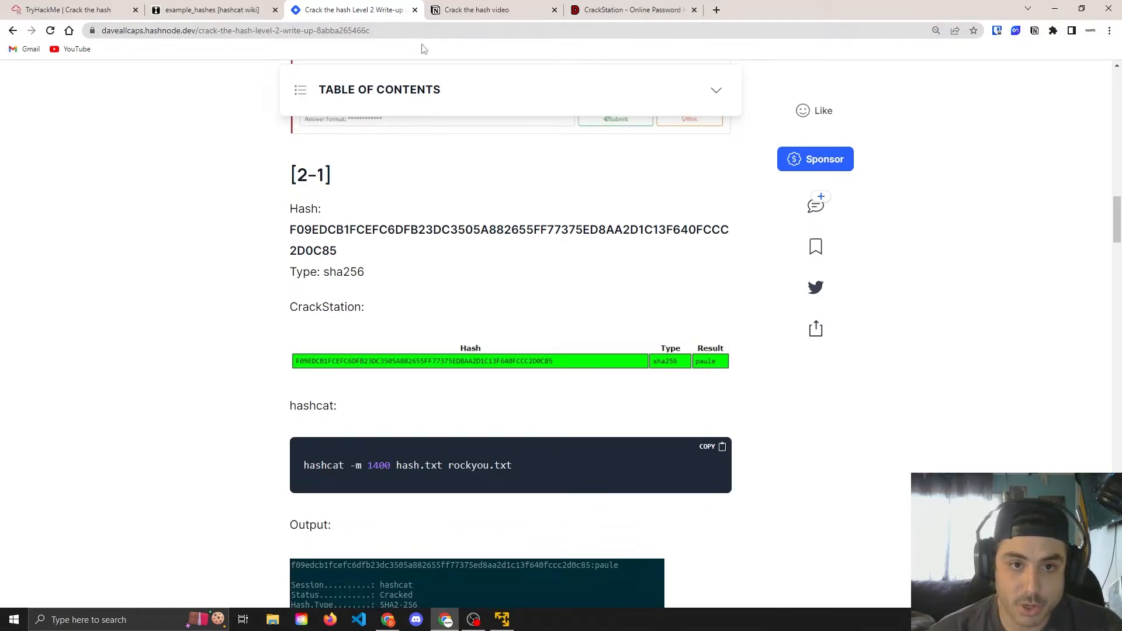
left_click(627, 9)
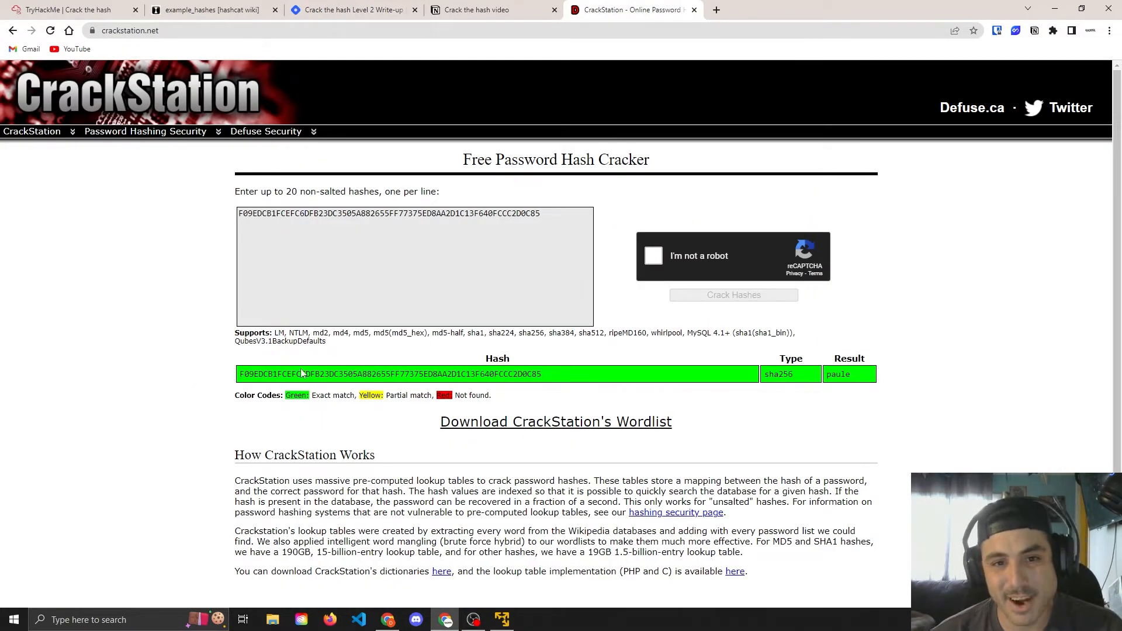
mouse_move(881, 400)
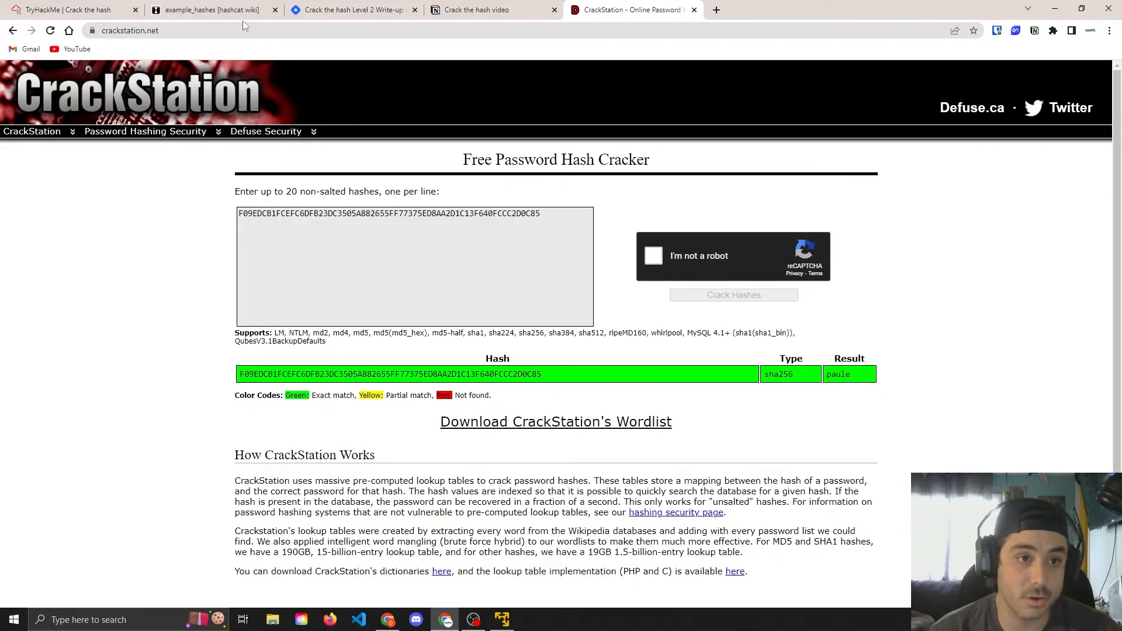
left_click(351, 10)
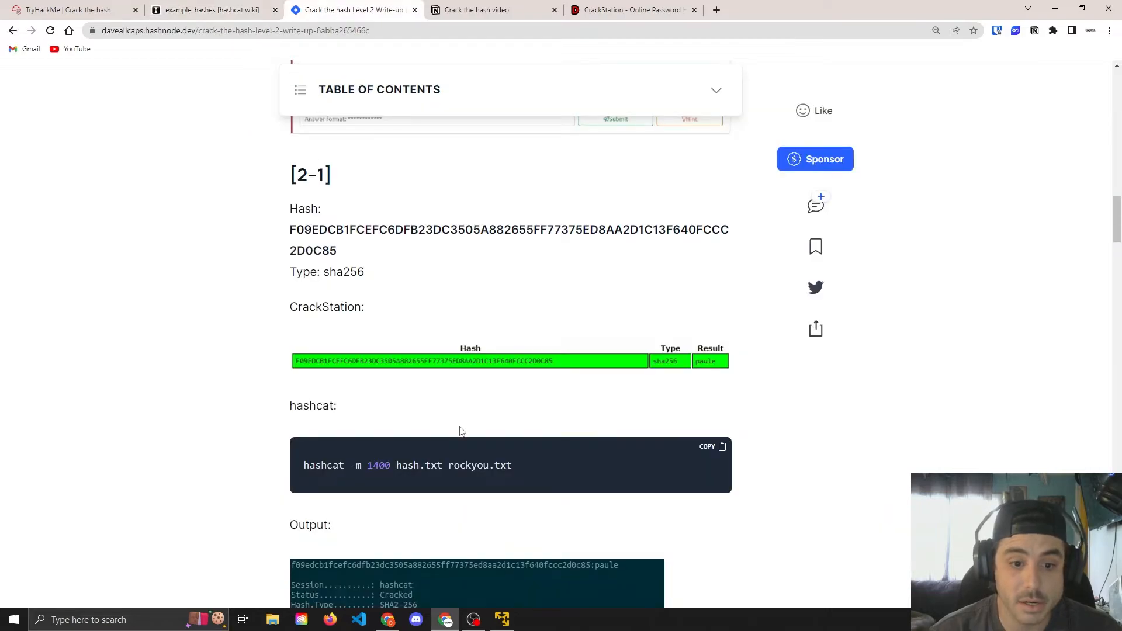
scroll("down", 3)
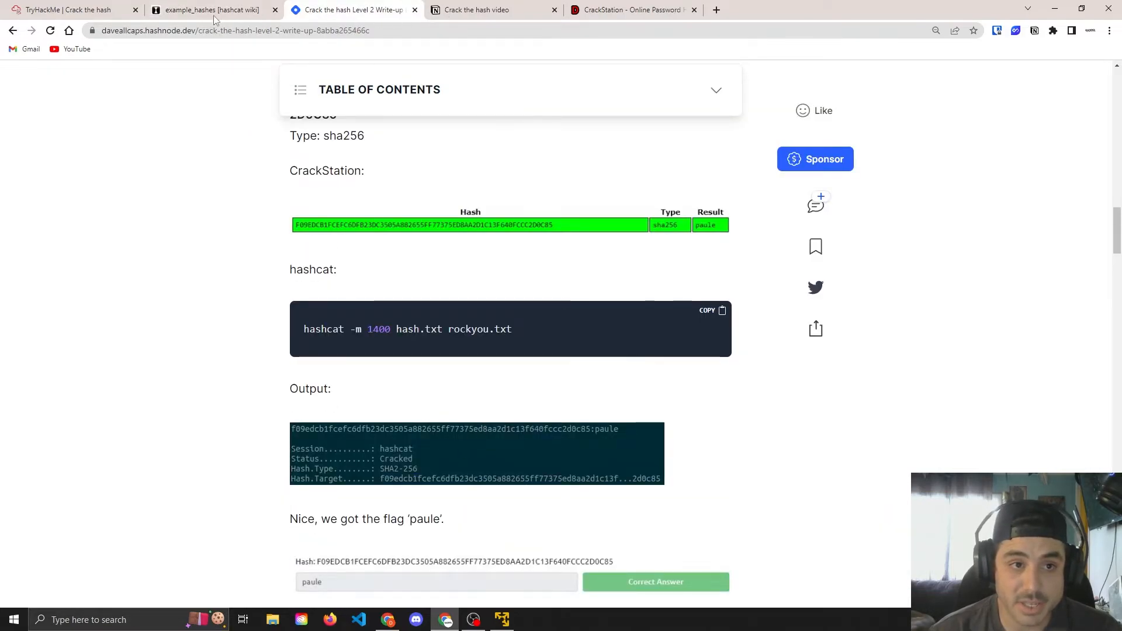
left_click(208, 10)
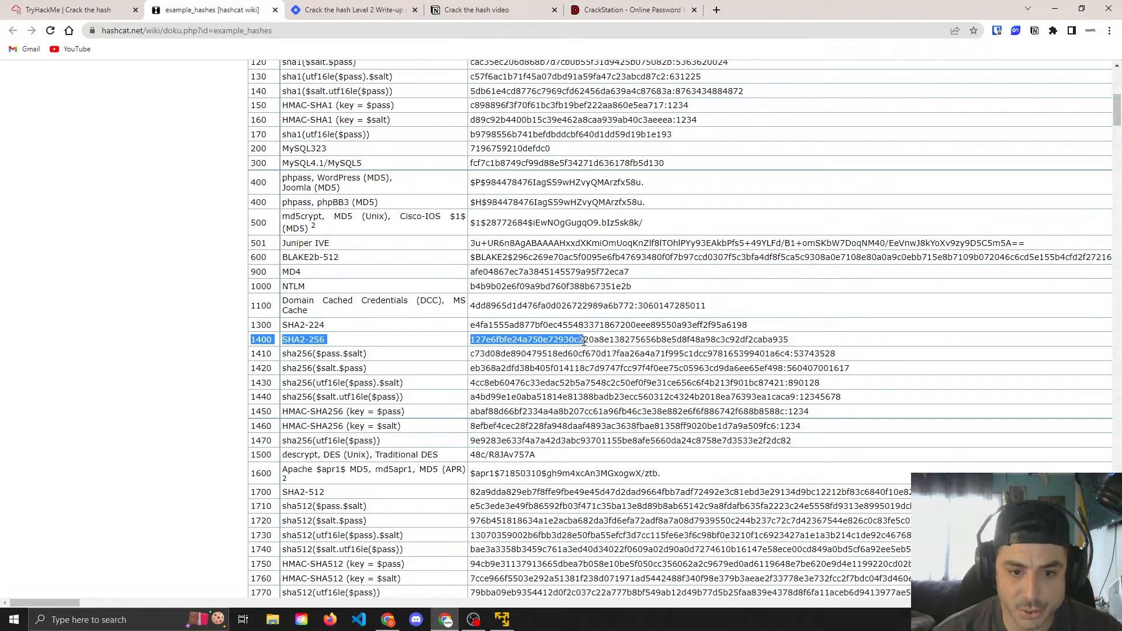
left_click(357, 10)
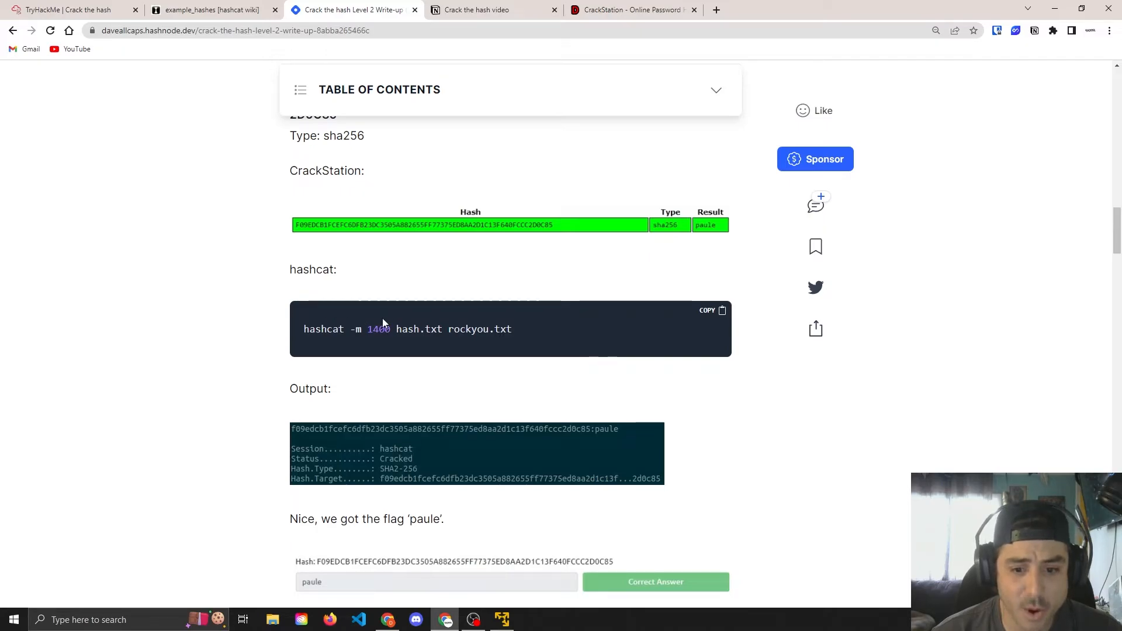
mouse_move(724, 306)
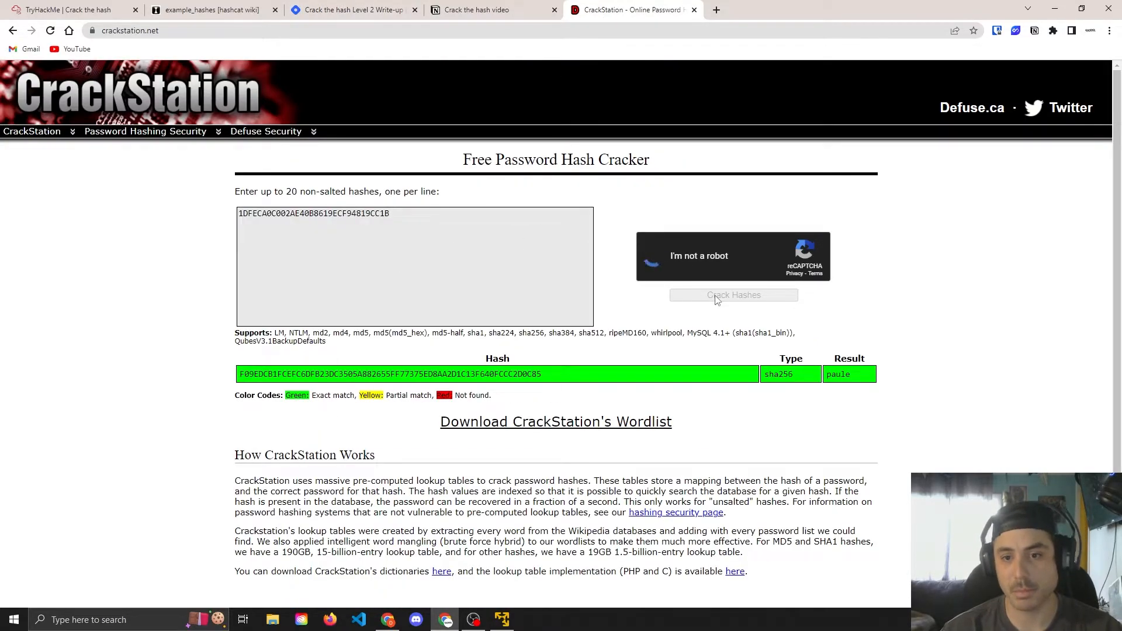
left_click(734, 295)
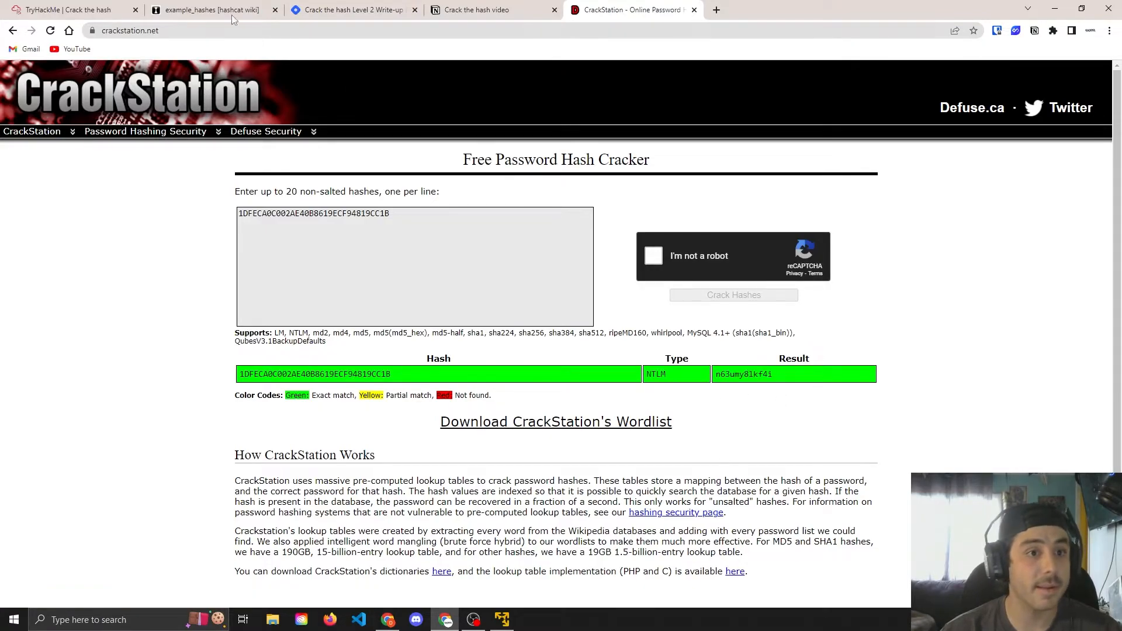
left_click(362, 9)
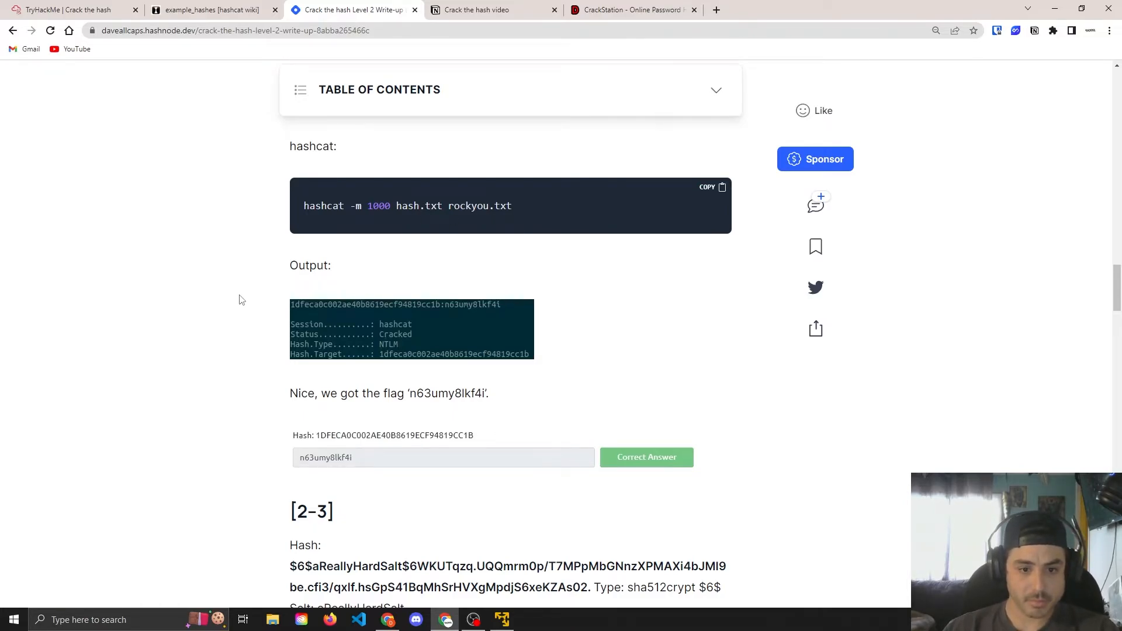
scroll("down", 3)
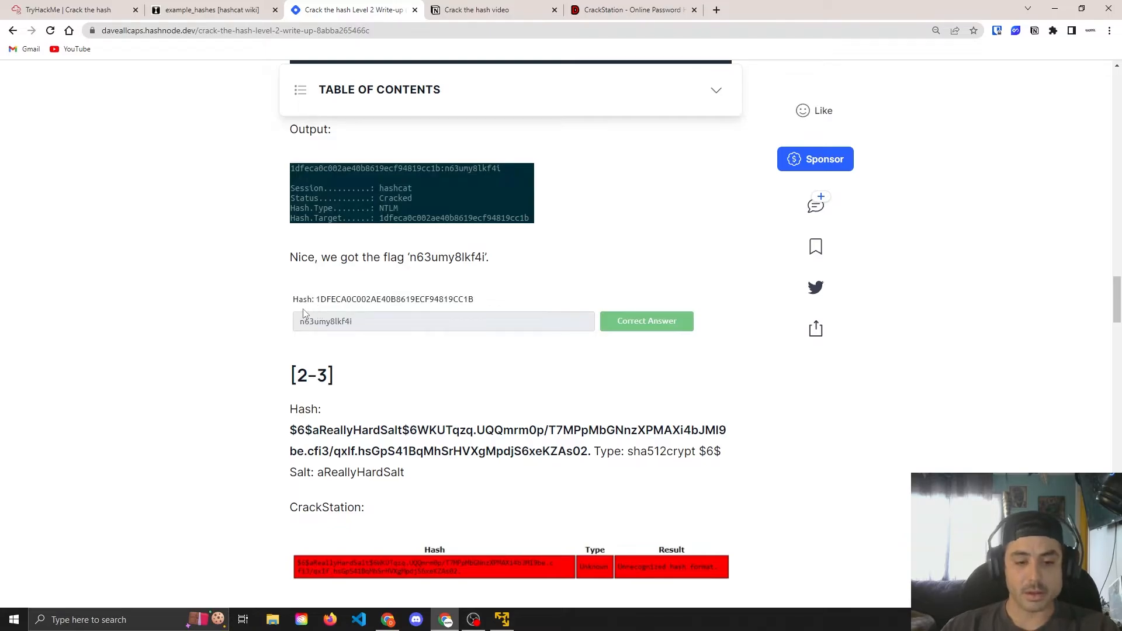
scroll("down", 3)
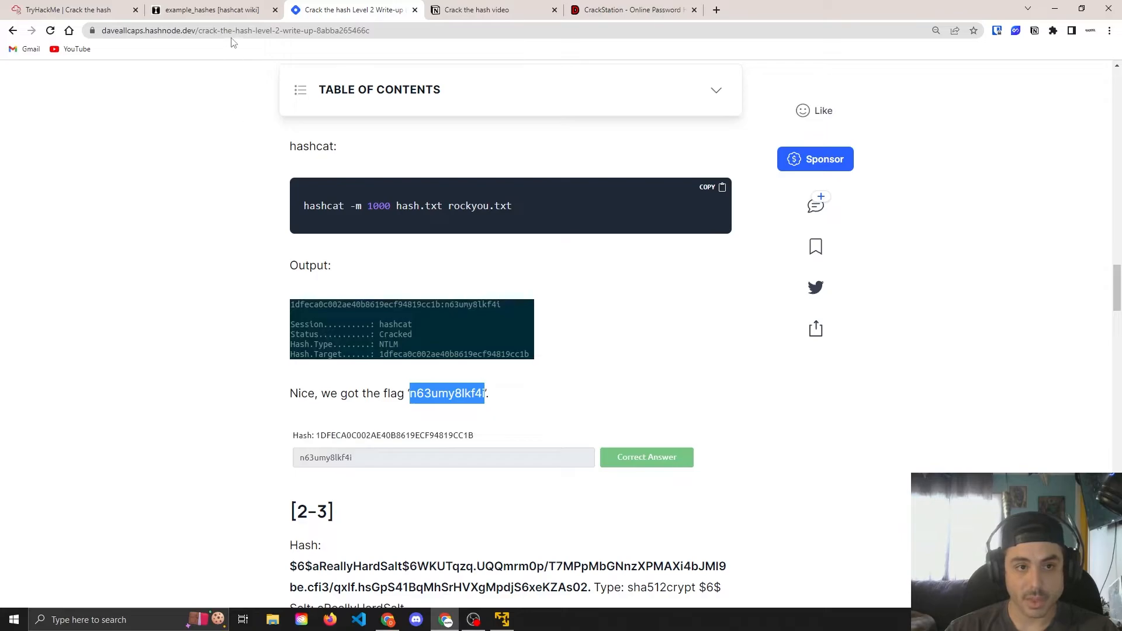
scroll("down", 3)
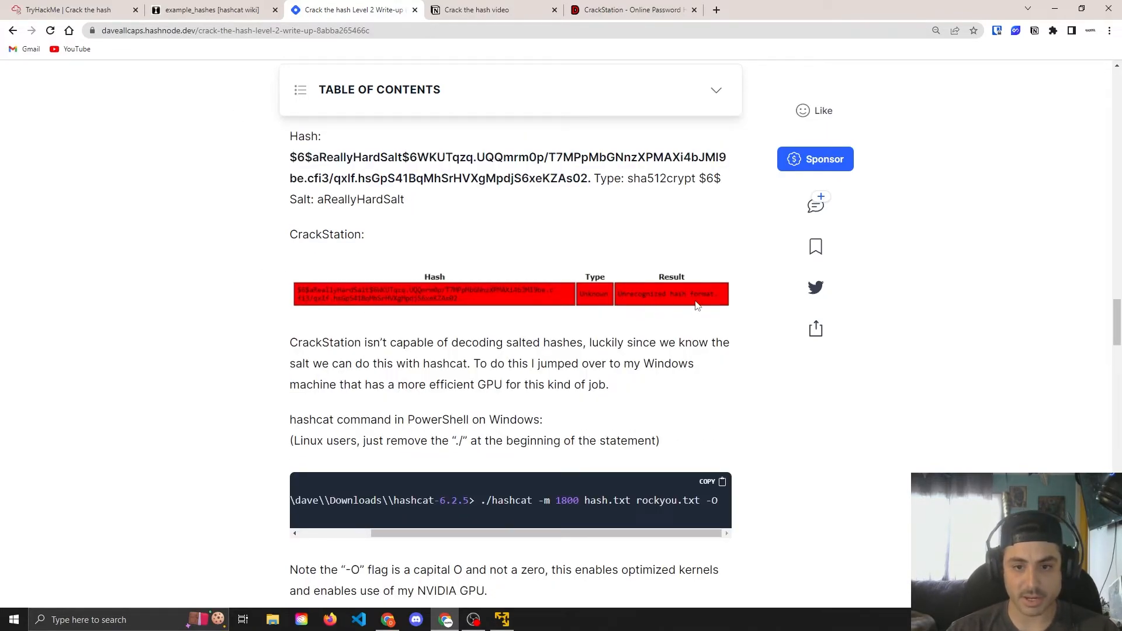
scroll("down", 3)
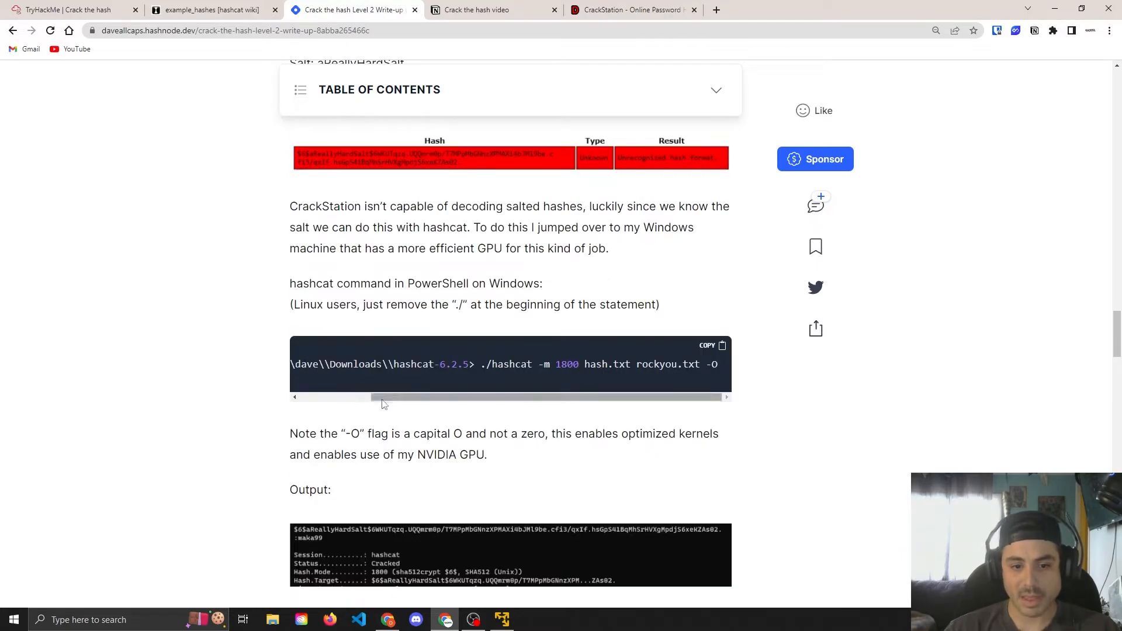
mouse_move(513, 413)
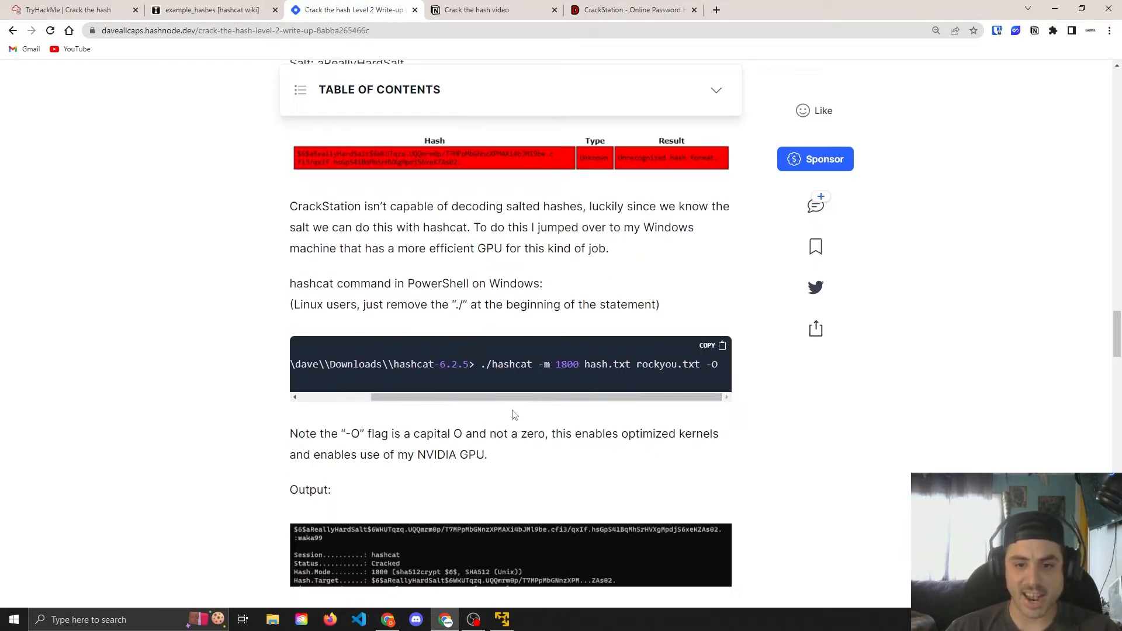
left_click_drag(535, 364, 578, 364)
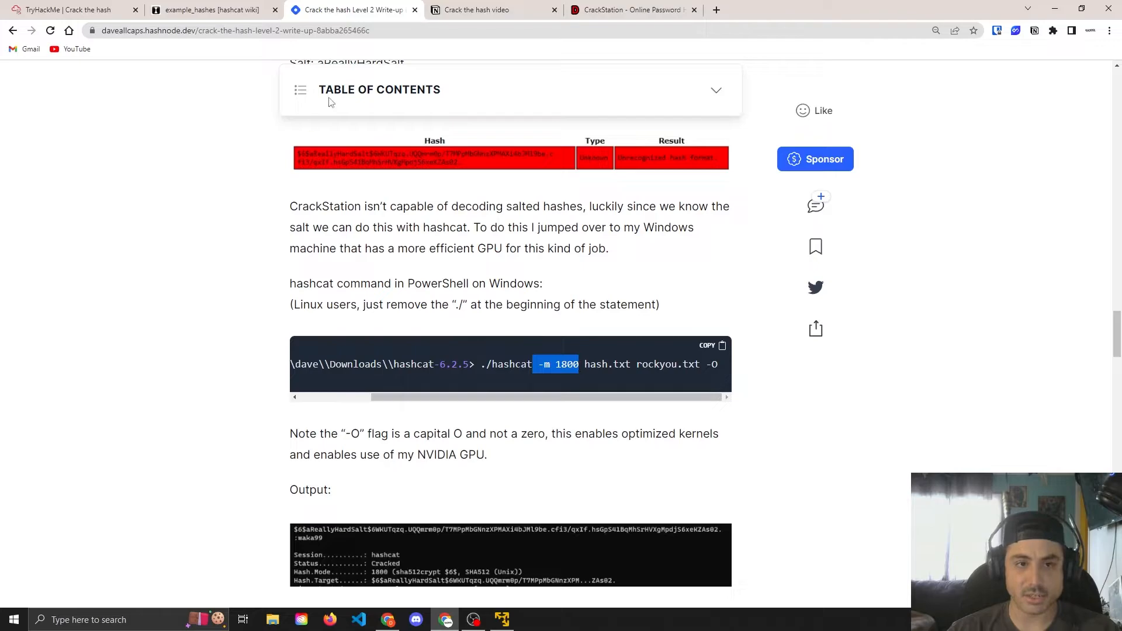
left_click(210, 9)
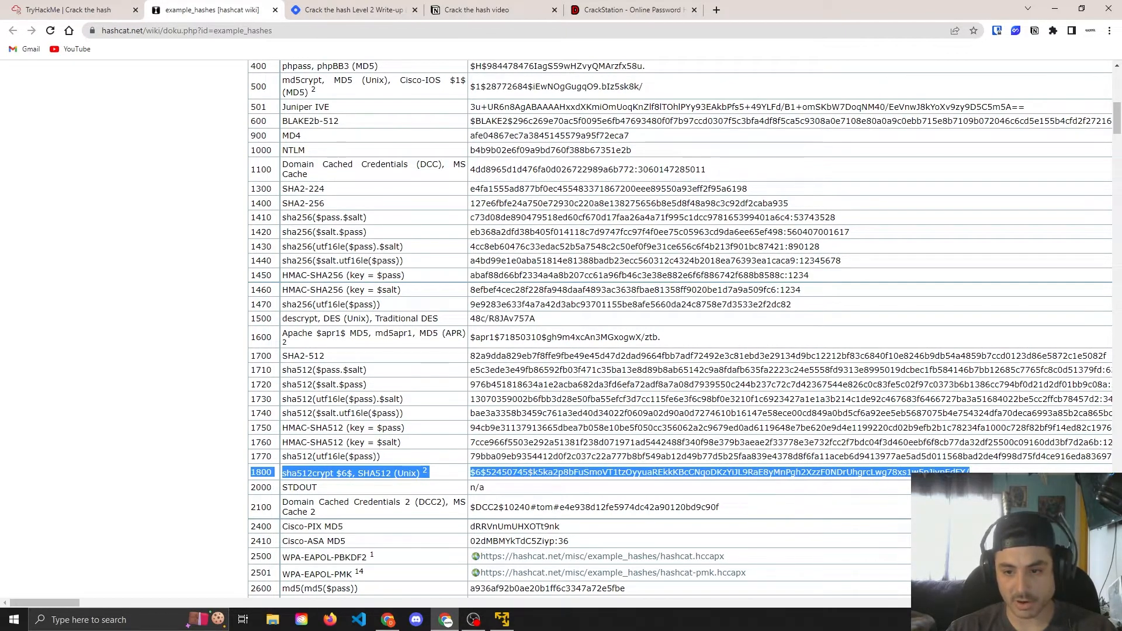
left_click(352, 9)
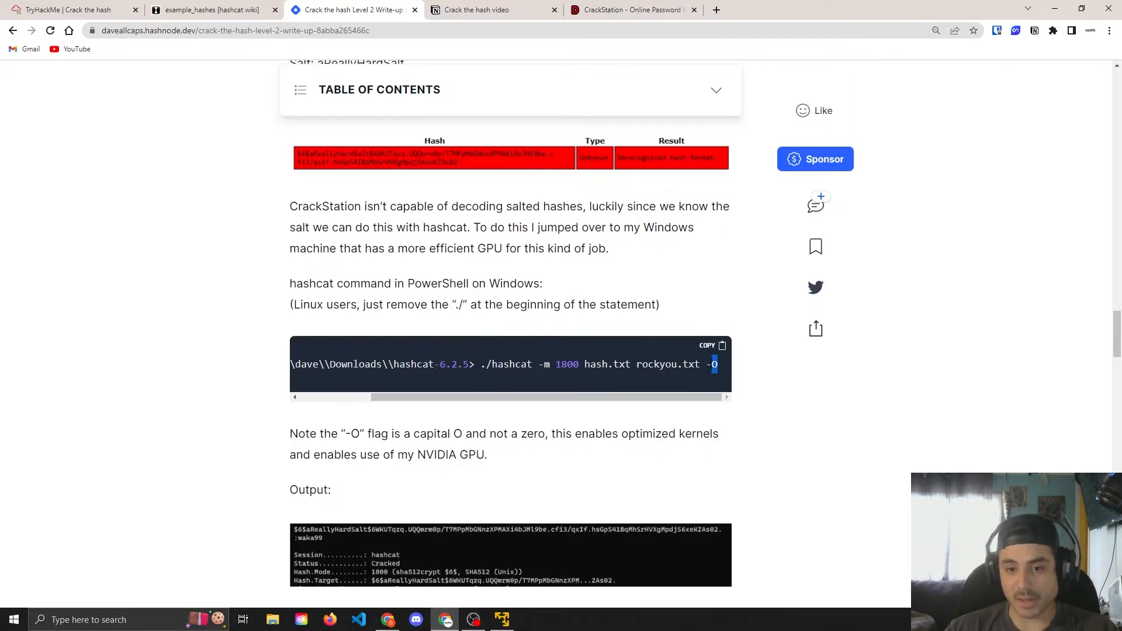
scroll("down", 3)
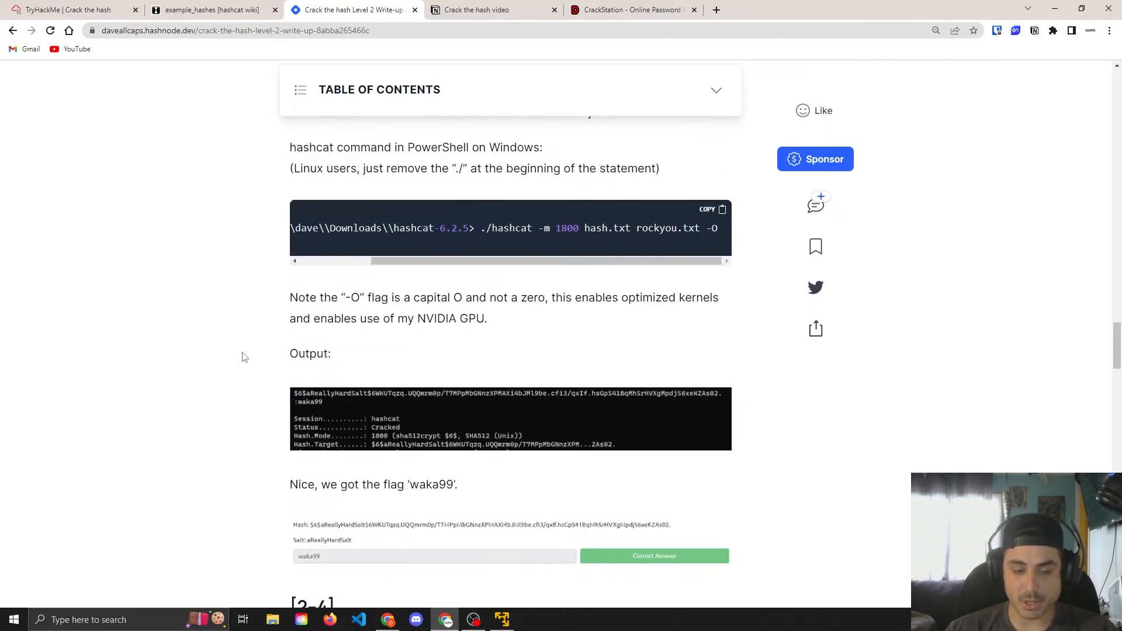
mouse_move(341, 428)
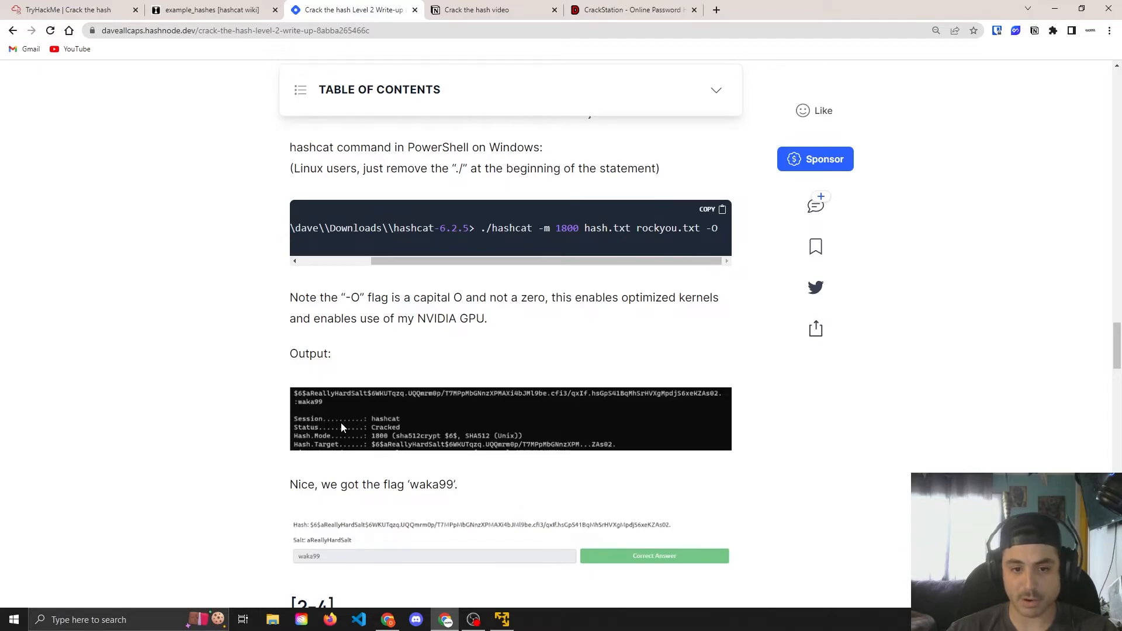
mouse_move(250, 328)
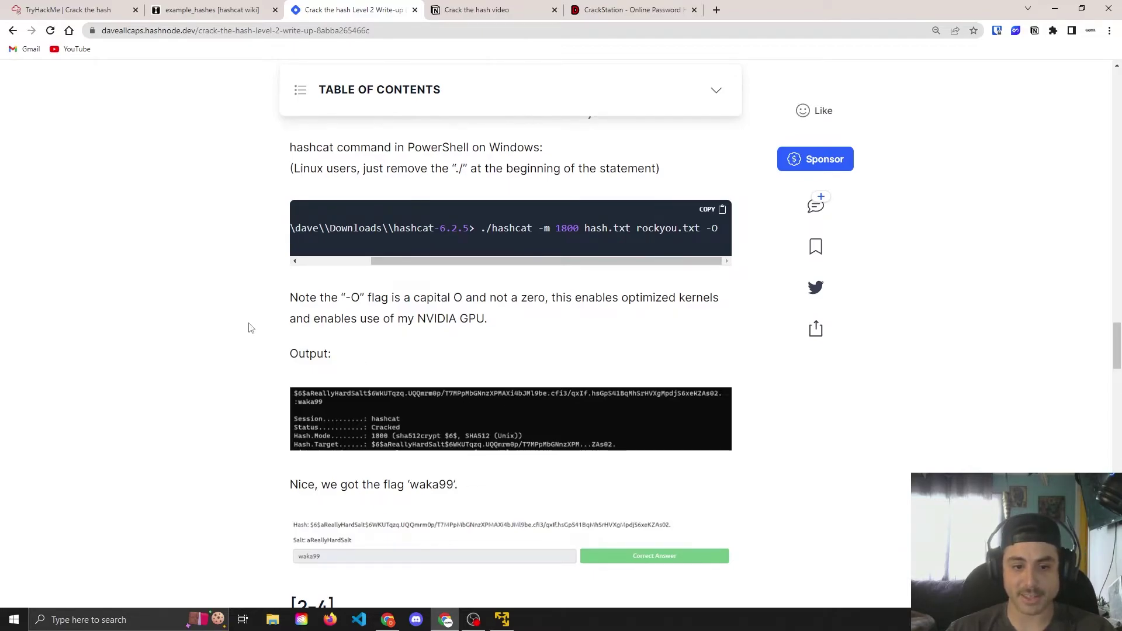
mouse_move(246, 325)
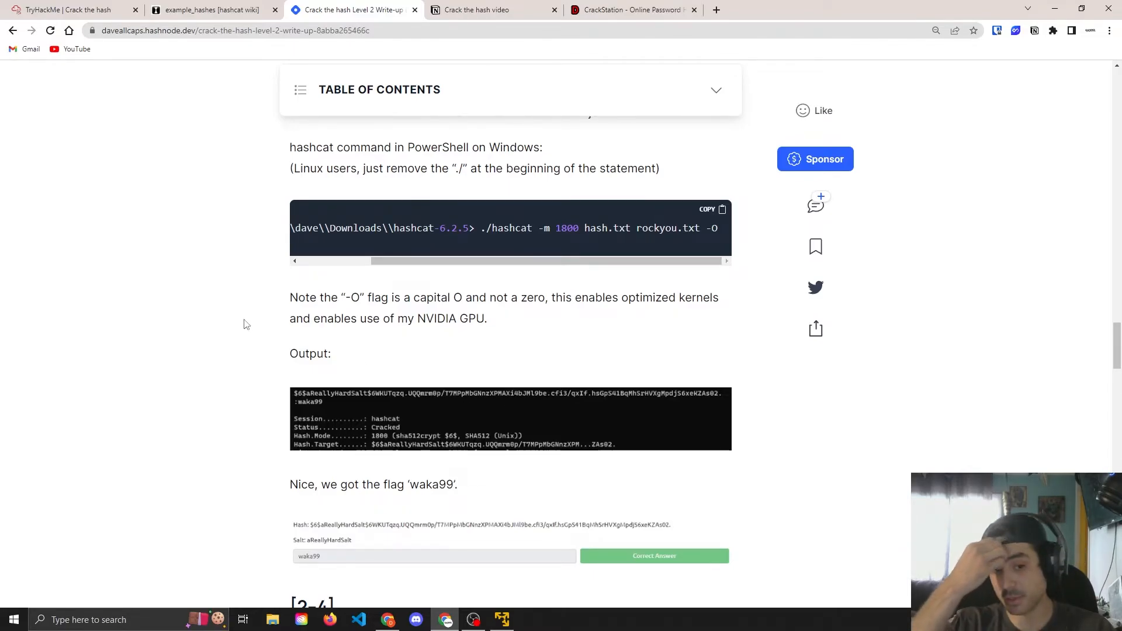
scroll("down", 3)
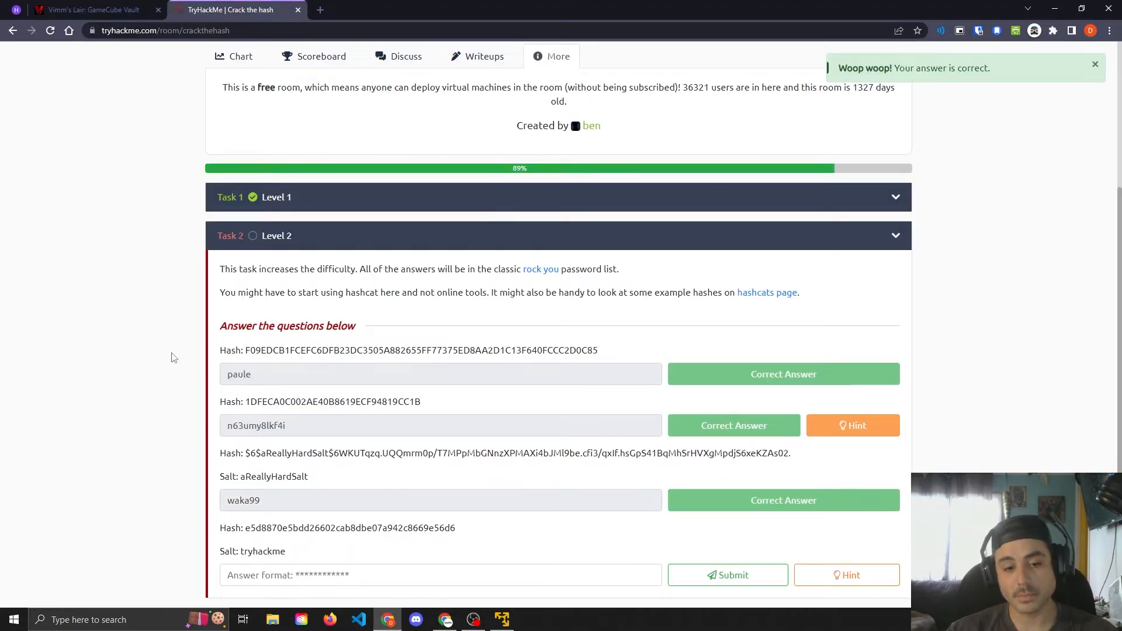
Step: Copy the salted fourth Level 2 hash from TryHackMe and switch to CrackStation's not-found result
left_click_drag(244, 527, 455, 527)
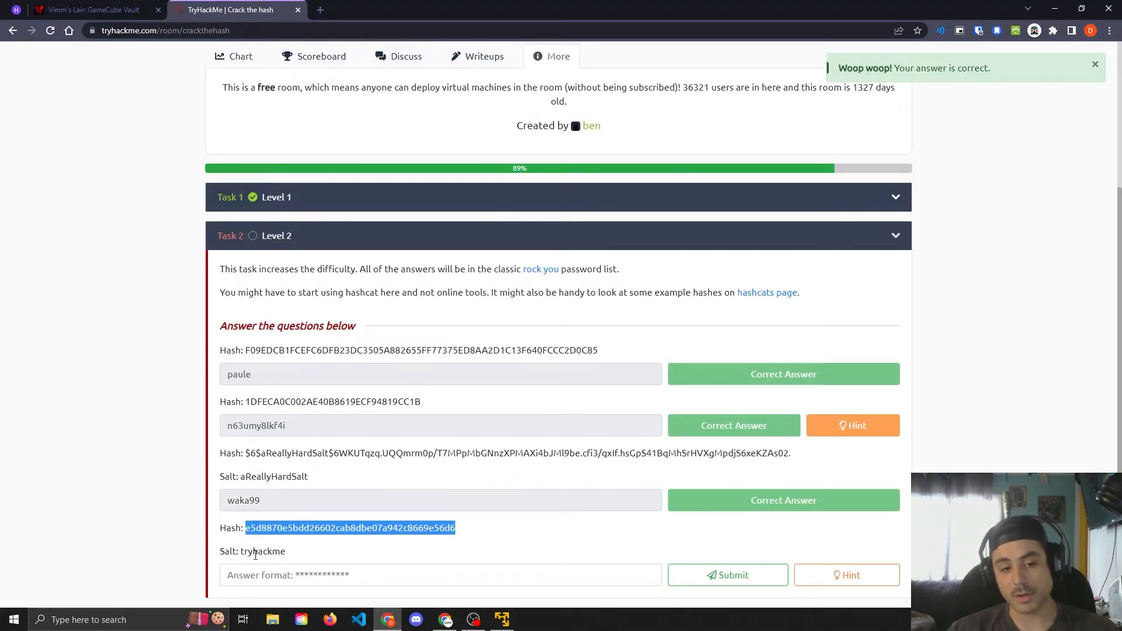
double_click(262, 552)
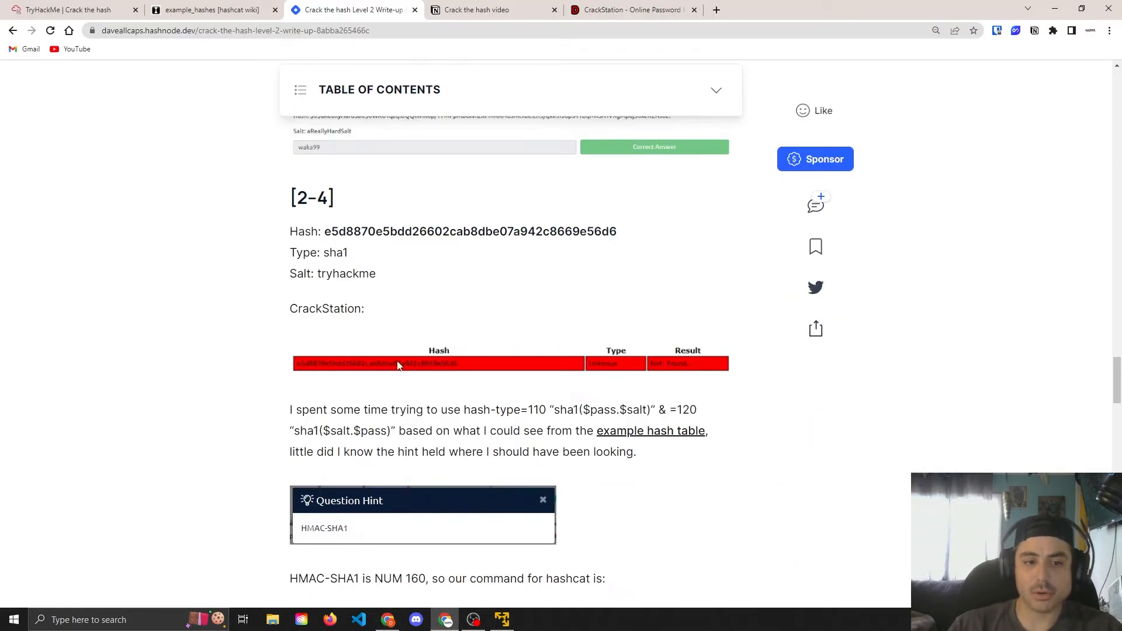
left_click(632, 10)
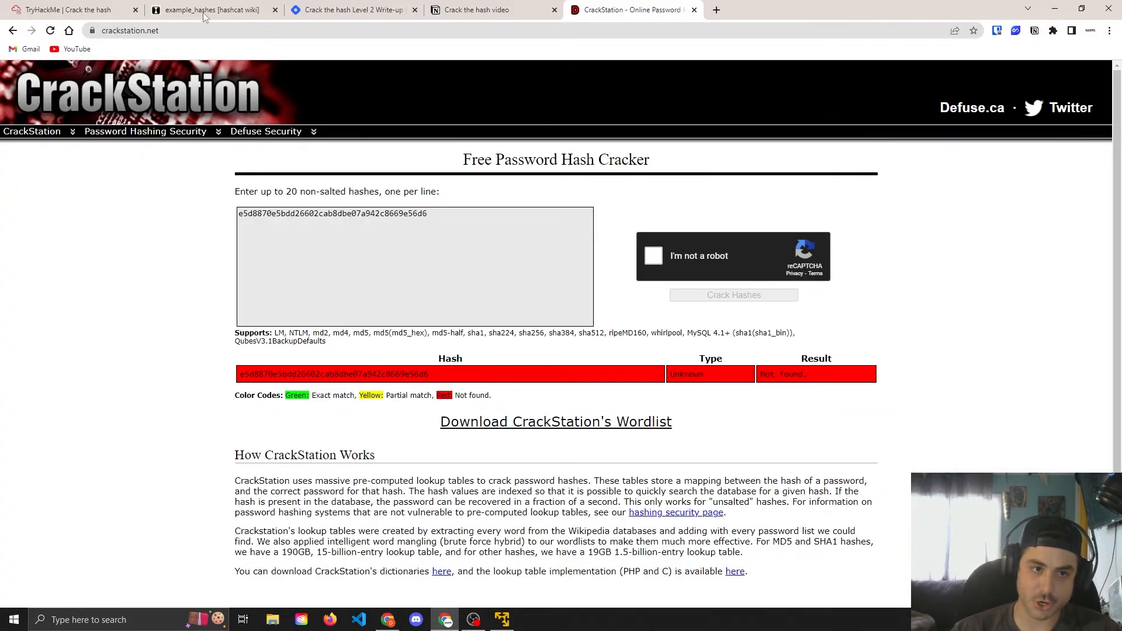
Step: Look up the HMAC-SHA1 modes 150 and 160 (key = $salt) in the hashcat example hashes wiki
left_click(211, 9)
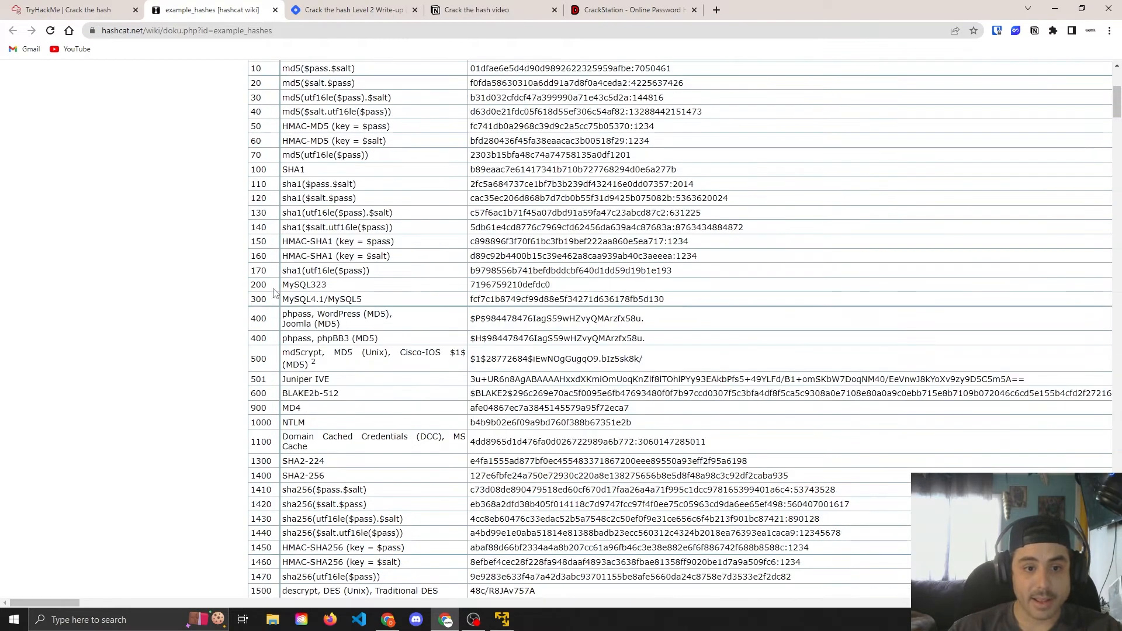
mouse_move(251, 240)
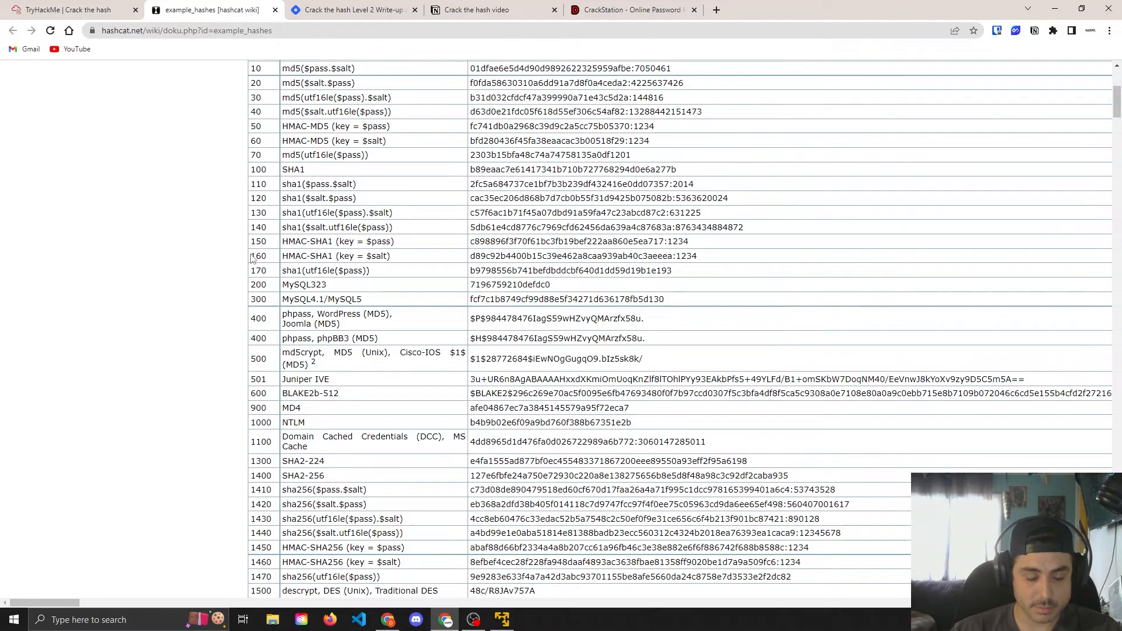
left_click_drag(251, 241, 705, 257)
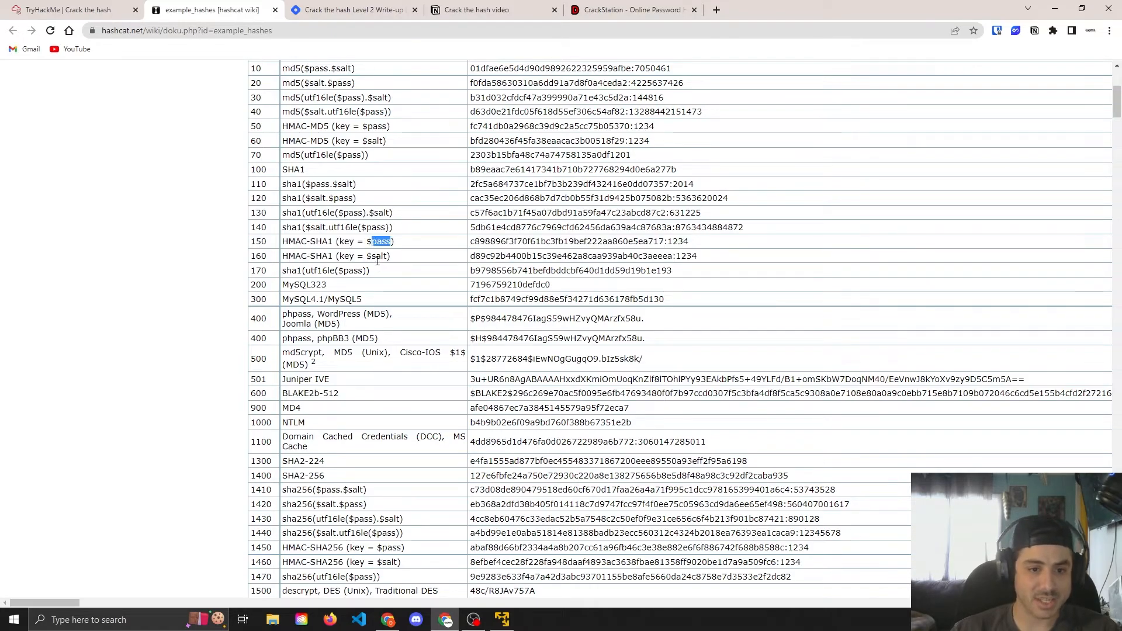
double_click(378, 256)
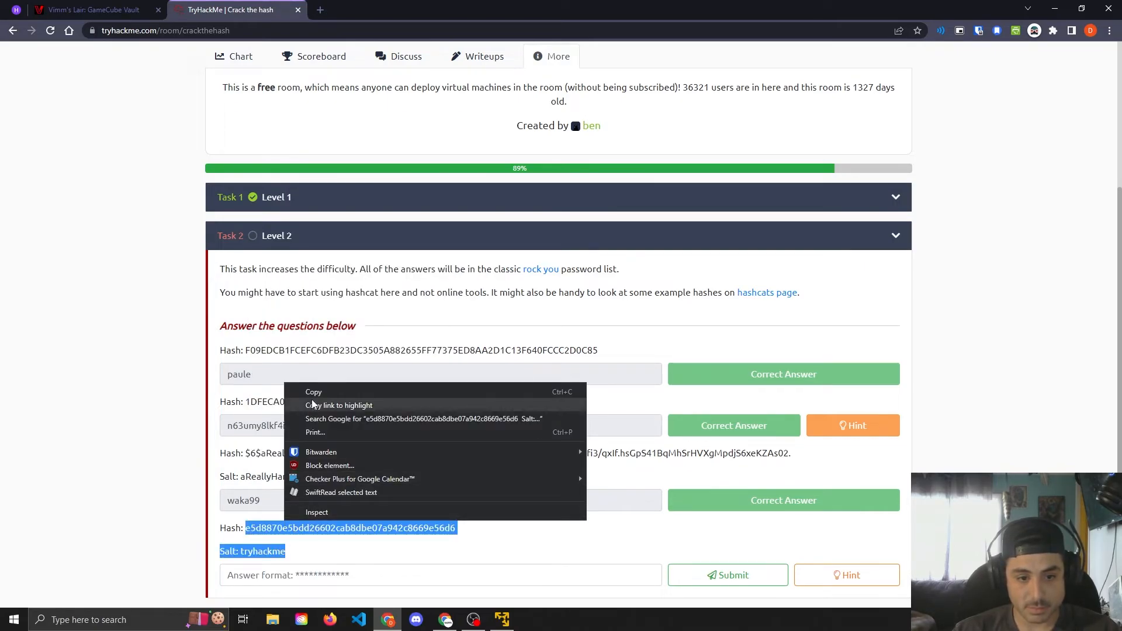
Step: Copy the fourth hash with its salt, select the mode 160 hash:salt example, and return to the write-up
left_click(409, 547)
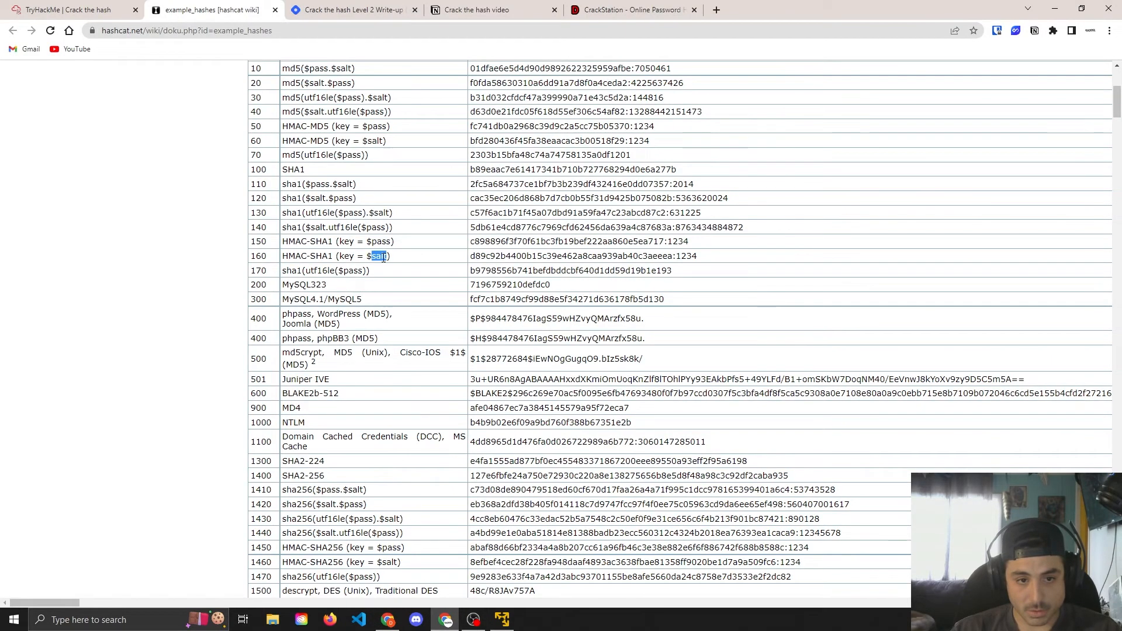
mouse_move(470, 256)
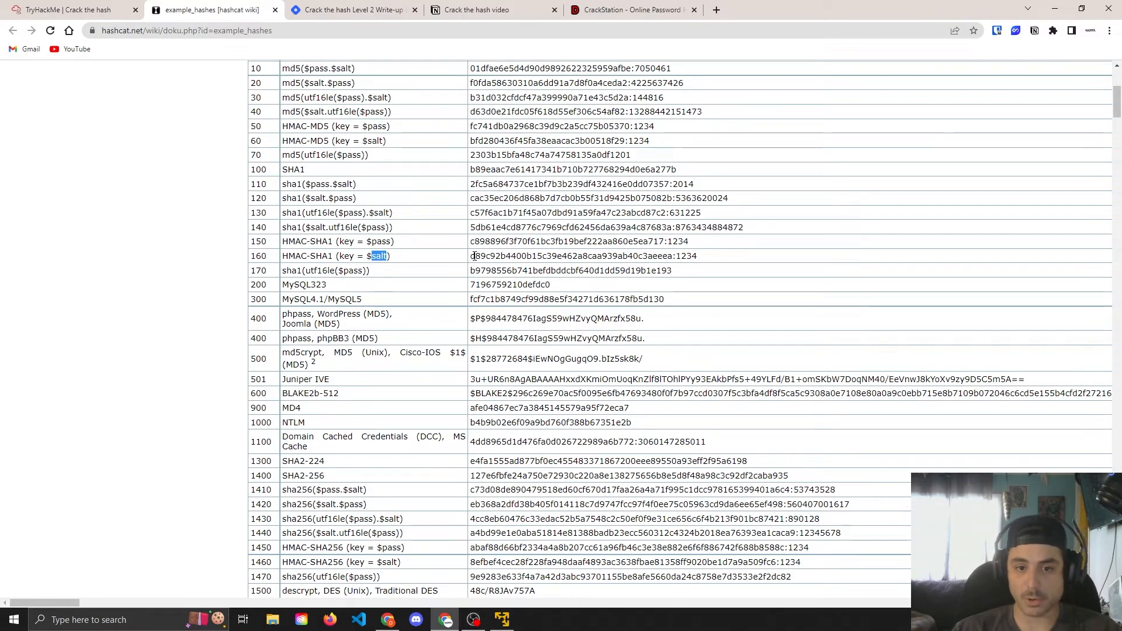
left_click_drag(469, 256, 597, 256)
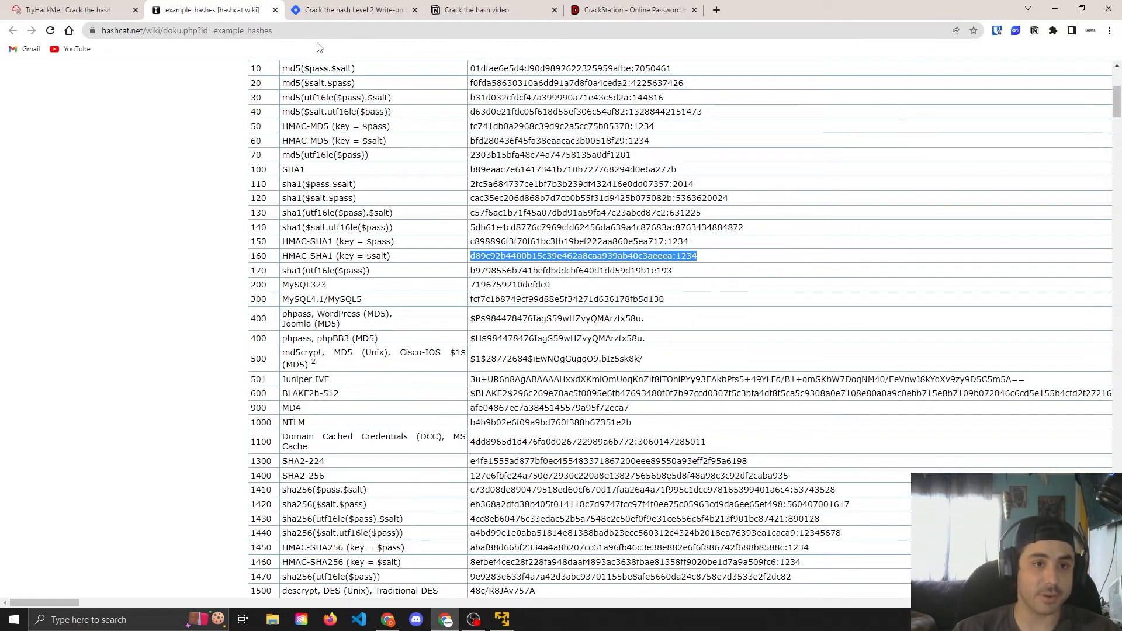
left_click(351, 10)
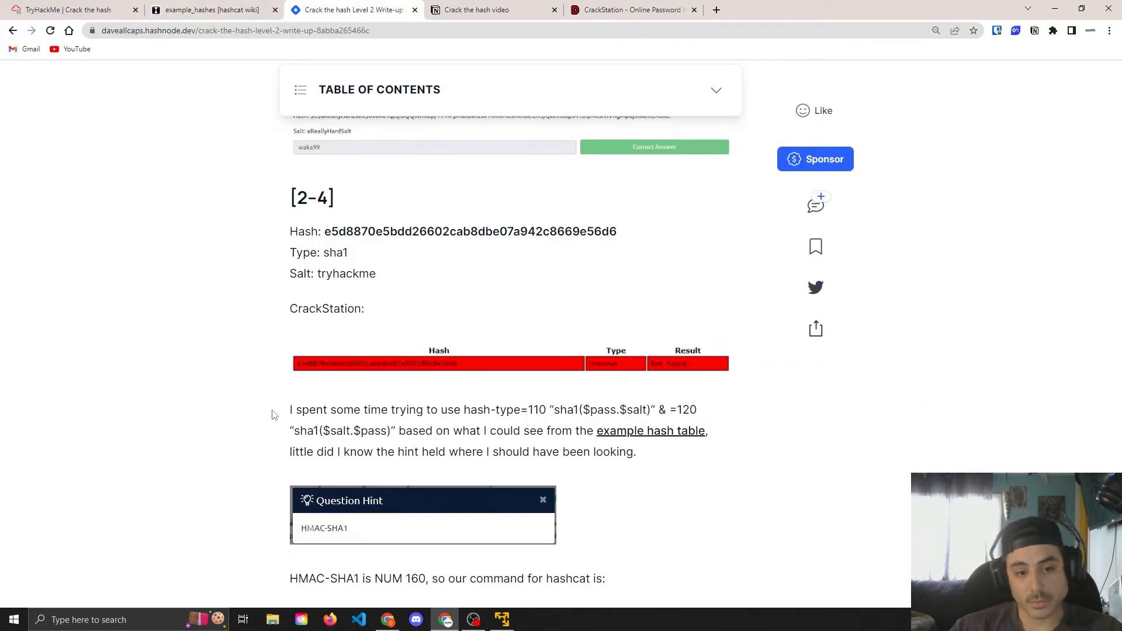
Step: Find and select the hashcat -m 160 command in the write-up's HMAC-SHA1 section
scroll("down", 3)
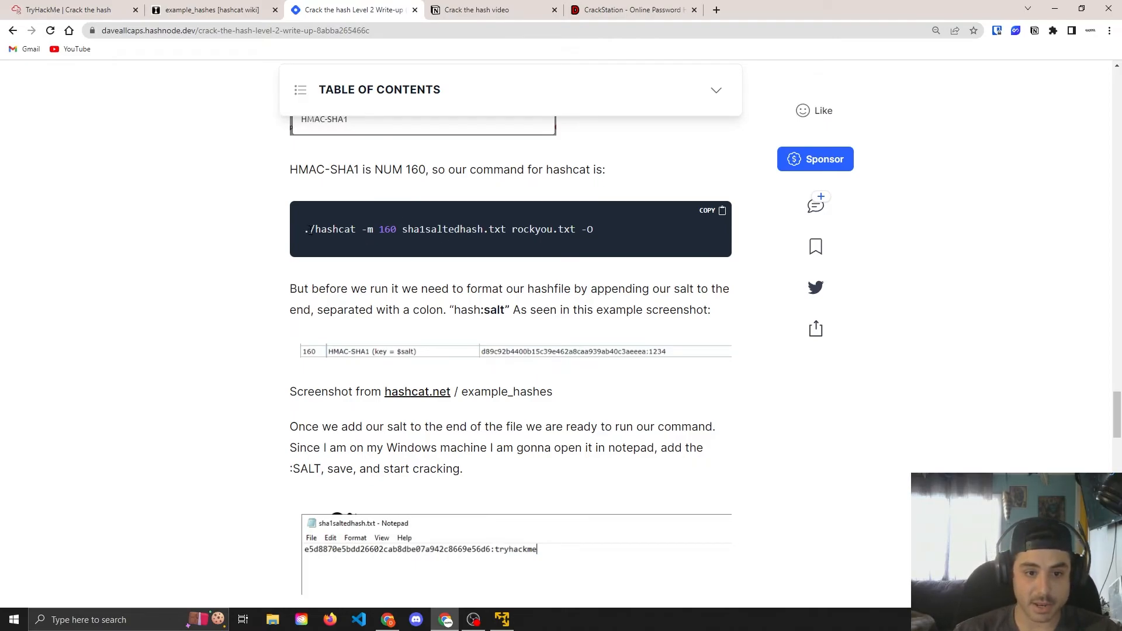
left_click_drag(309, 229, 396, 230)
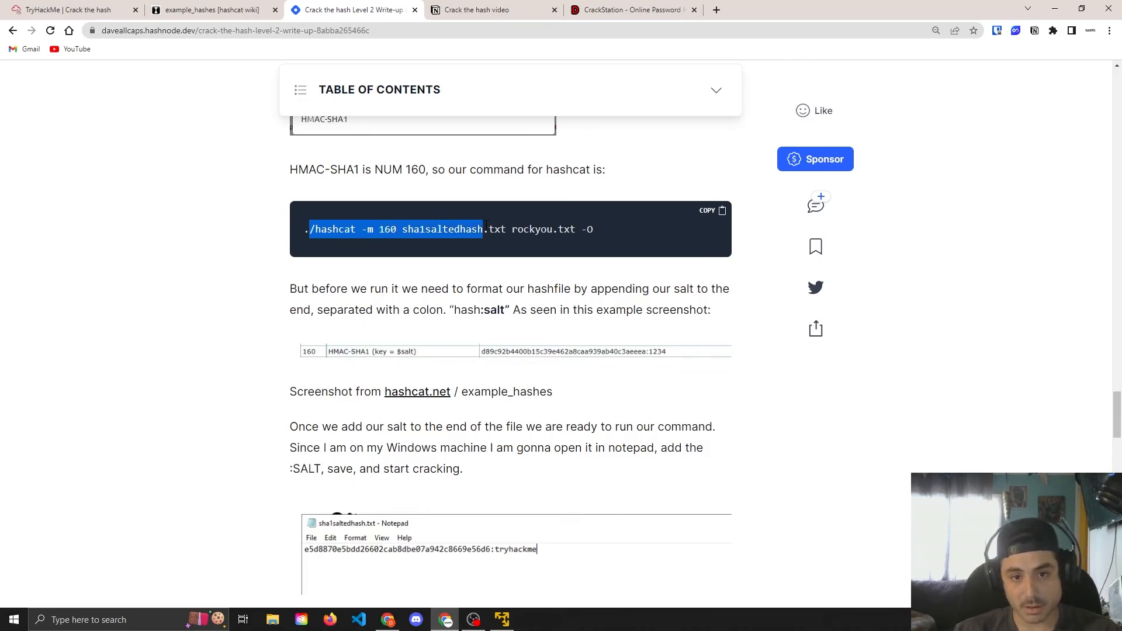
left_click_drag(483, 229, 504, 229)
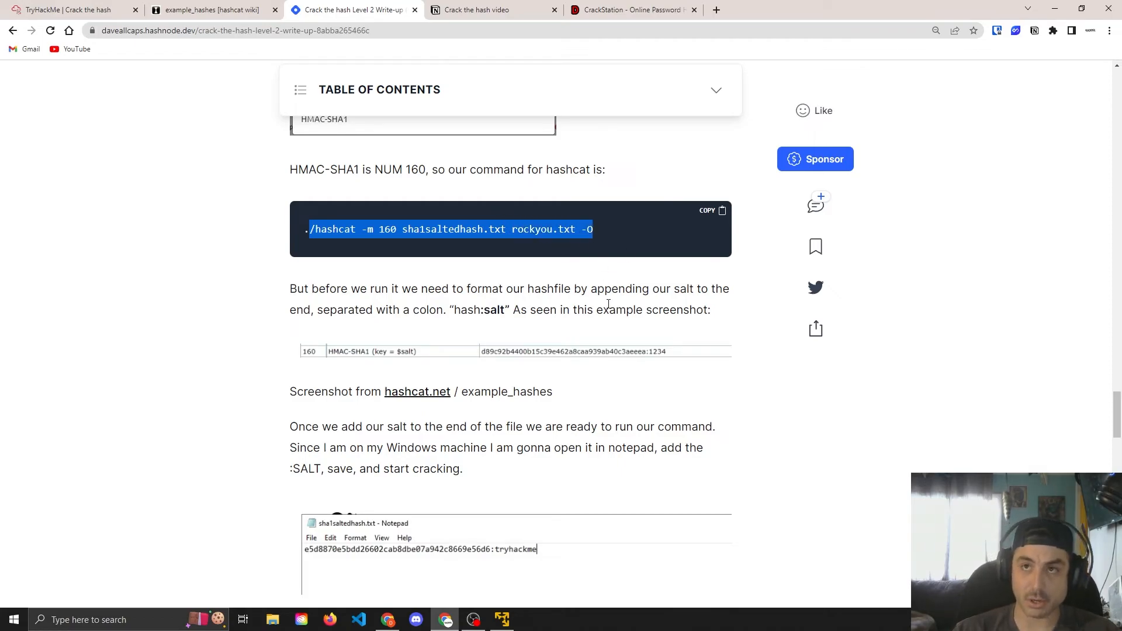
scroll("down", 3)
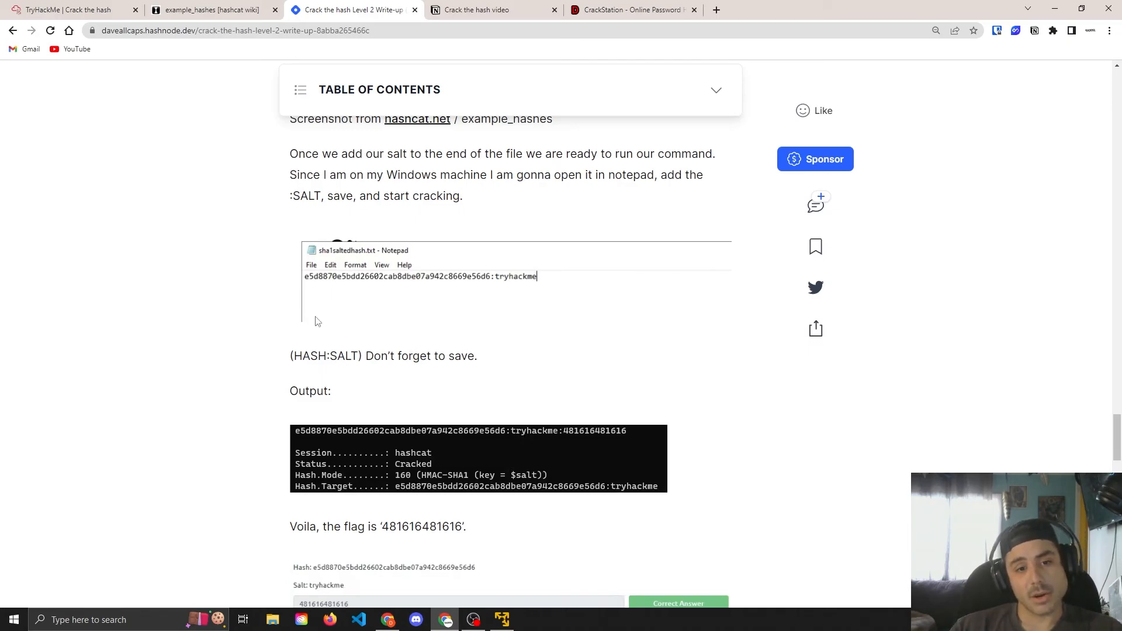
mouse_move(306, 265)
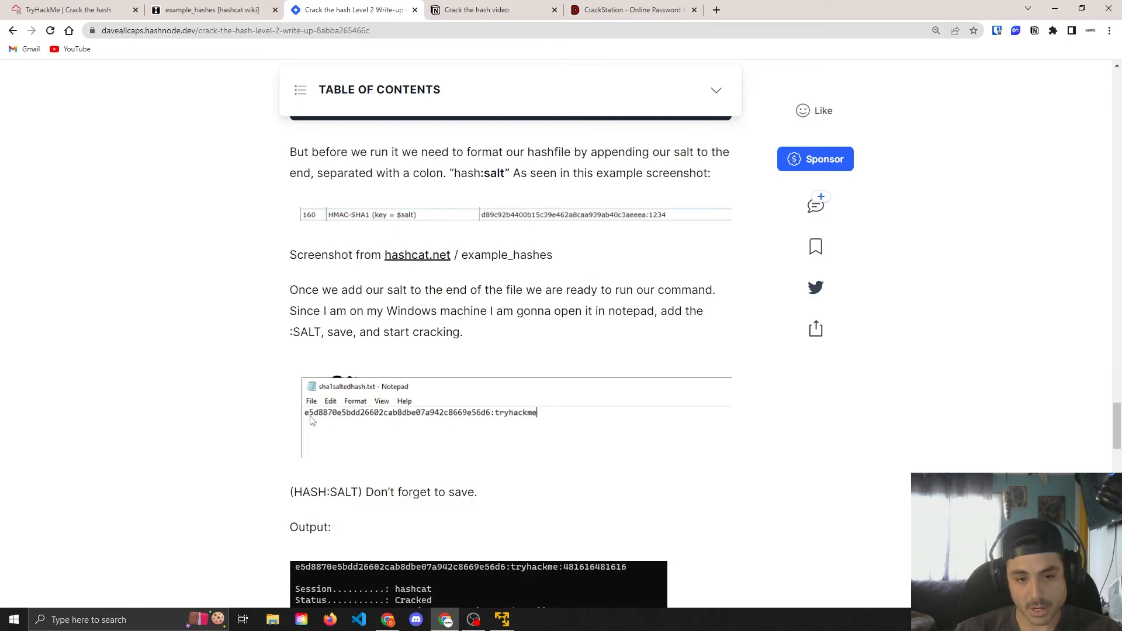
mouse_move(533, 416)
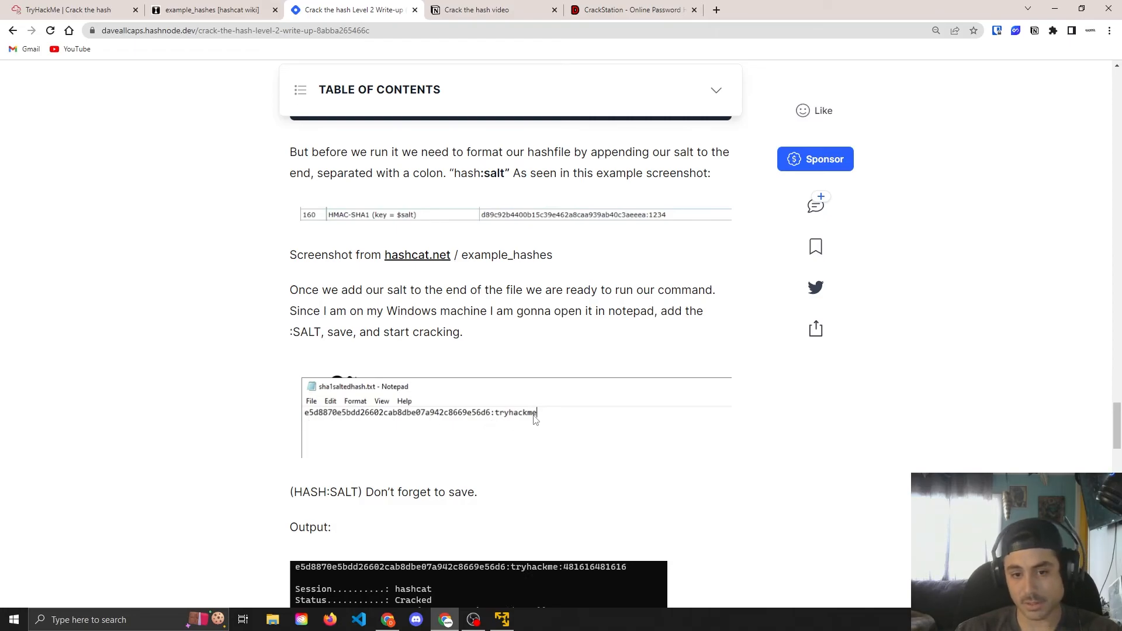
scroll("down", 3)
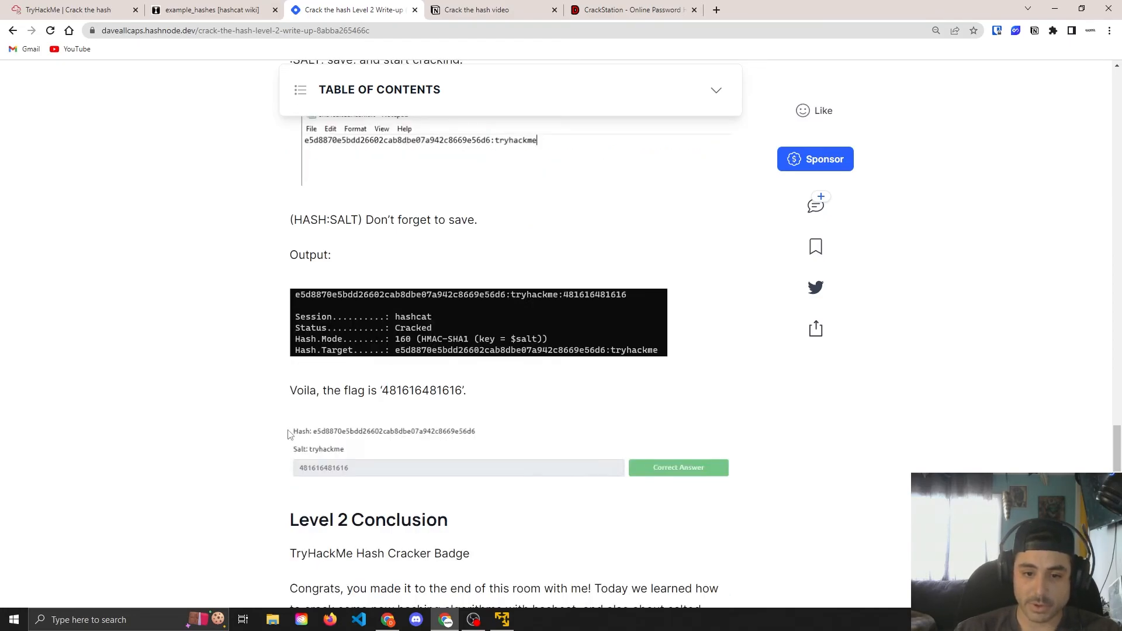
scroll("down", 3)
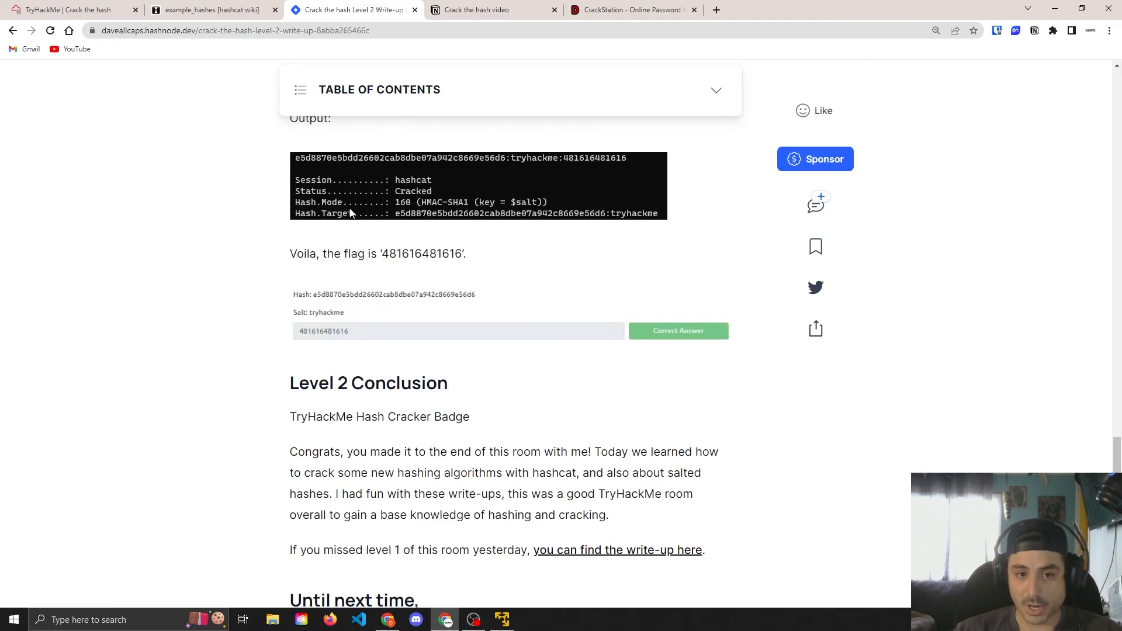
mouse_move(433, 202)
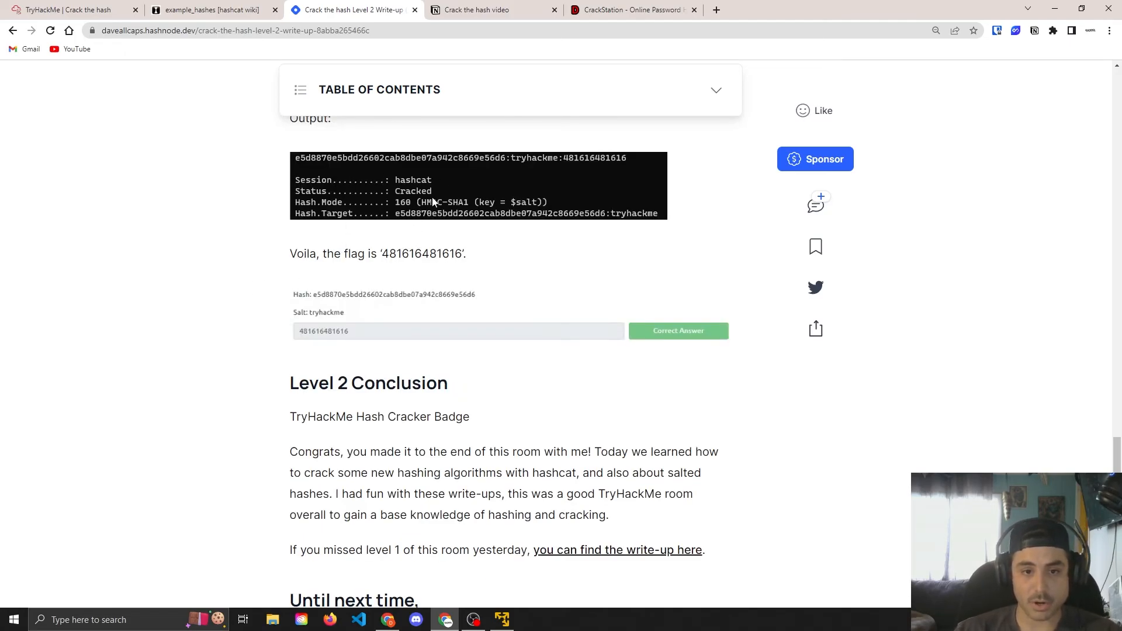
right_click(424, 254)
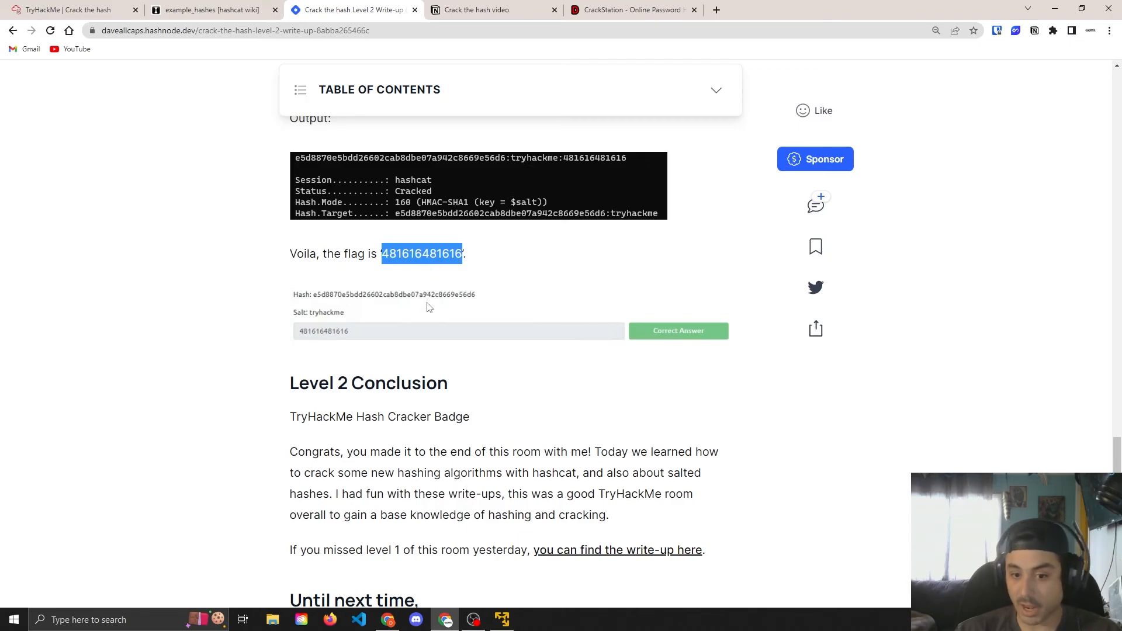
scroll("down", 3)
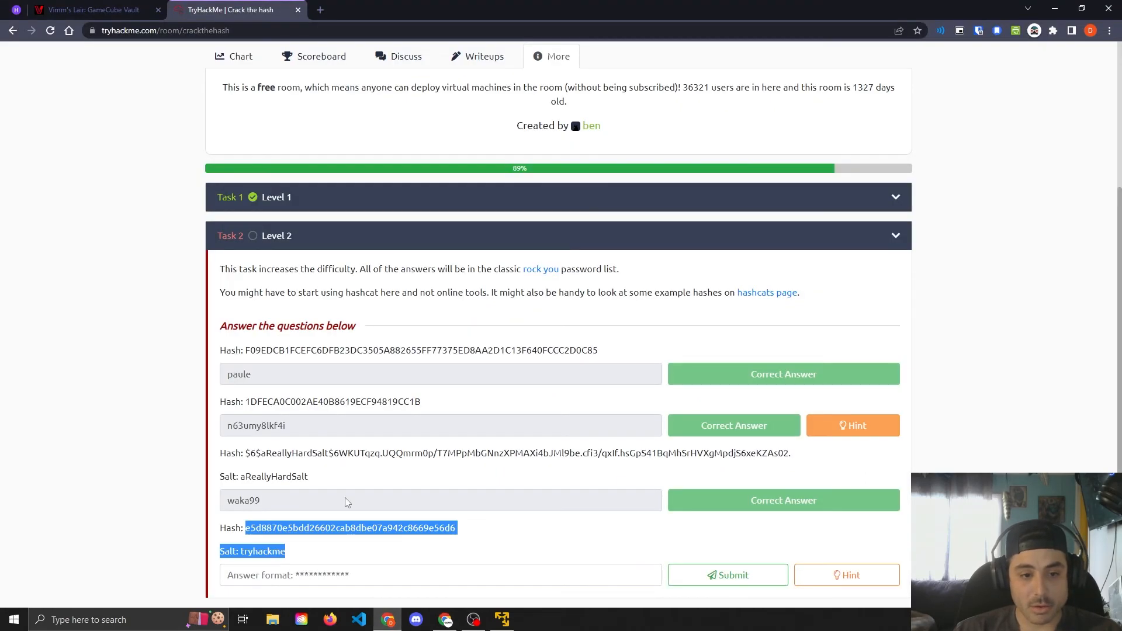
type("481616481616")
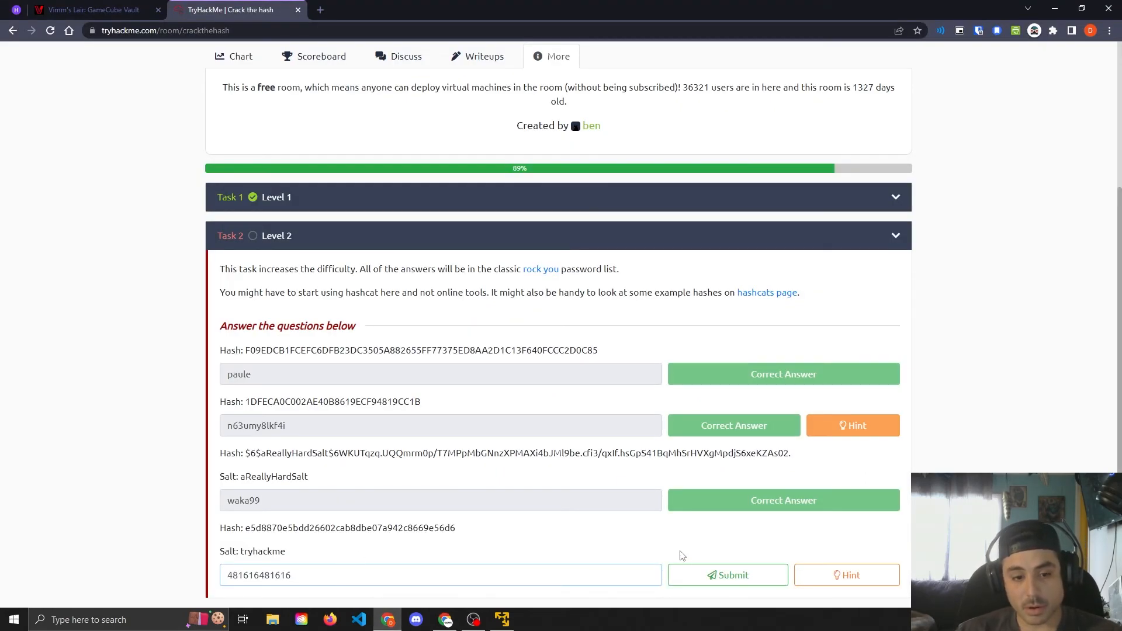
left_click(728, 575)
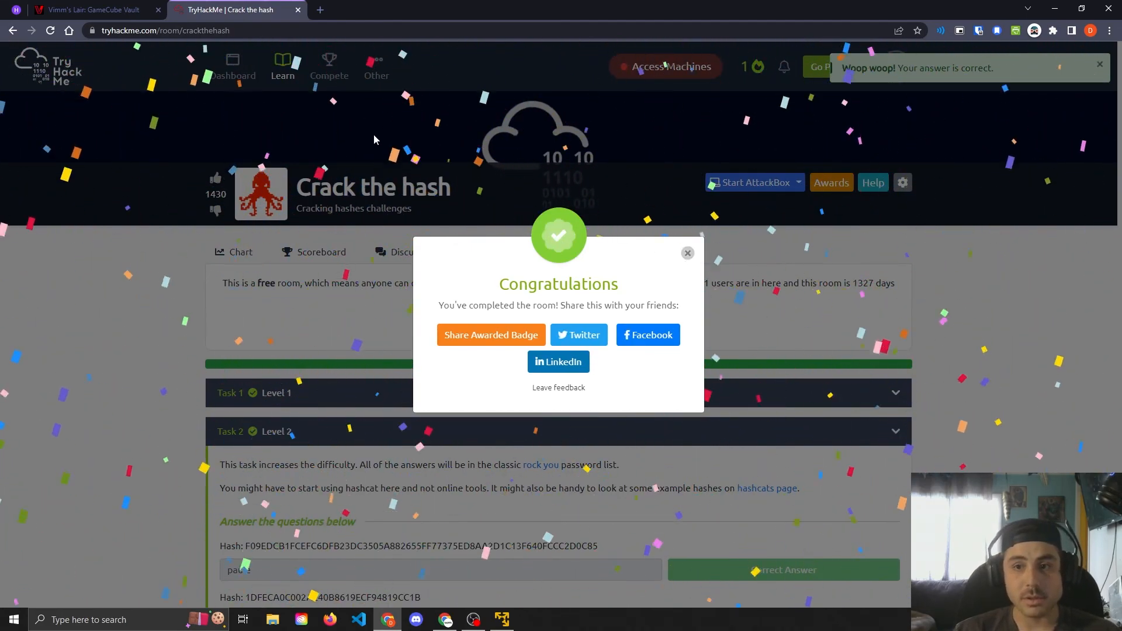
mouse_move(383, 104)
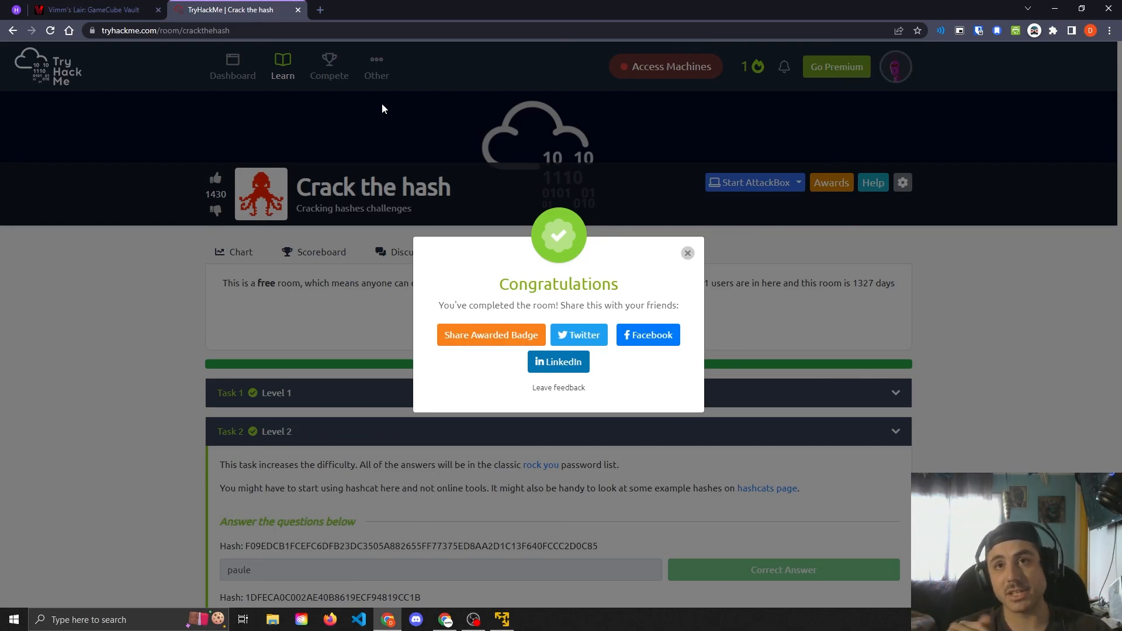
mouse_move(714, 205)
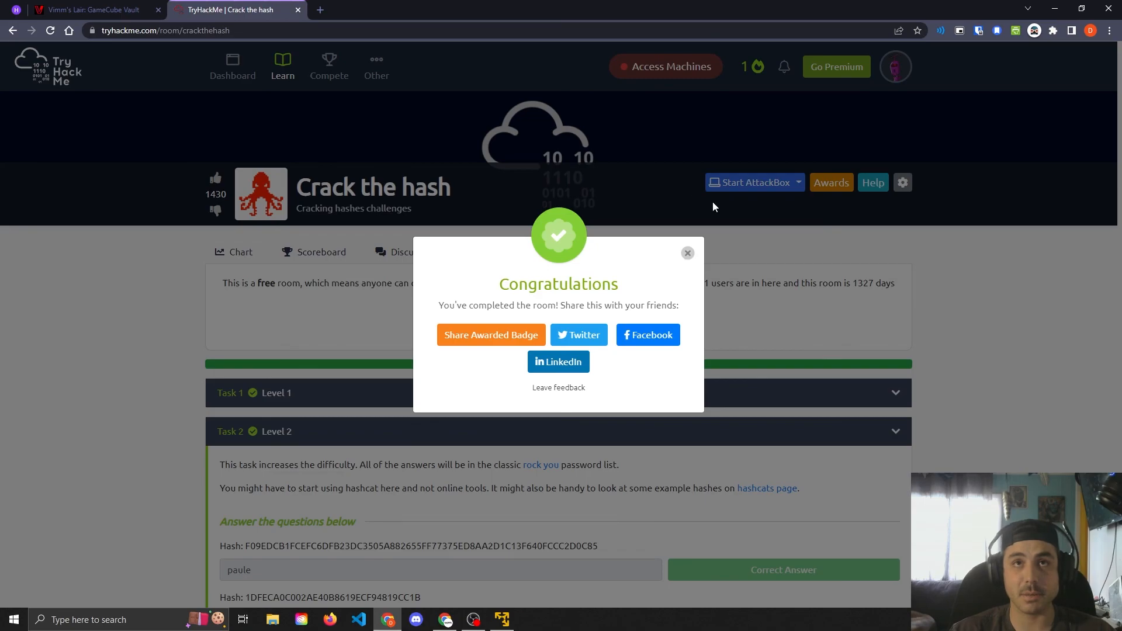